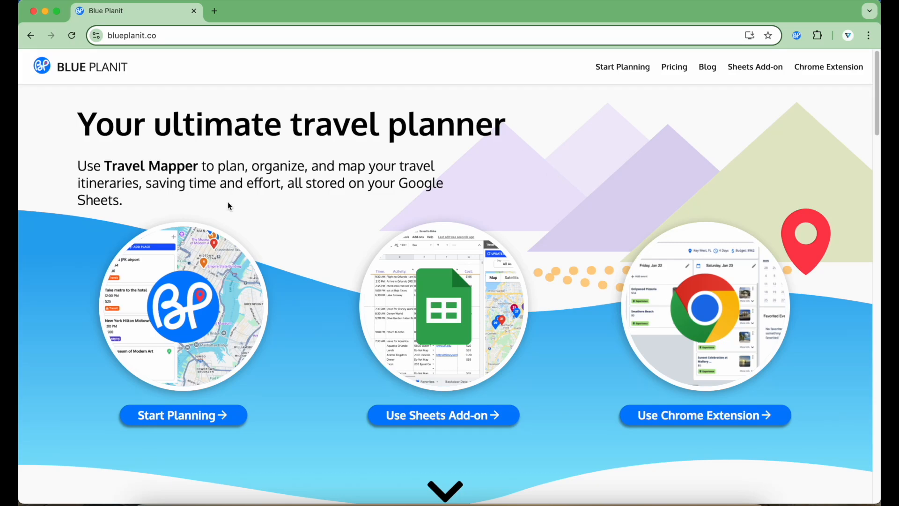
mouse_move(480, 131)
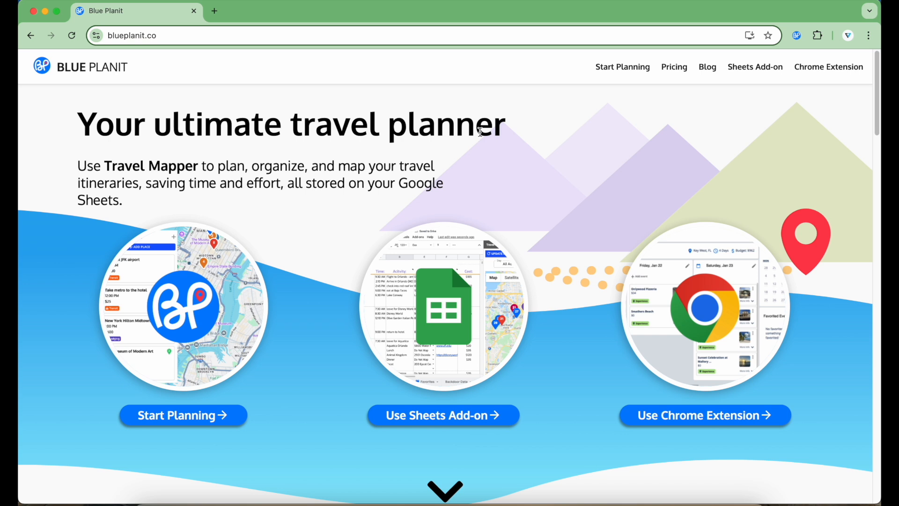
mouse_move(622, 66)
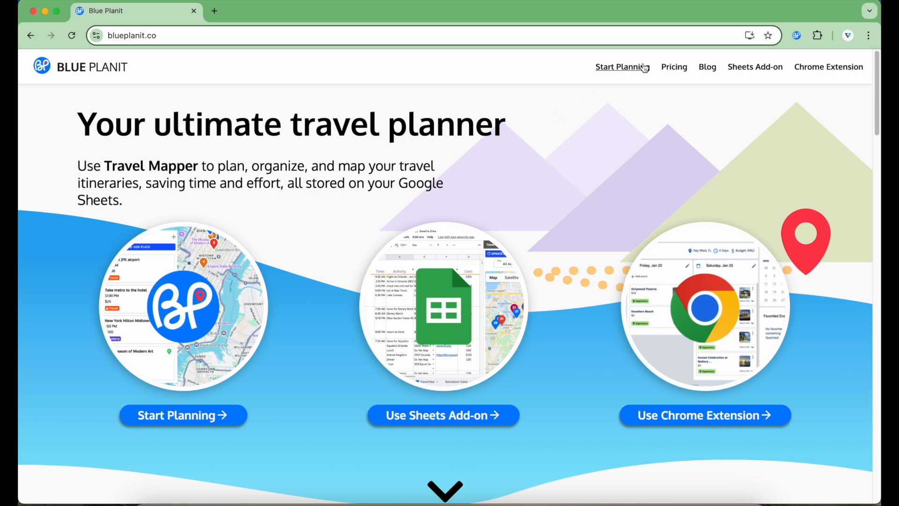
Step: Sign in to Travel Mapper with a Google account, granting Google Sheets access
left_click(622, 66)
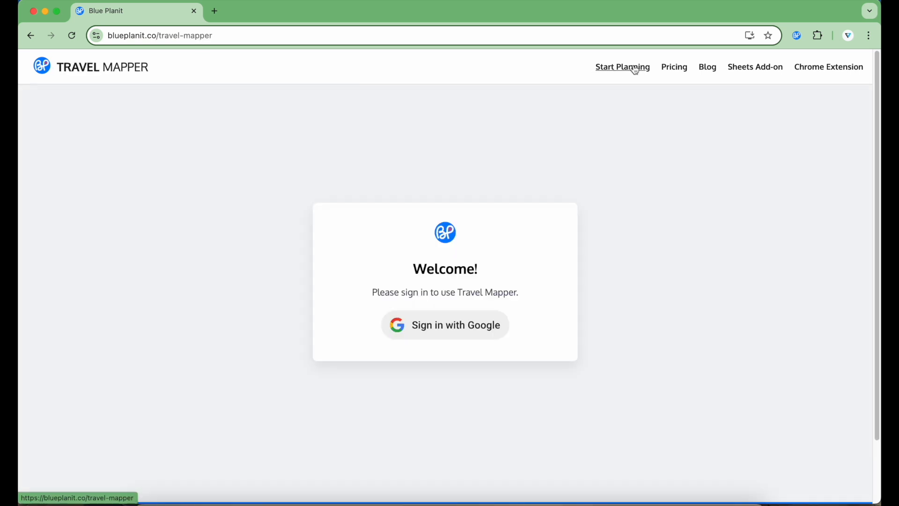
mouse_move(455, 324)
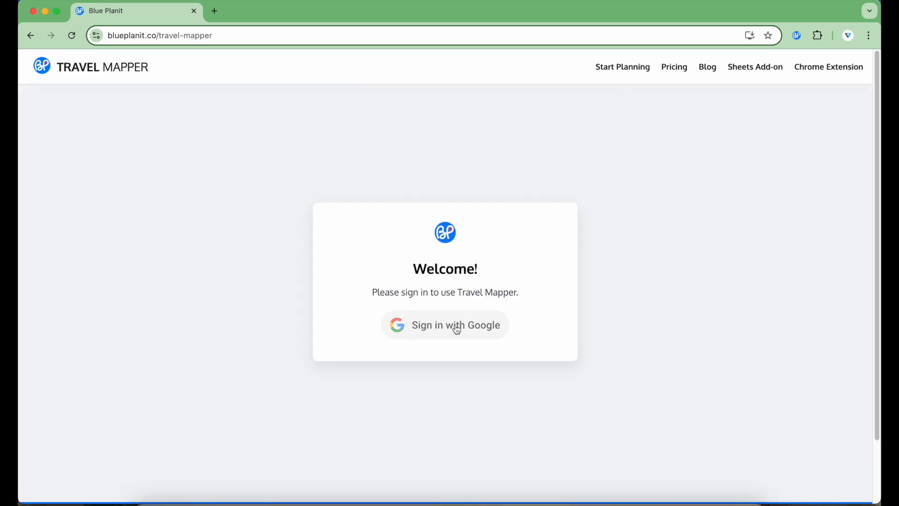
left_click(444, 324)
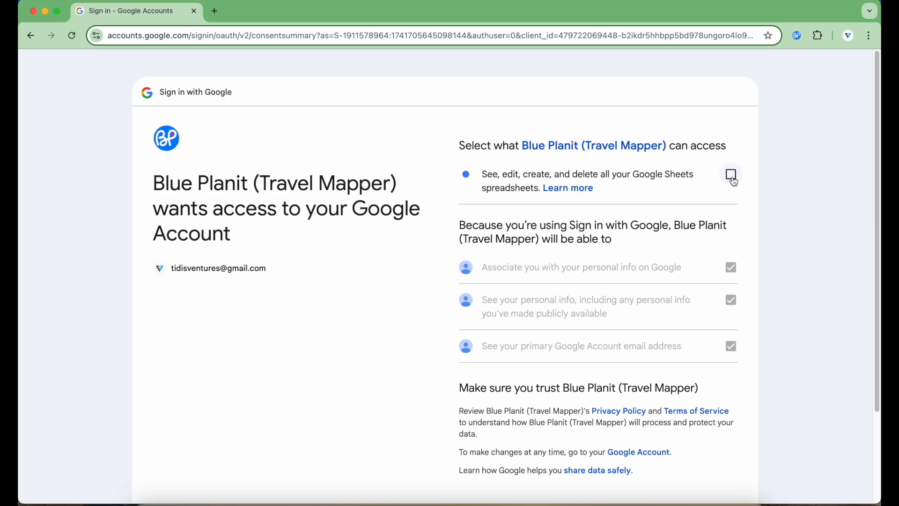
left_click(731, 174)
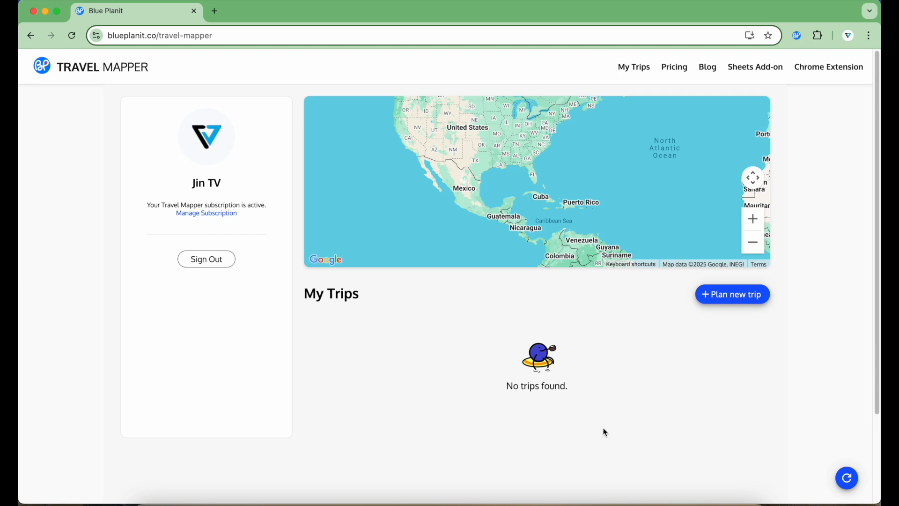
mouse_move(723, 300)
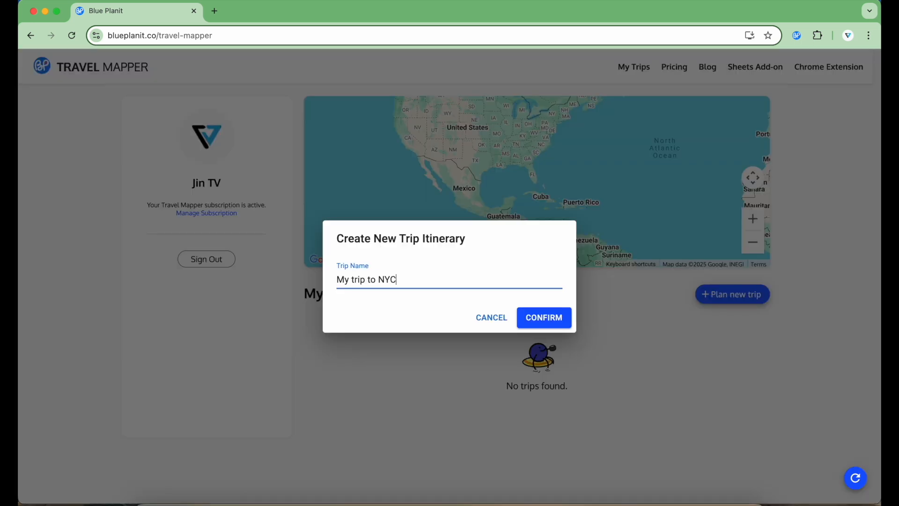
Step: Confirm creation of the new trip named 'My trip to NYC'
left_click(543, 317)
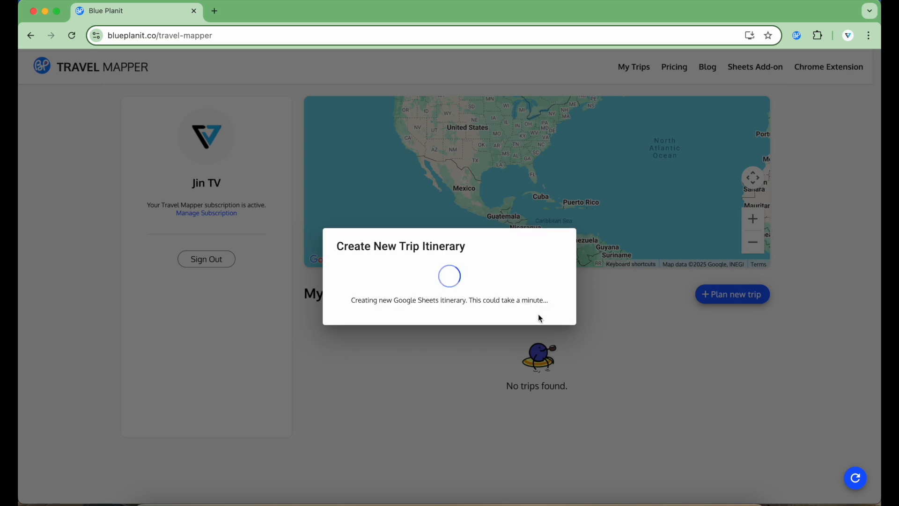
mouse_move(629, 345)
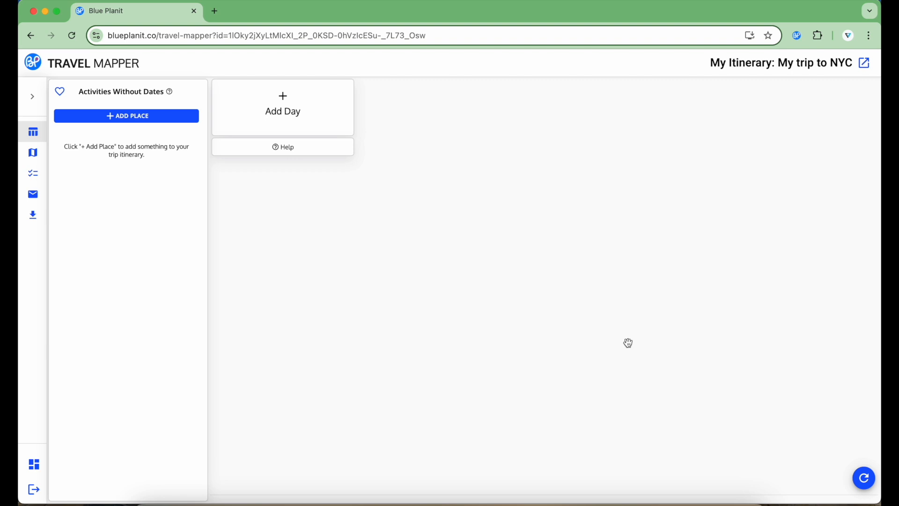
mouse_move(227, 125)
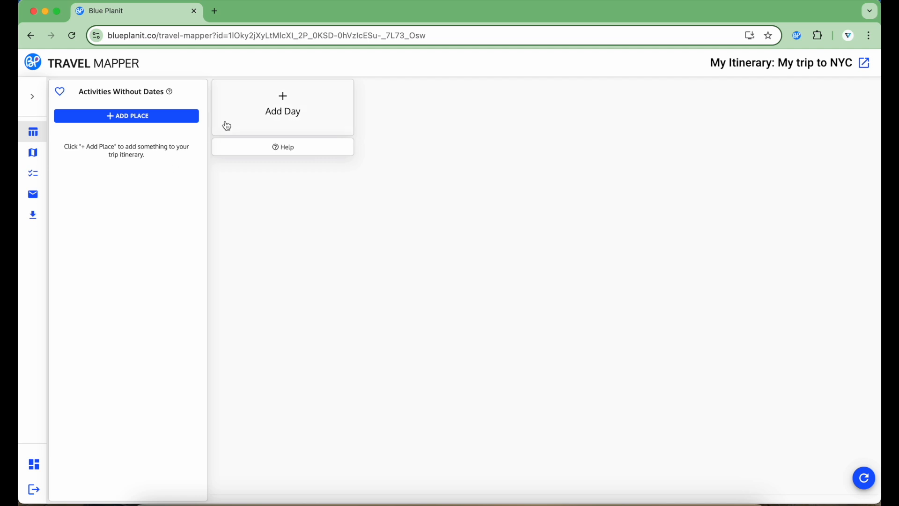
Step: Add trip days with start date 06/11/2025 and end date 06/14/2025
left_click(282, 106)
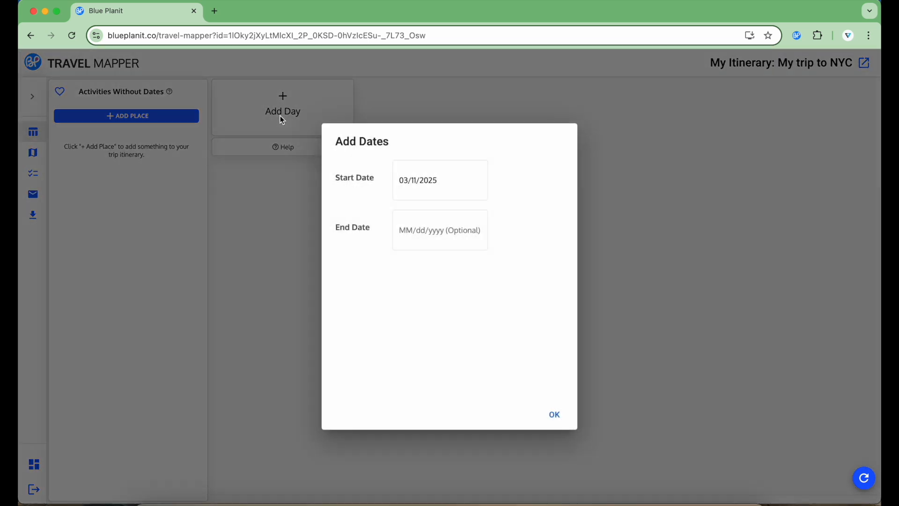
left_click(440, 230)
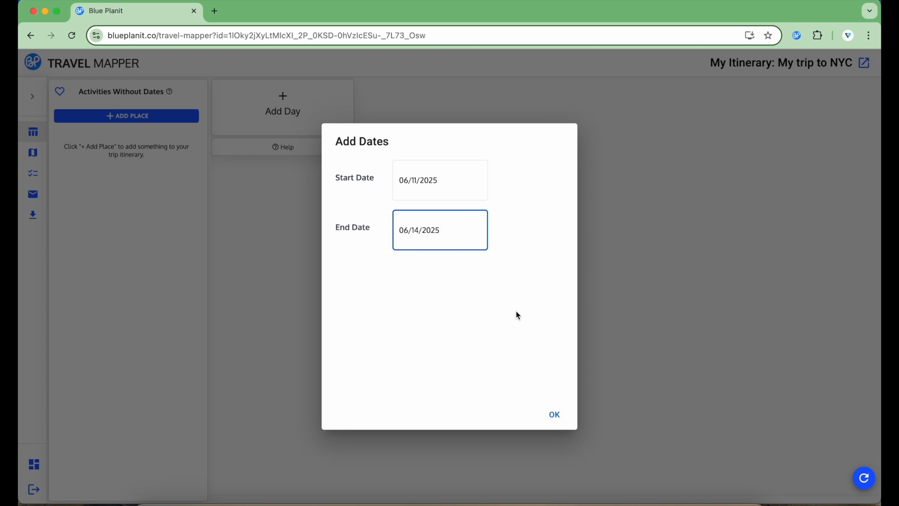
left_click(552, 414)
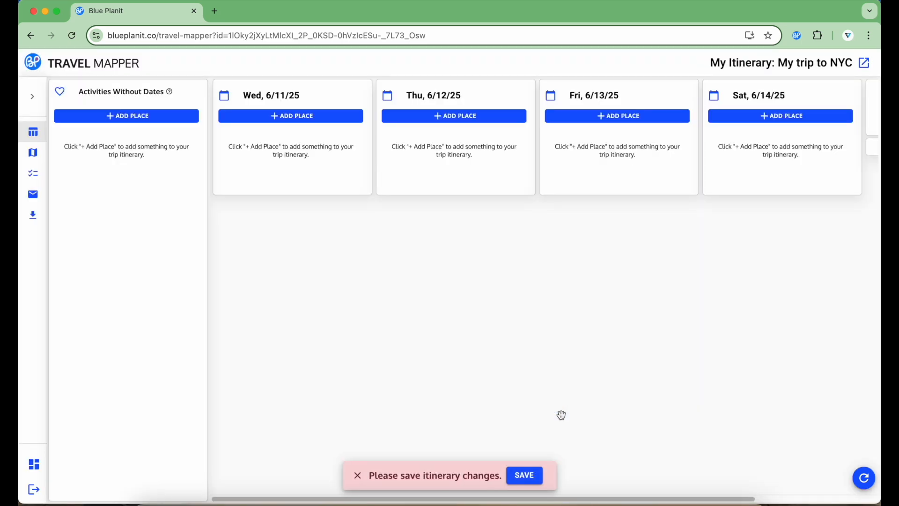
mouse_move(648, 308)
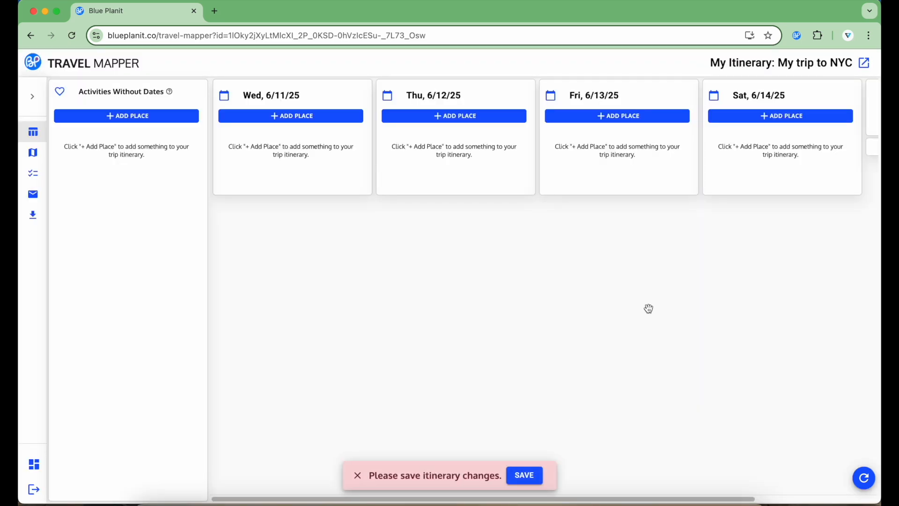
mouse_move(705, 304)
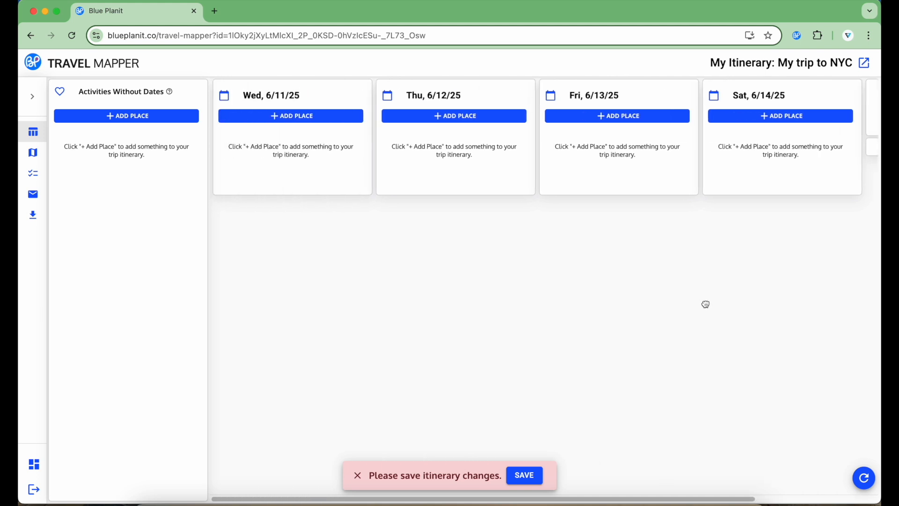
mouse_move(244, 145)
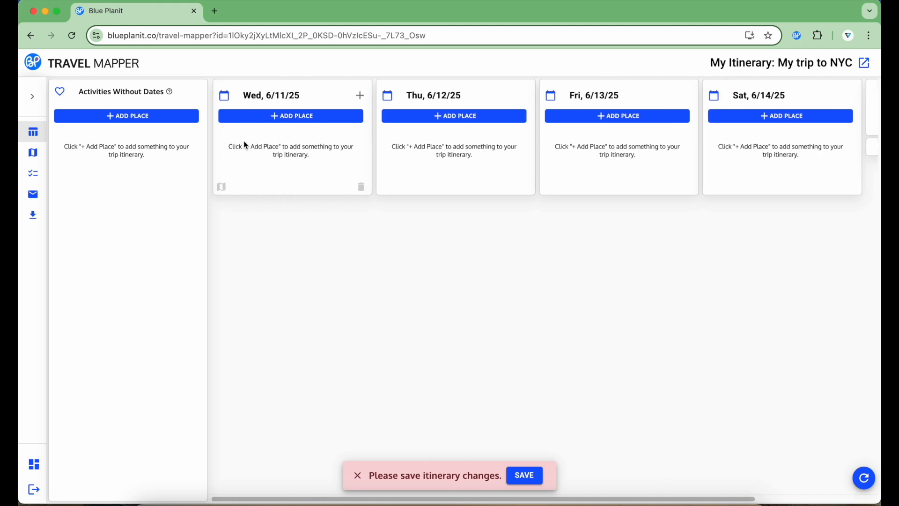
Step: Add Washington Square Park and Empire State Building to Wednesday 6/11
left_click(291, 115)
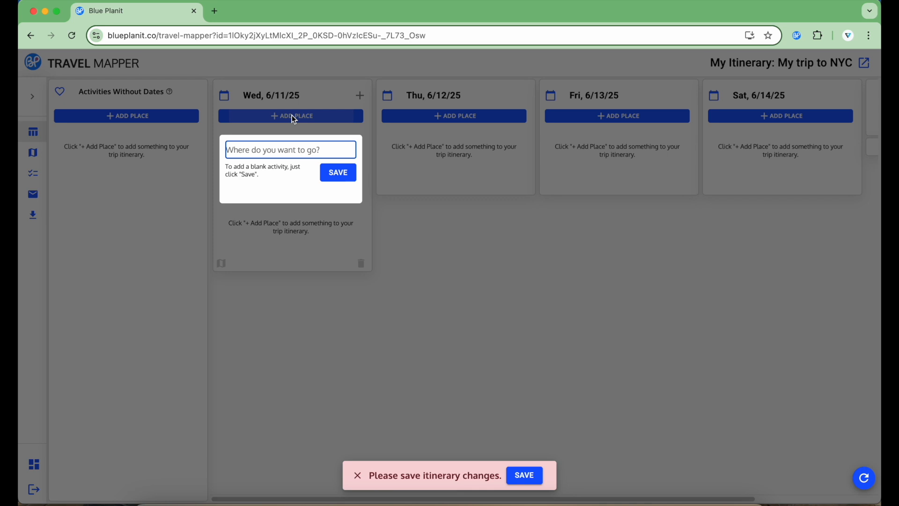
type("washington squa")
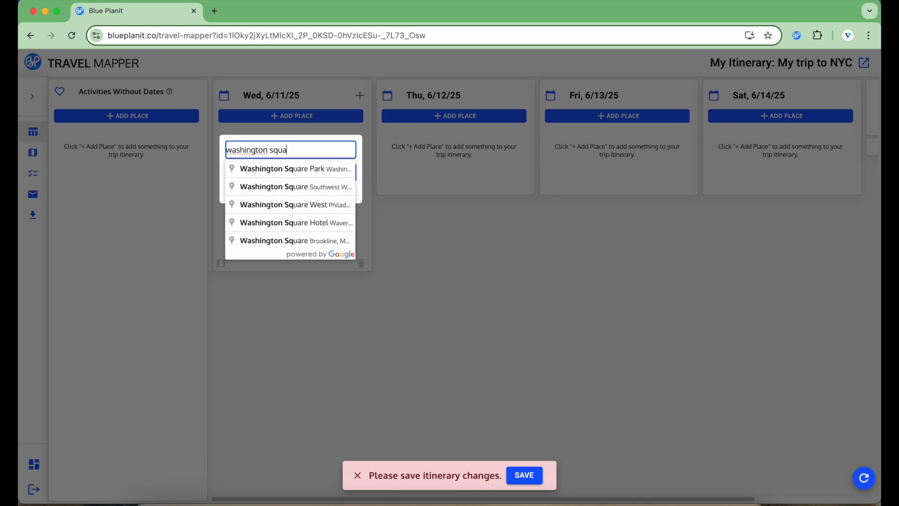
left_click(281, 168)
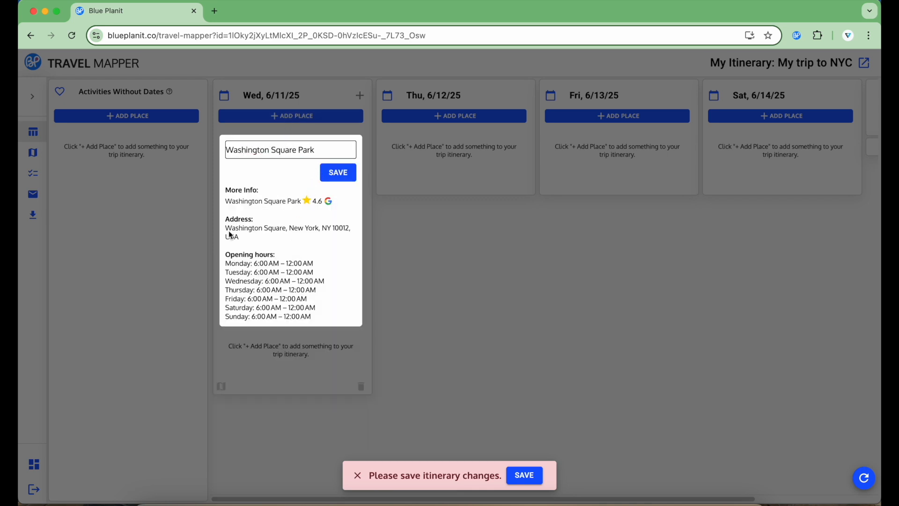
left_click(337, 171)
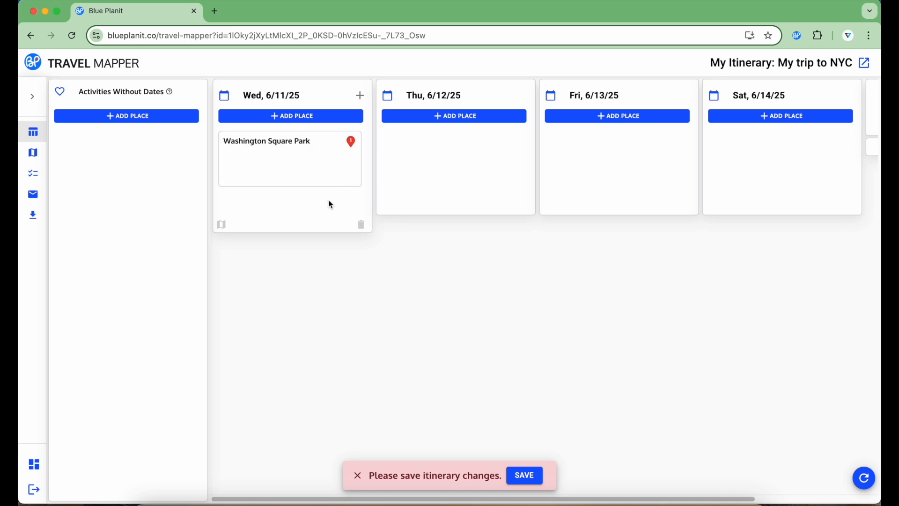
left_click(291, 115)
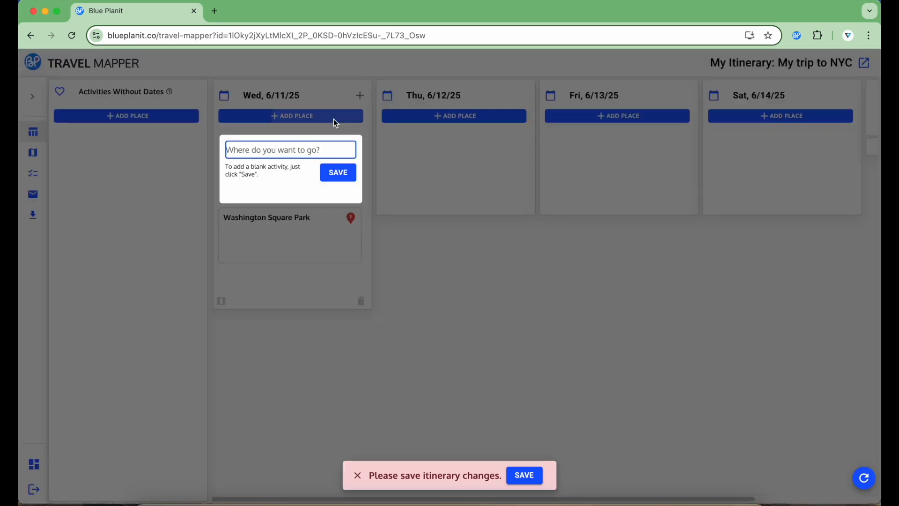
type("empire State Building")
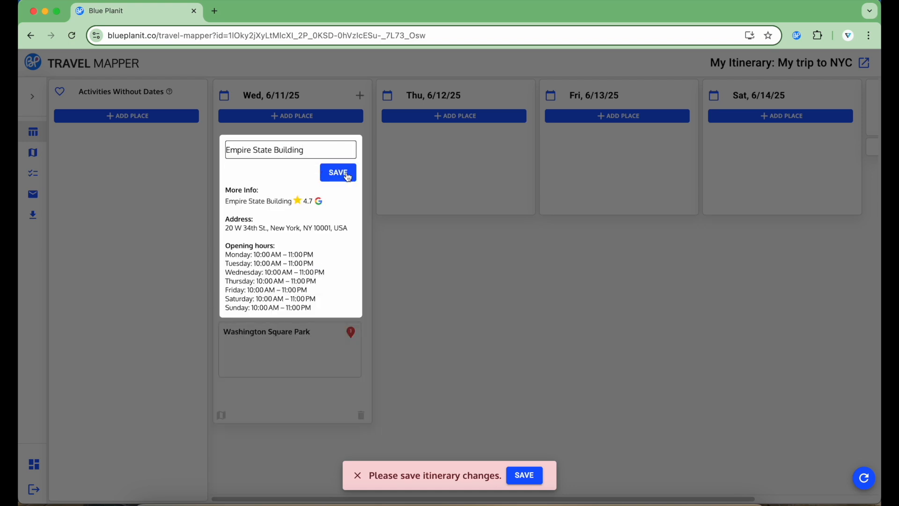
left_click(338, 172)
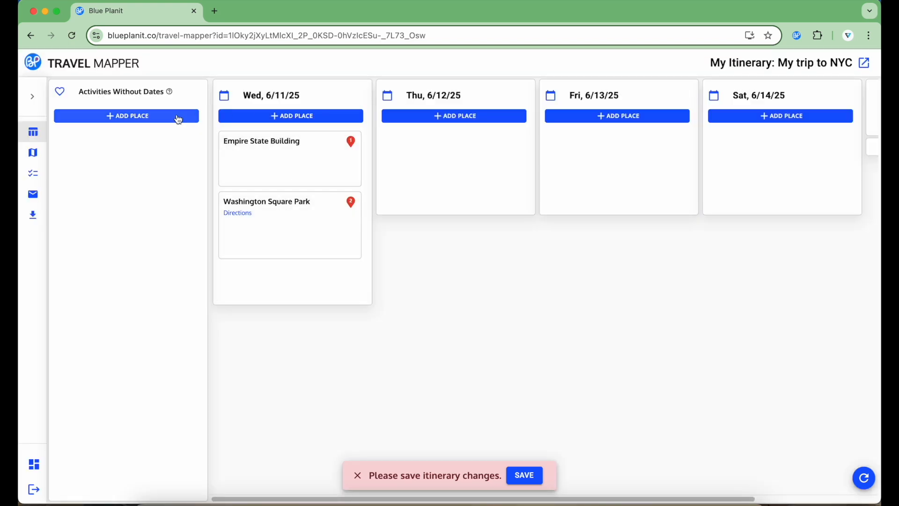
Step: Add Brooklyn Bridge to Activities Without Dates
left_click(127, 116)
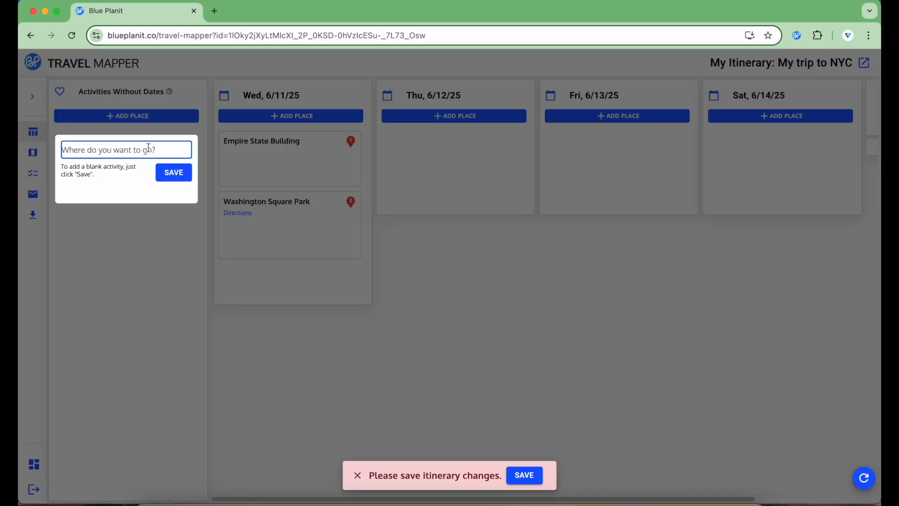
type("brooklyn brid")
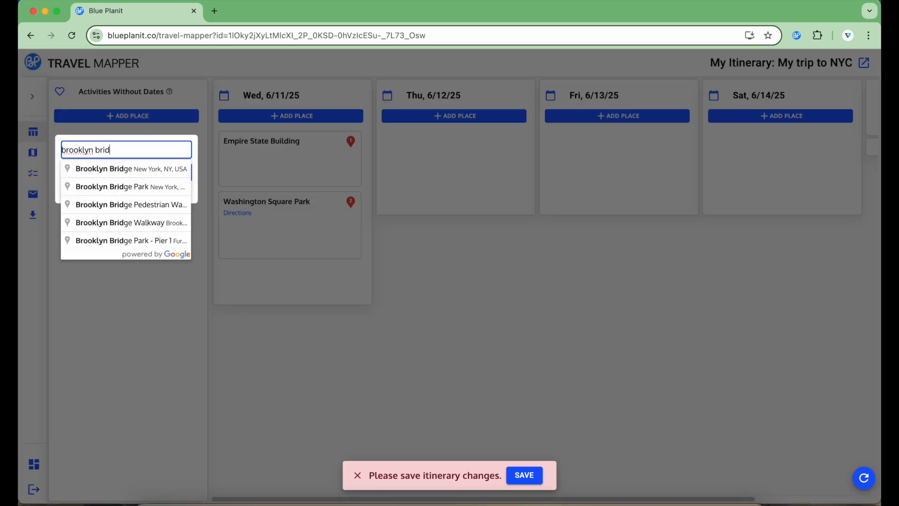
left_click(131, 168)
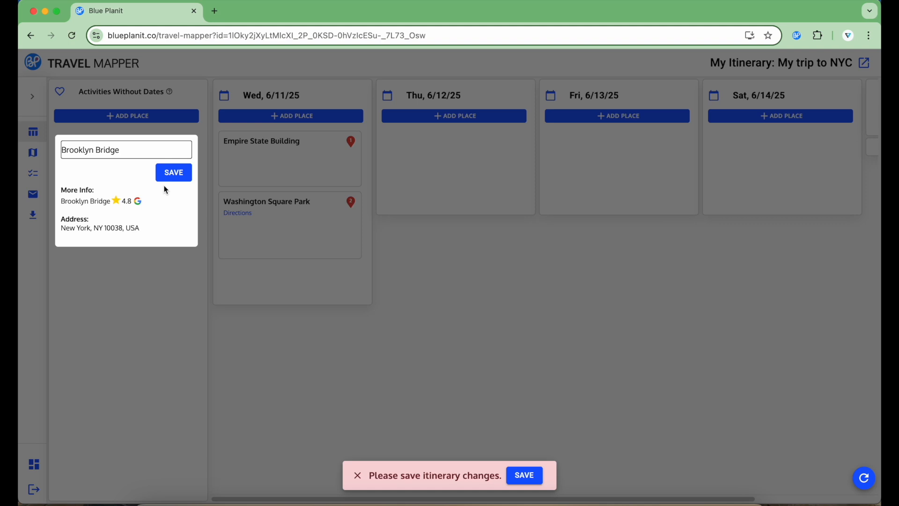
left_click(173, 171)
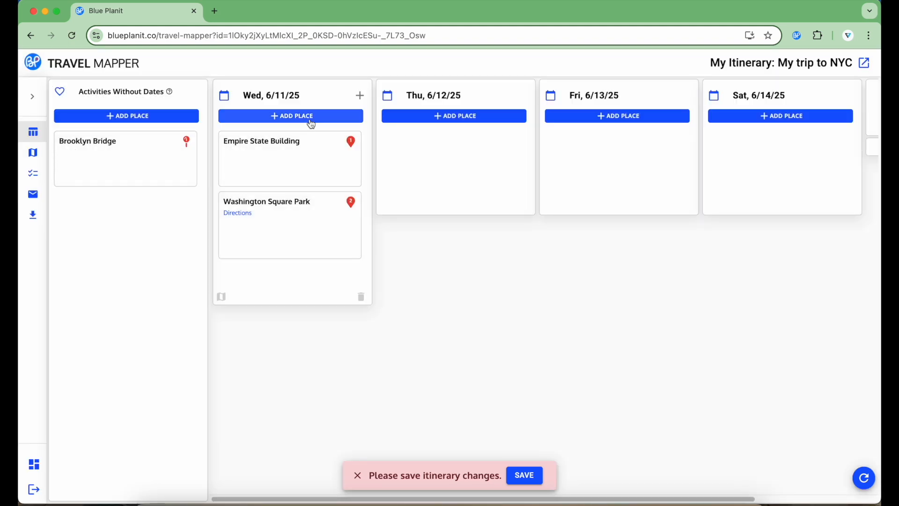
Step: Add The Plaza Hotel to Wednesday 6/11 and expand its extra details
type("the plaza hotel")
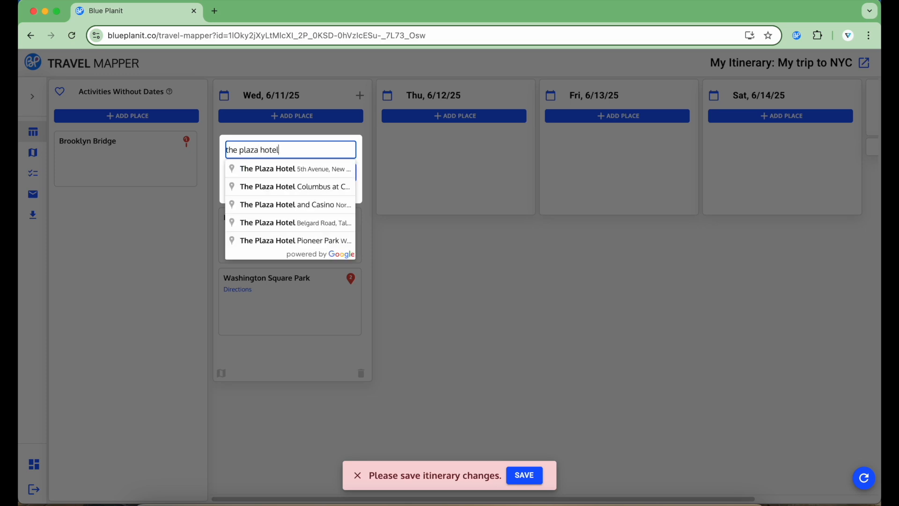
left_click(296, 169)
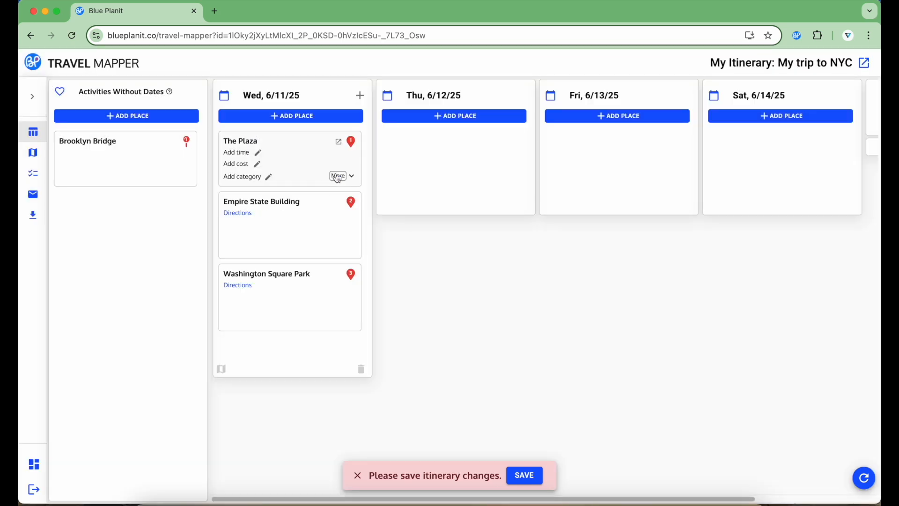
left_click(476, 250)
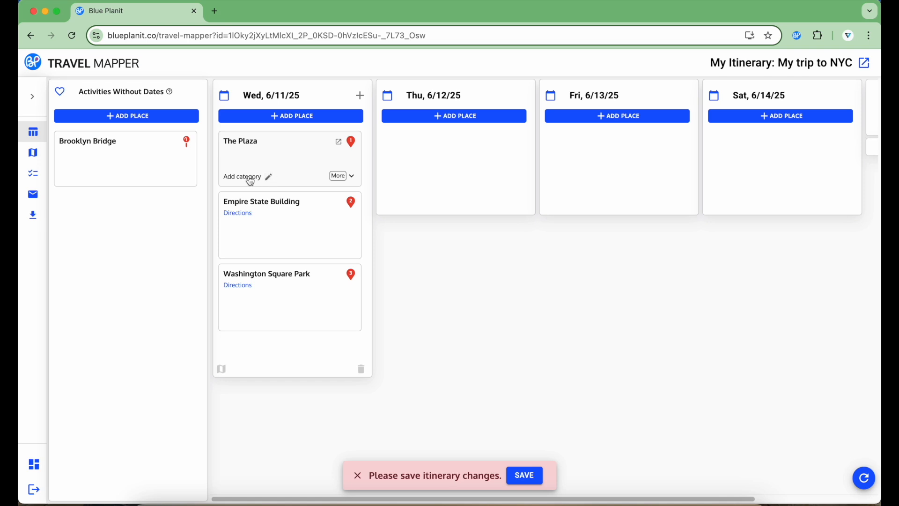
Step: Assign the Lodging category to The Plaza on Wednesday 6/11
left_click(242, 176)
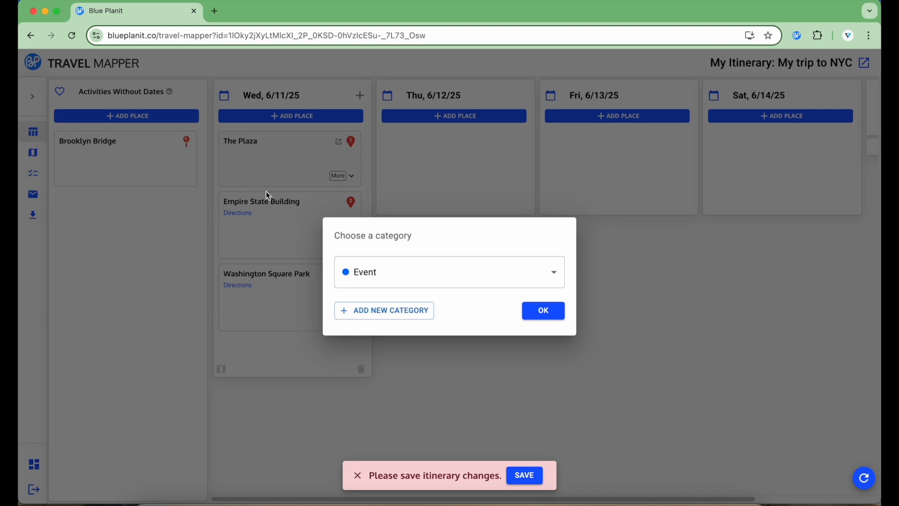
left_click(449, 271)
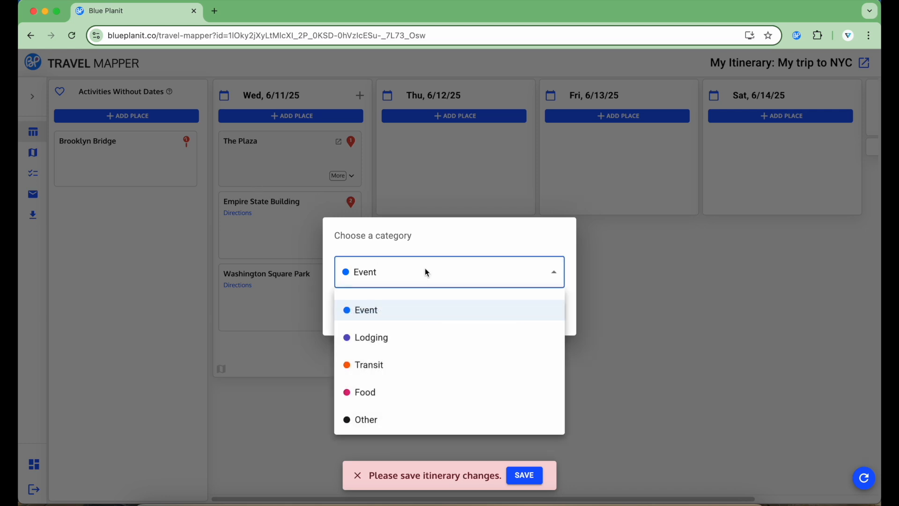
mouse_move(394, 340)
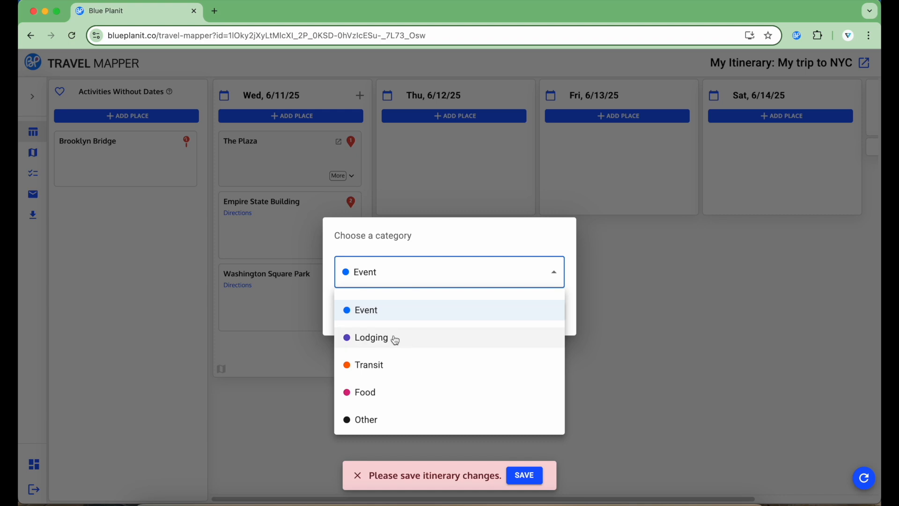
left_click(371, 337)
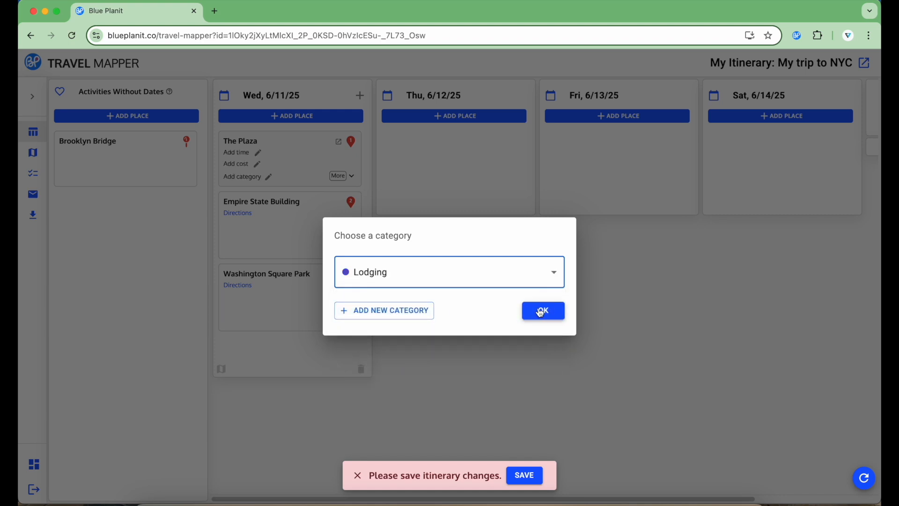
left_click(542, 310)
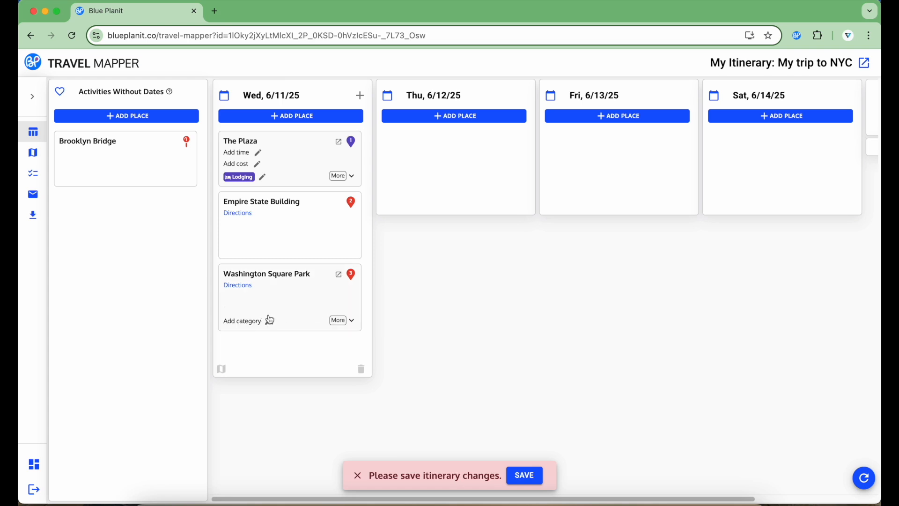
Step: Create a teal Outdoors category and apply it to Washington Square Park
left_click(242, 321)
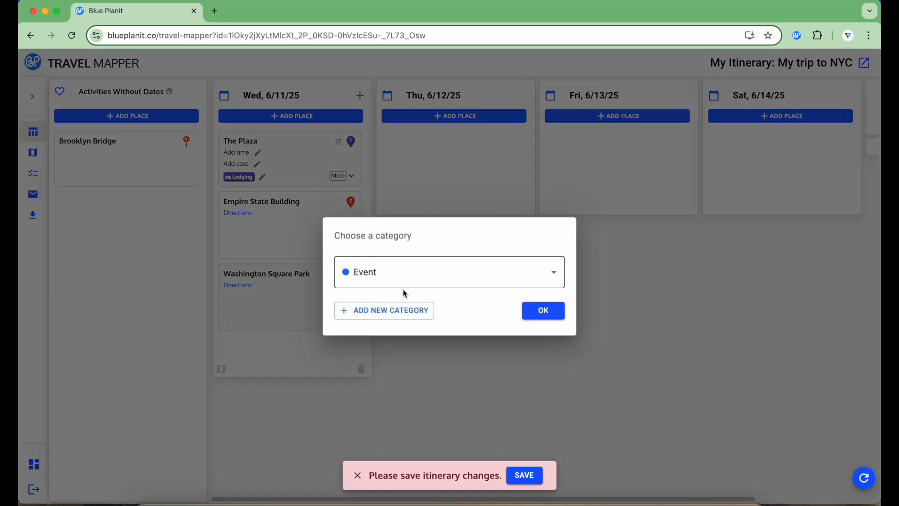
left_click(384, 310)
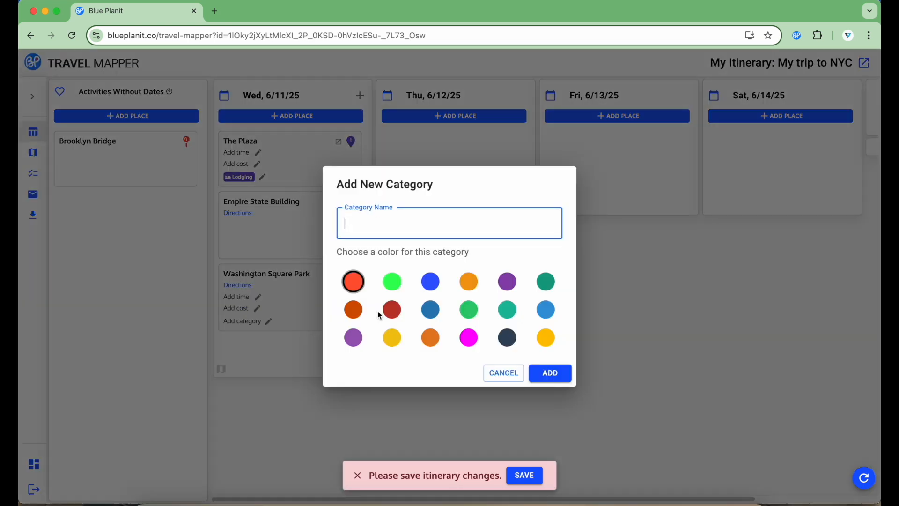
type("Outdoors")
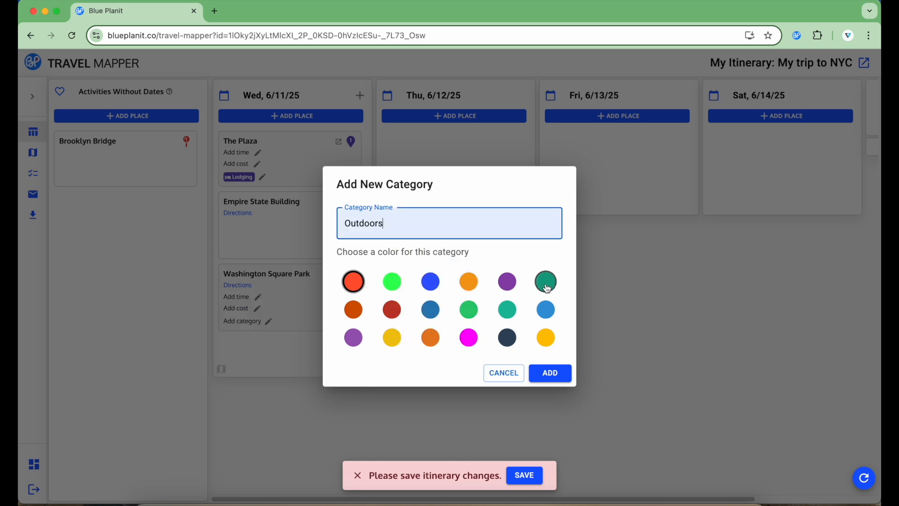
left_click(544, 281)
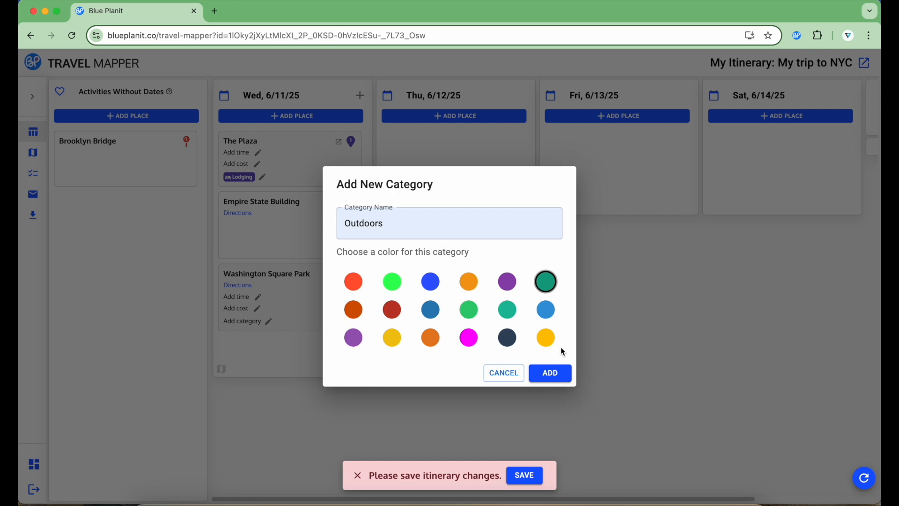
left_click(549, 372)
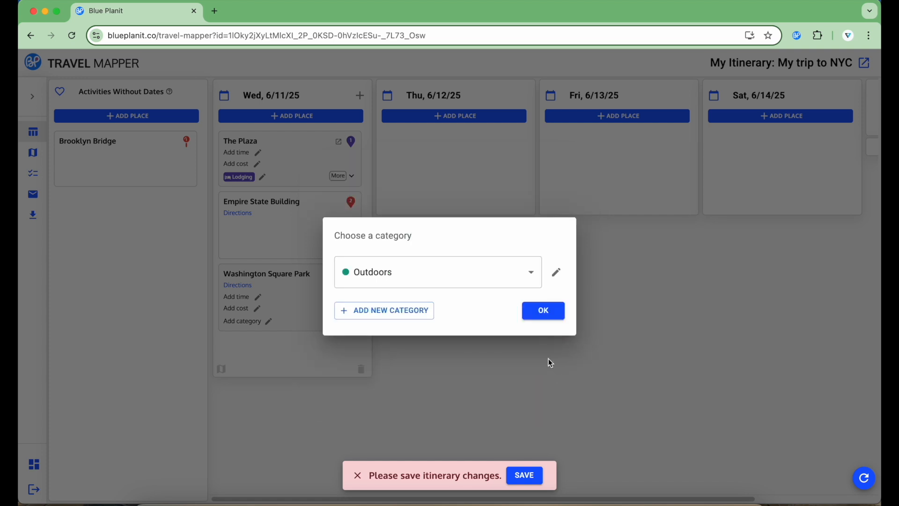
left_click(542, 310)
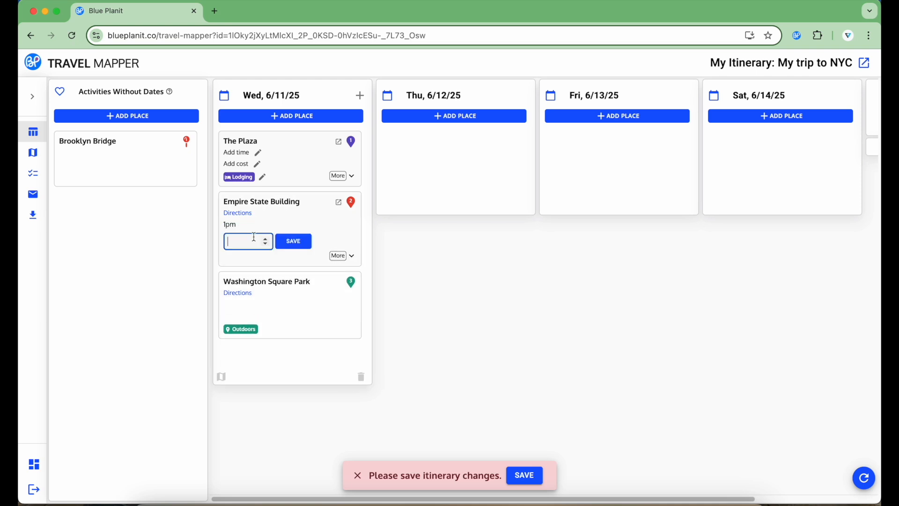
Step: Save Empire State Building's $50 cost and note 'Check out the view at the top'
left_click(293, 240)
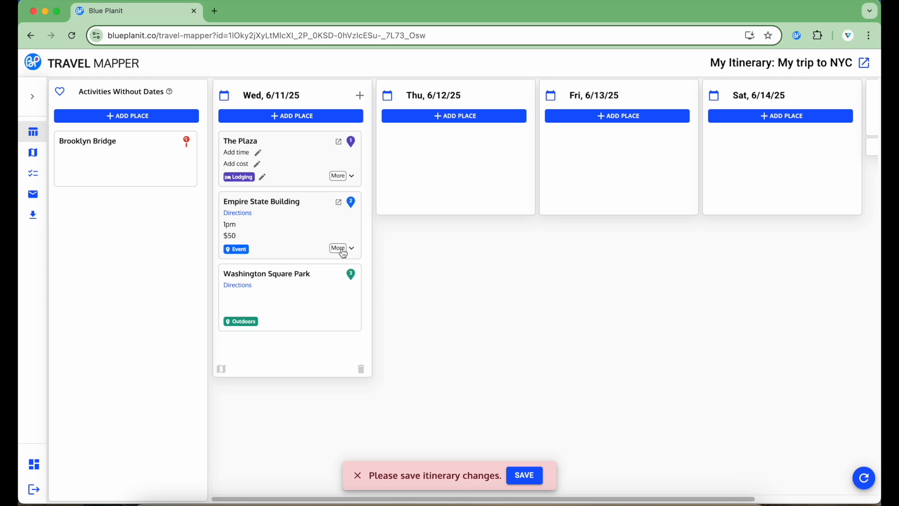
left_click(338, 248)
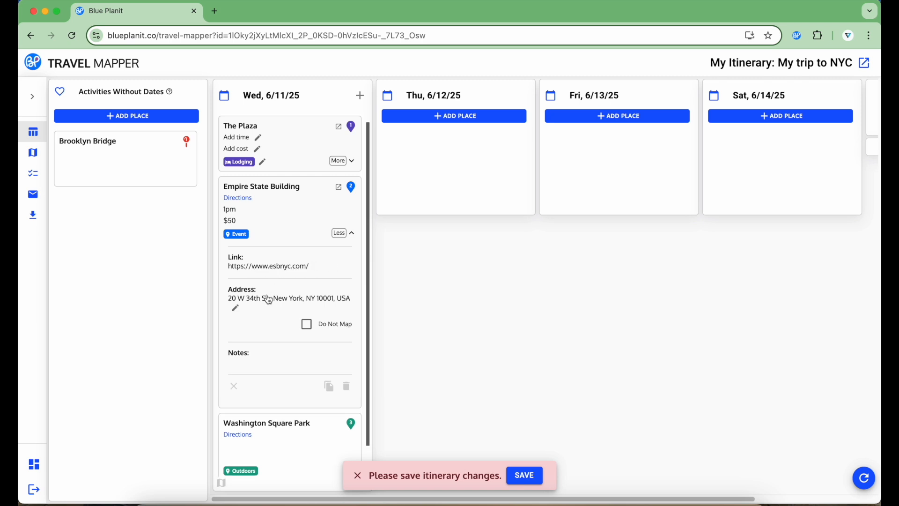
left_click(270, 353)
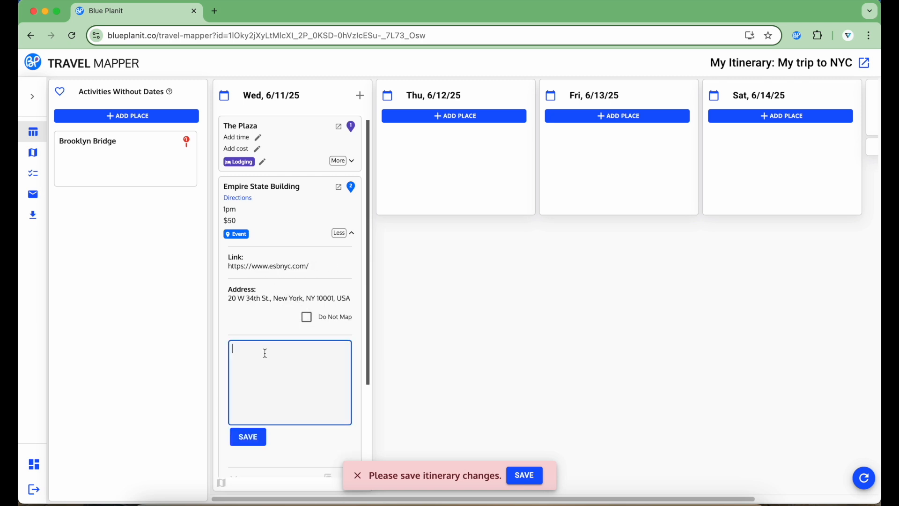
left_click(247, 437)
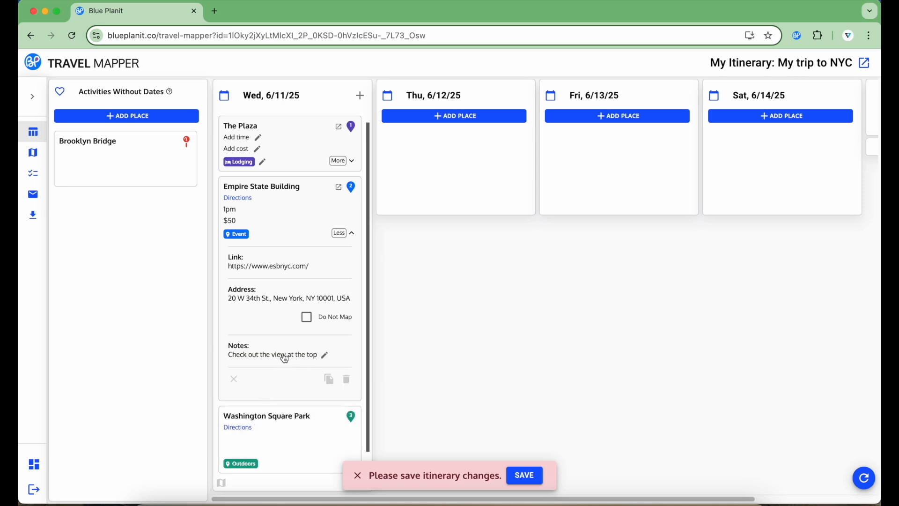
mouse_move(252, 388)
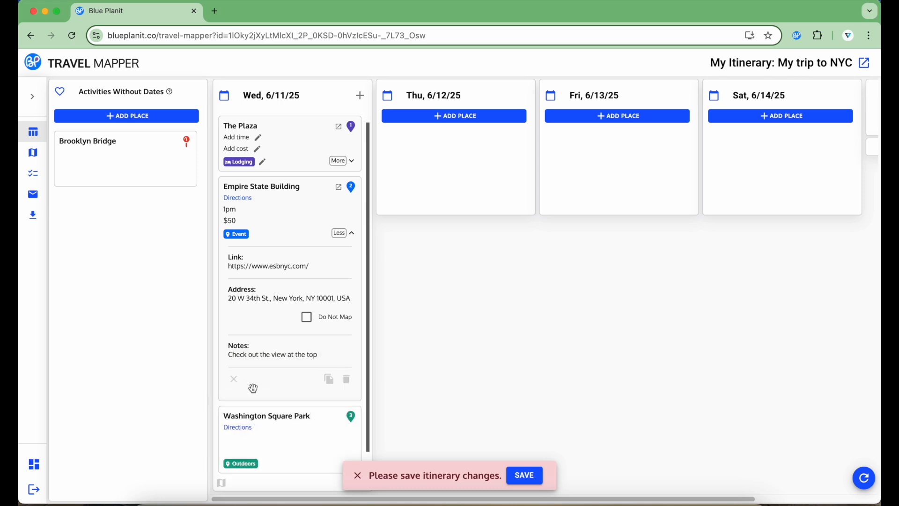
mouse_move(329, 380)
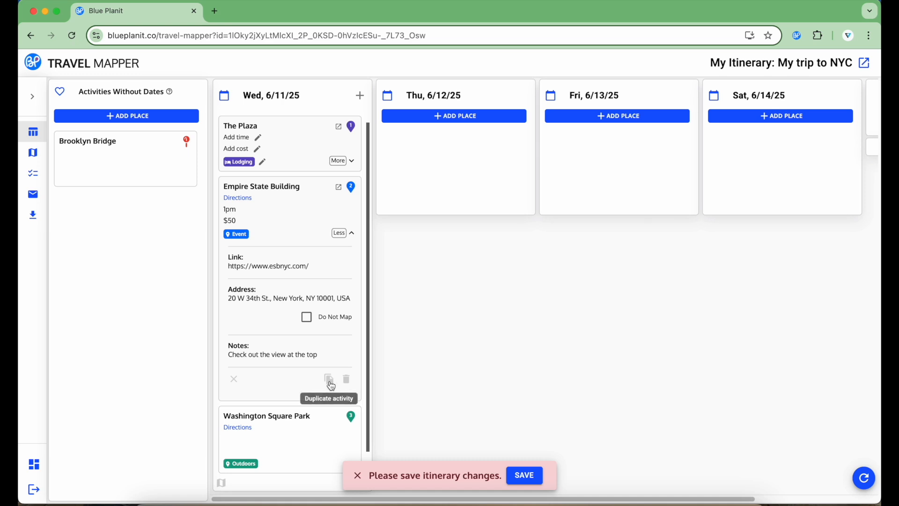
mouse_move(348, 381)
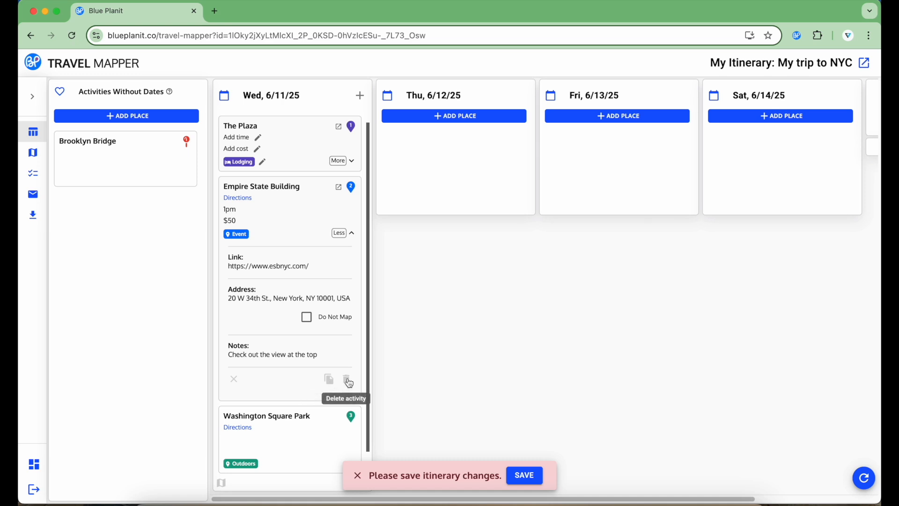
left_click(339, 232)
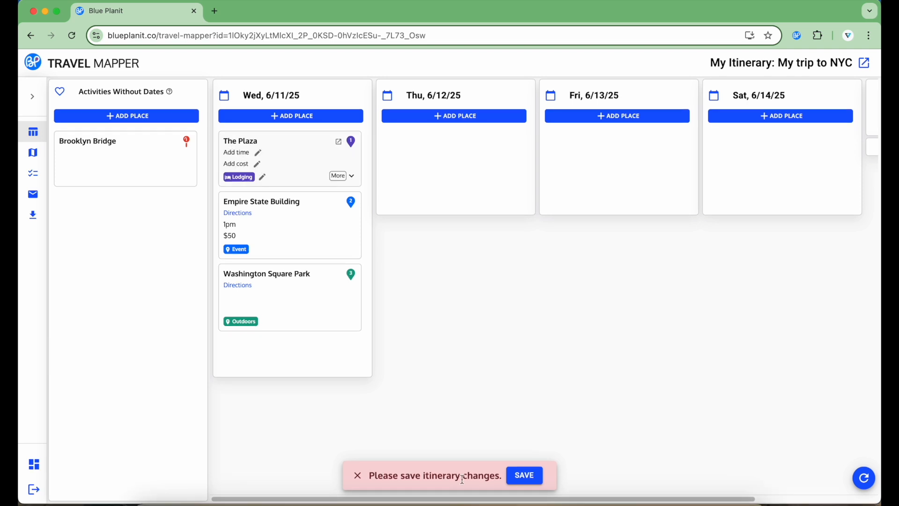
mouse_move(523, 481)
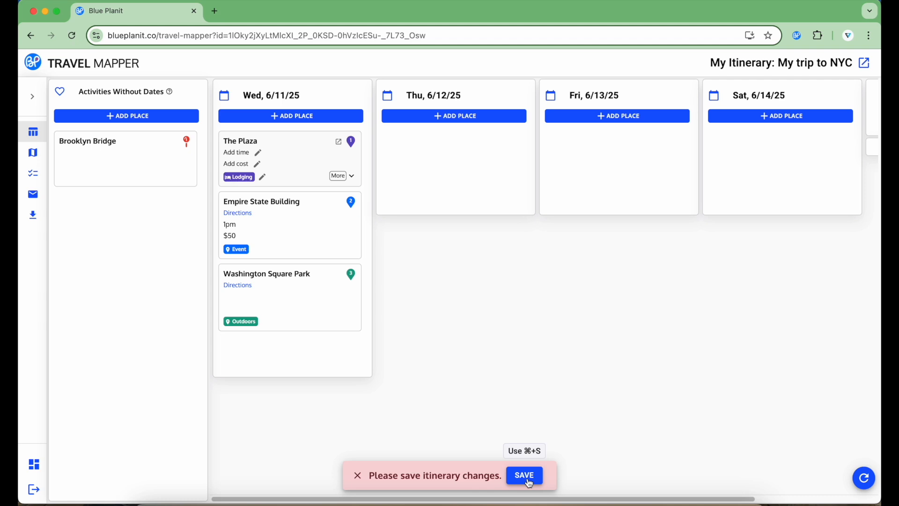
Step: Save the itinerary, then add The Museum of Modern Art to Thursday 6/12
left_click(523, 475)
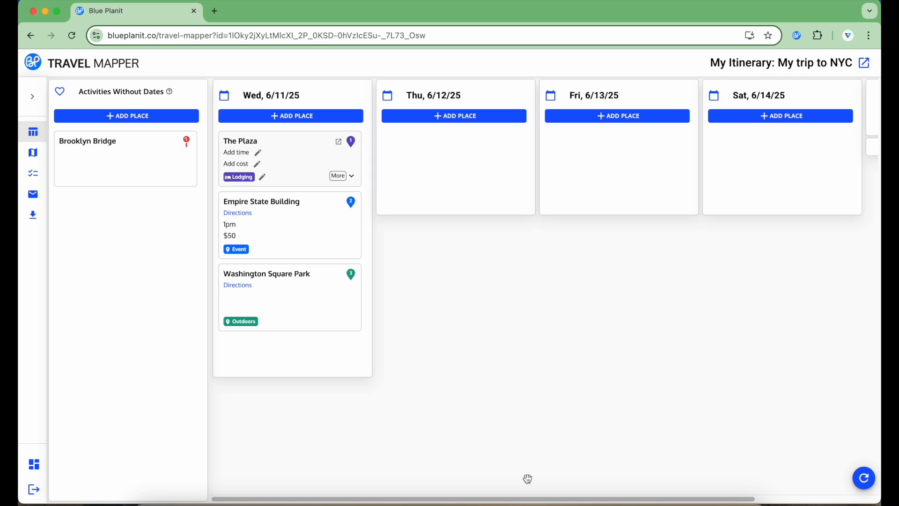
left_click(454, 116)
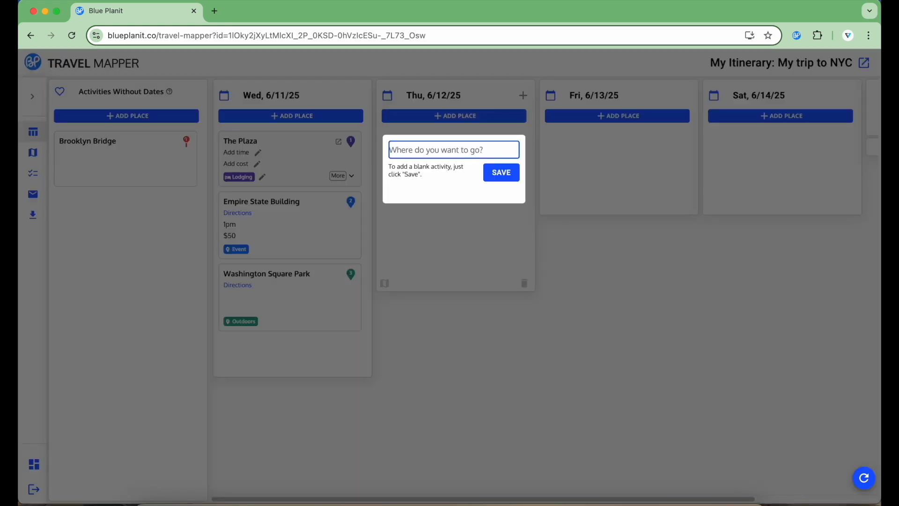
type("The Museum of Modern Art")
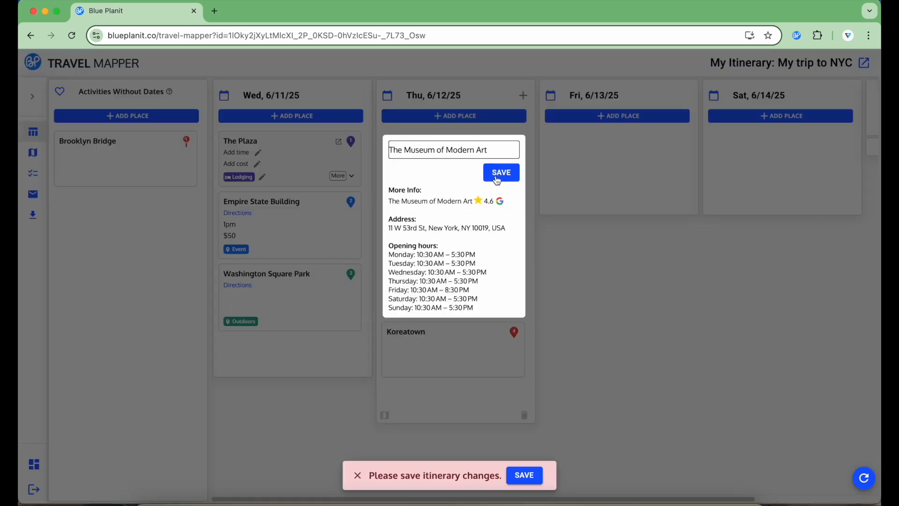
left_click(500, 172)
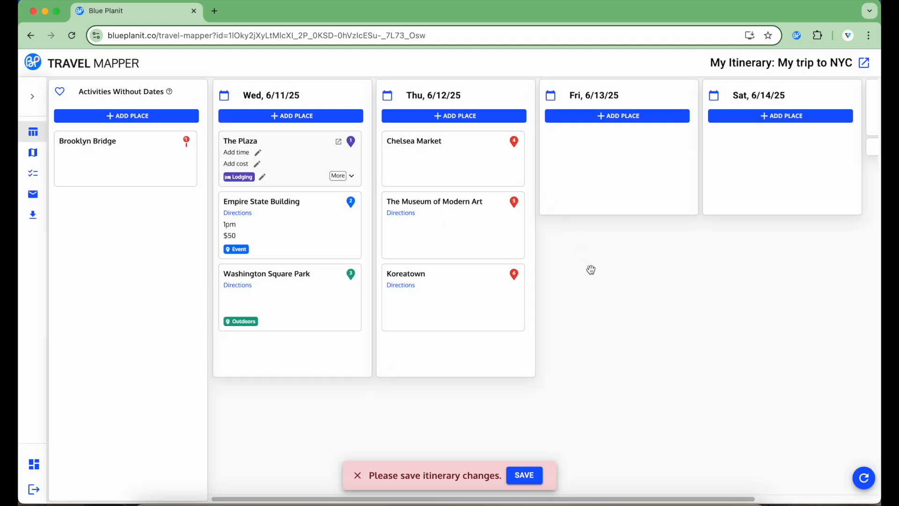
mouse_move(422, 338)
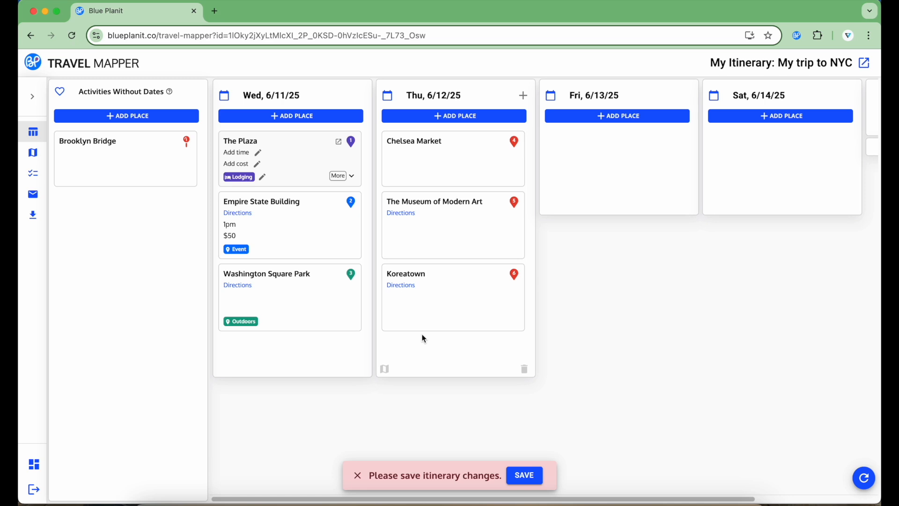
mouse_move(386, 368)
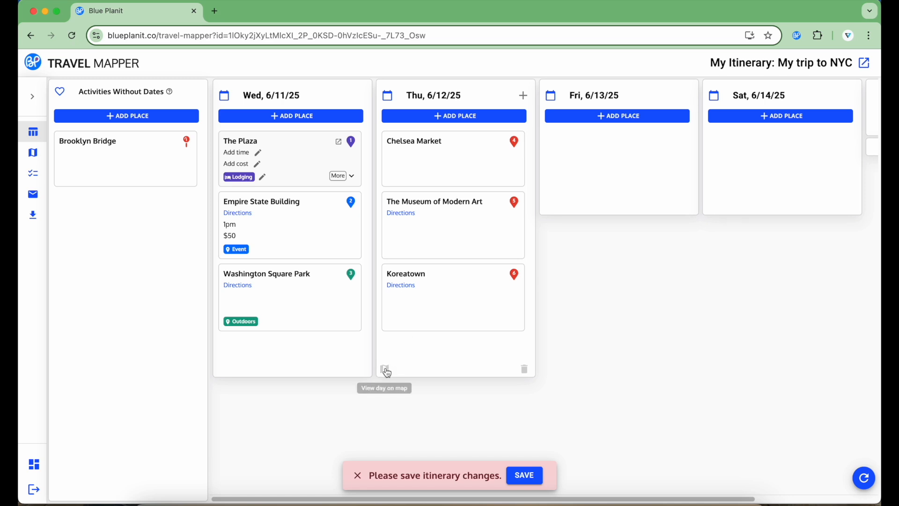
left_click(383, 370)
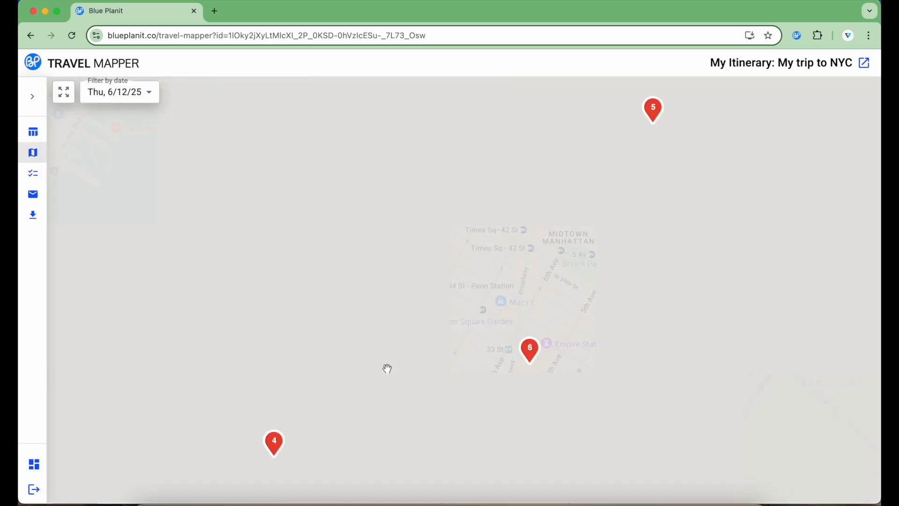
left_click(274, 444)
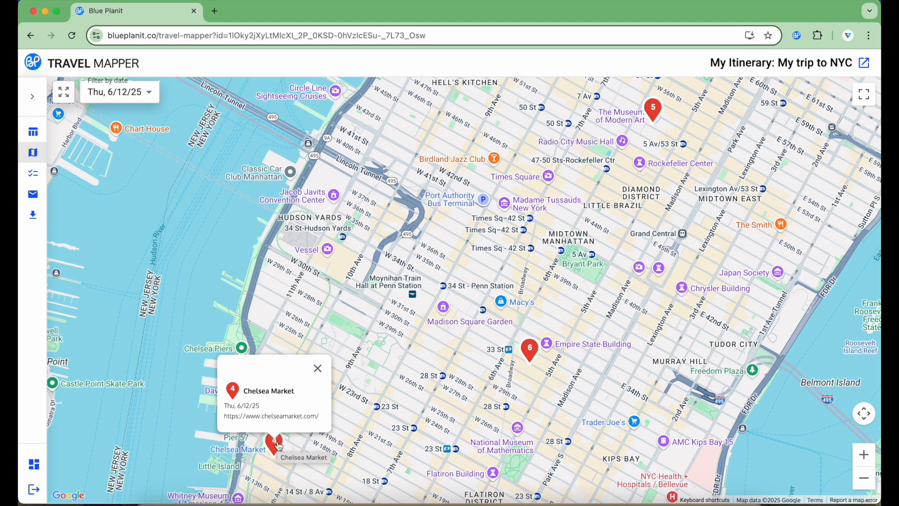
left_click(652, 109)
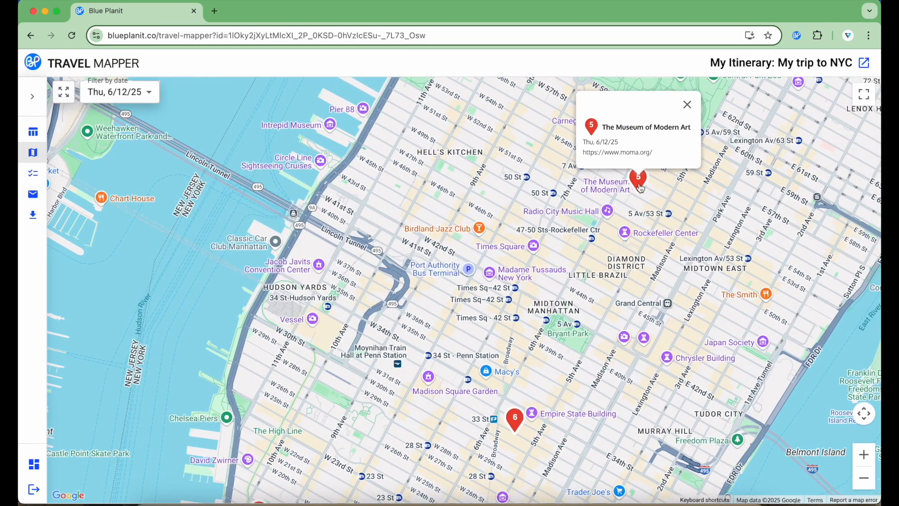
left_click(514, 418)
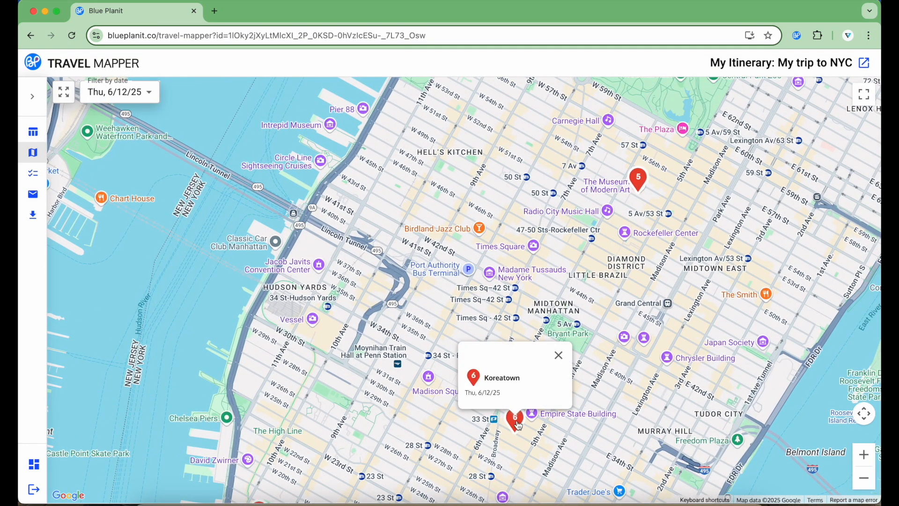
mouse_move(64, 92)
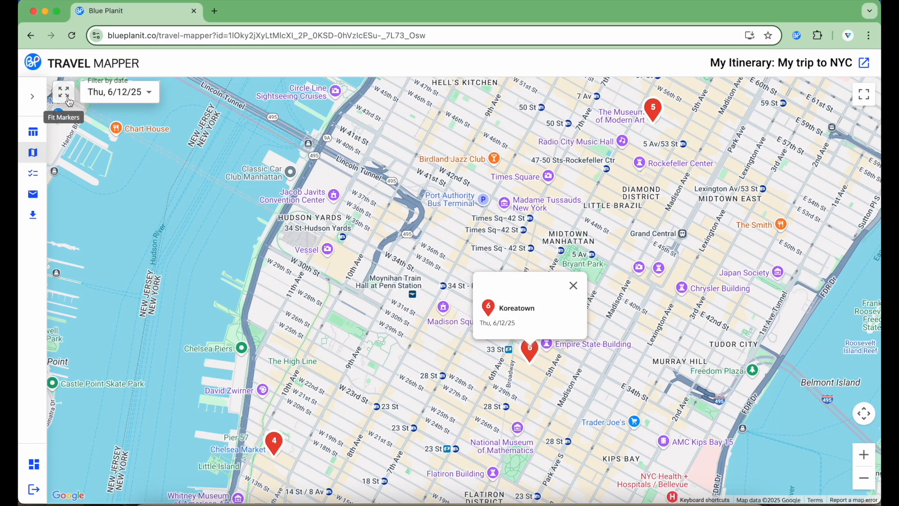
left_click(120, 92)
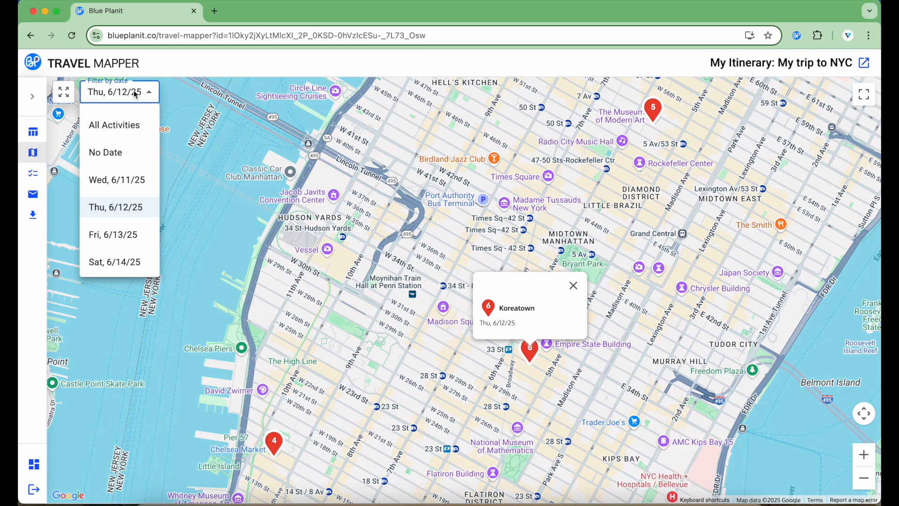
left_click(117, 180)
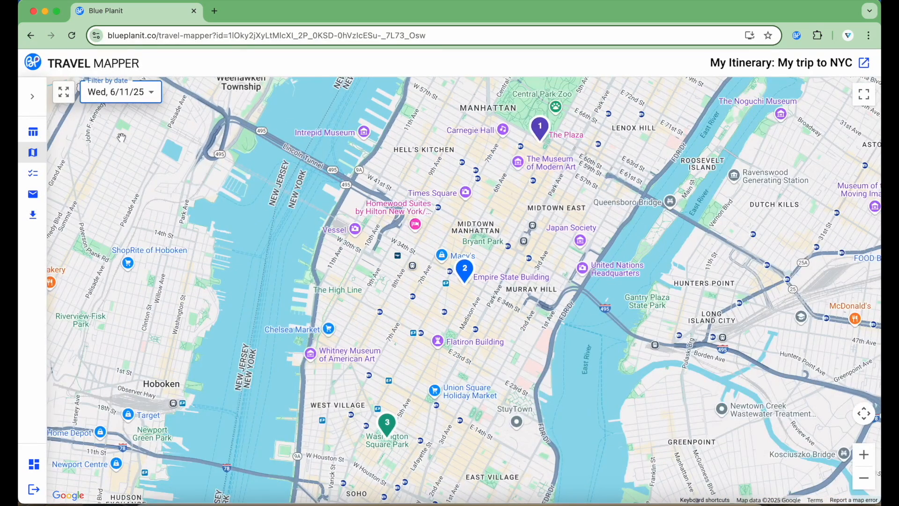
left_click(118, 92)
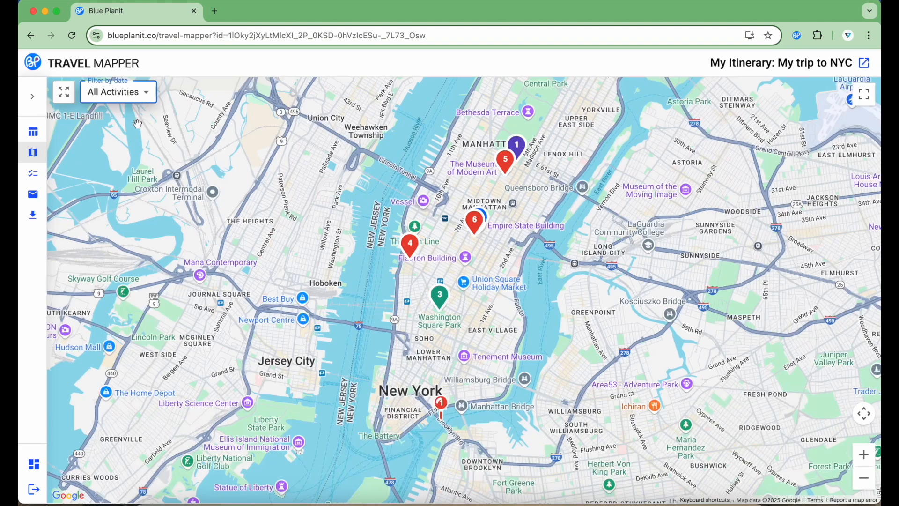
left_click(118, 92)
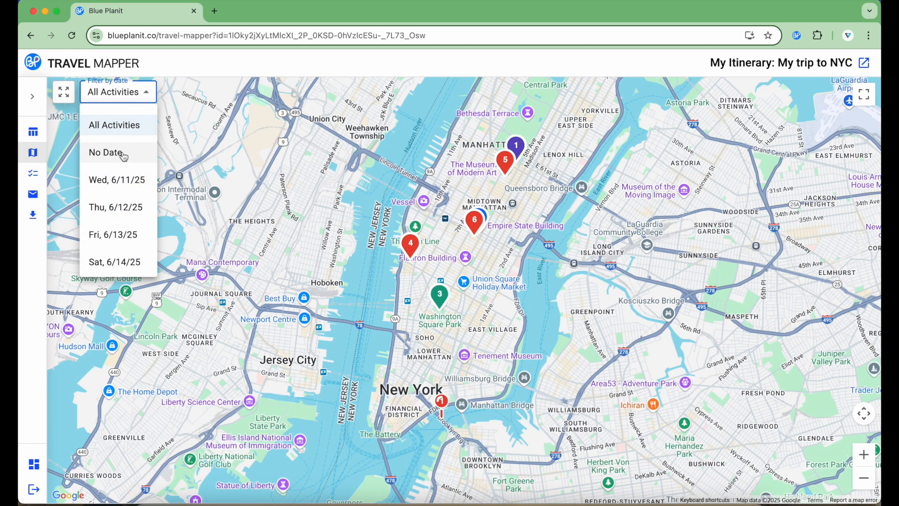
left_click(107, 151)
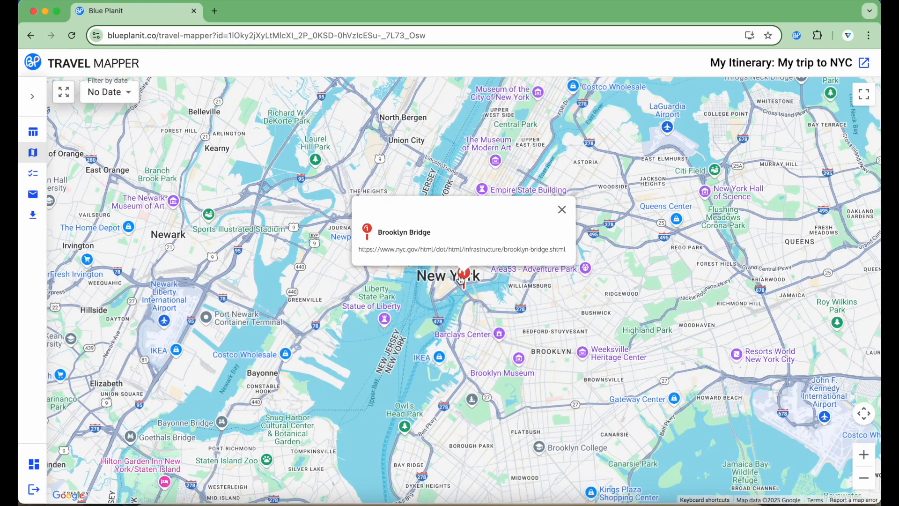
left_click(109, 92)
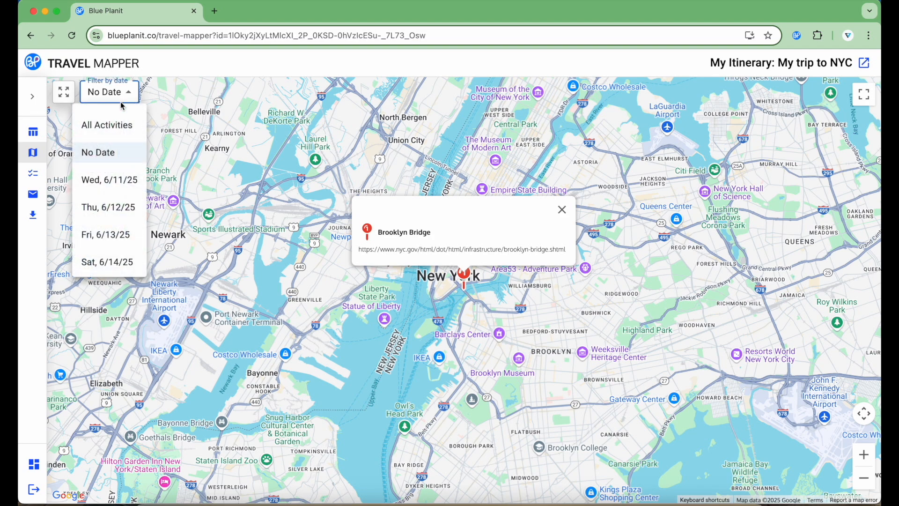
left_click(107, 125)
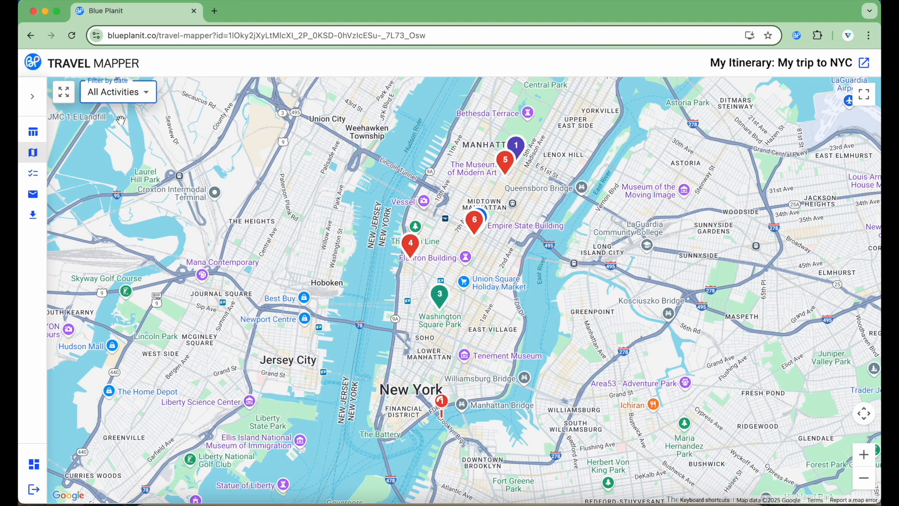
mouse_move(33, 173)
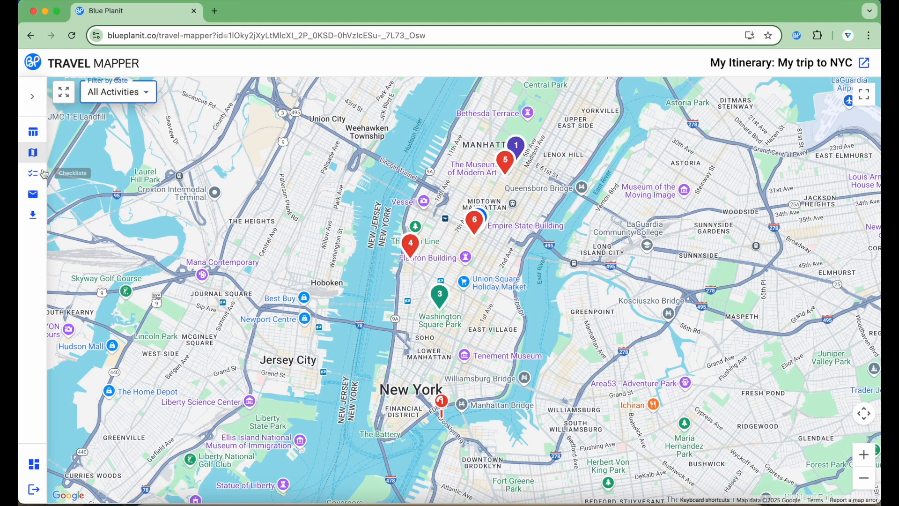
mouse_move(33, 173)
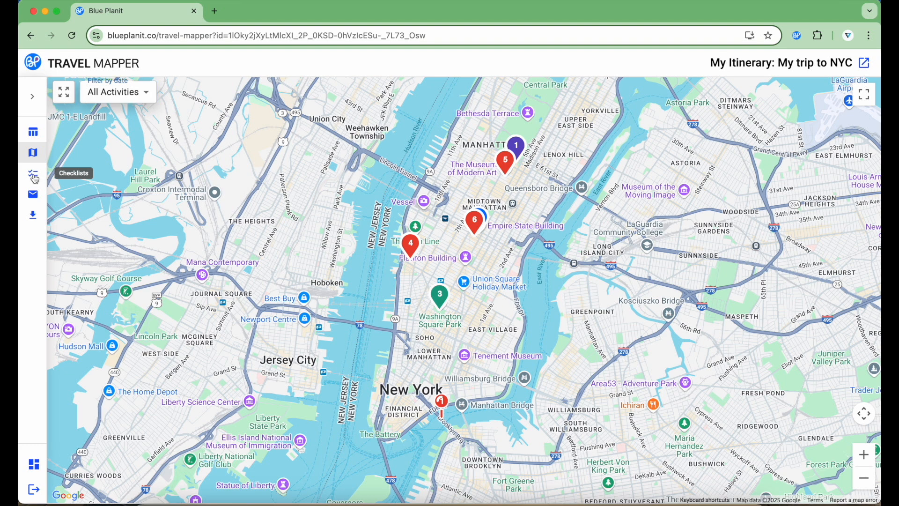
Step: Open the Checklists view showing the Packing List and To-Do List
left_click(33, 173)
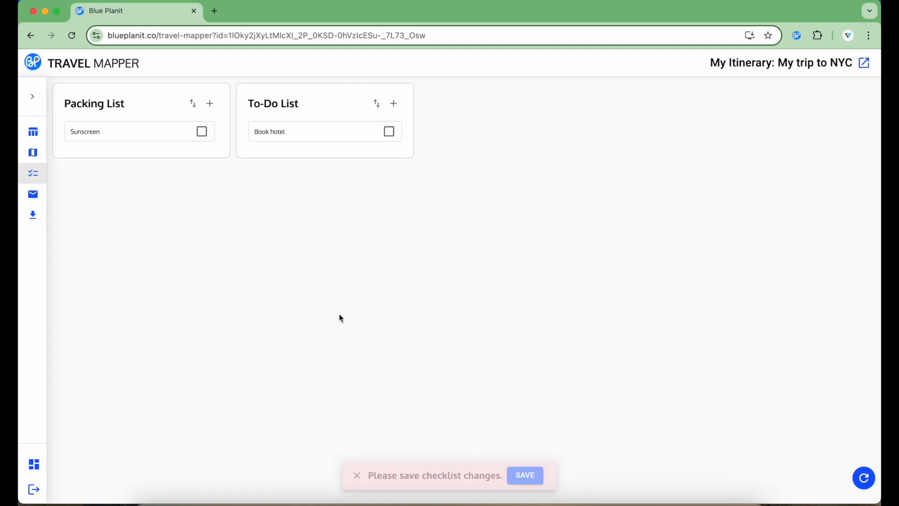
mouse_move(33, 194)
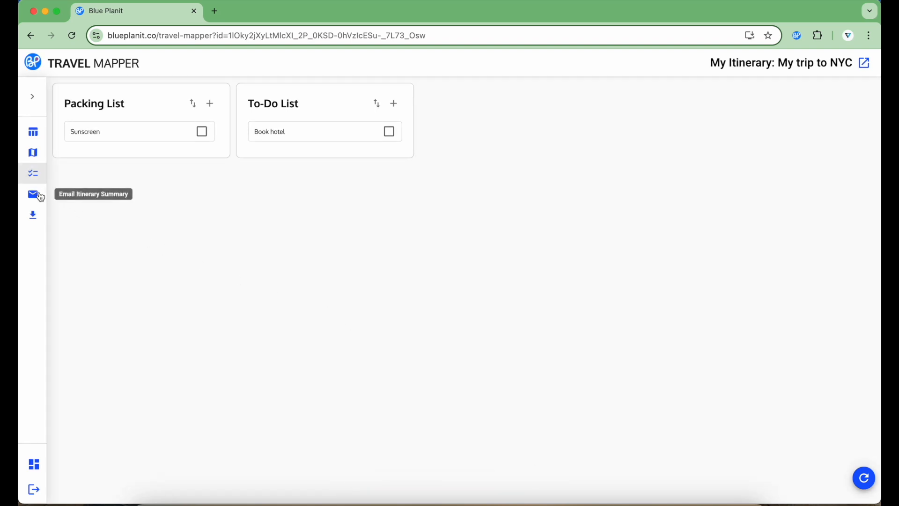
Step: Preview the itinerary summary and check The Plaza's Google Maps address link
left_click(32, 195)
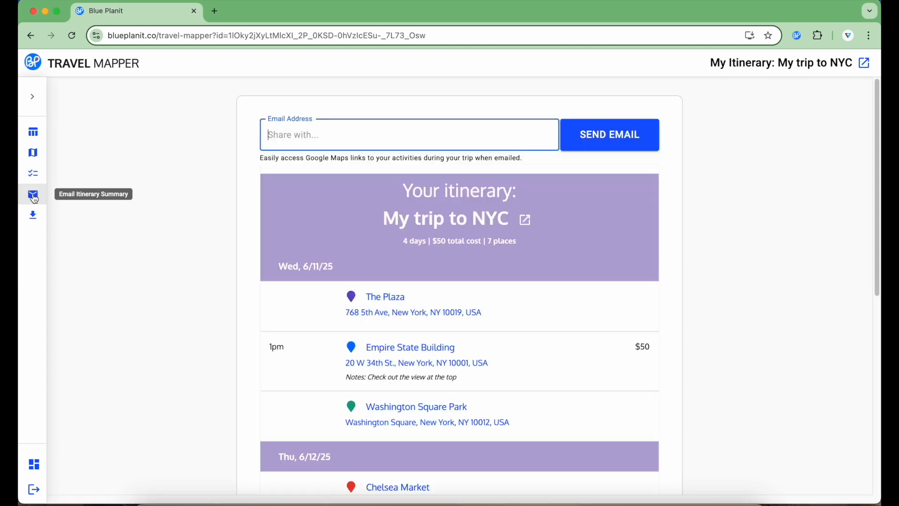
mouse_move(309, 225)
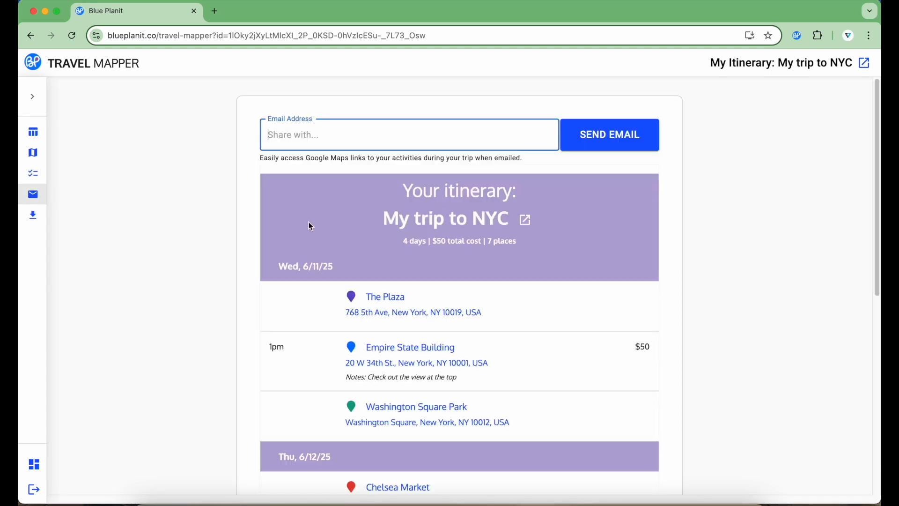
mouse_move(403, 235)
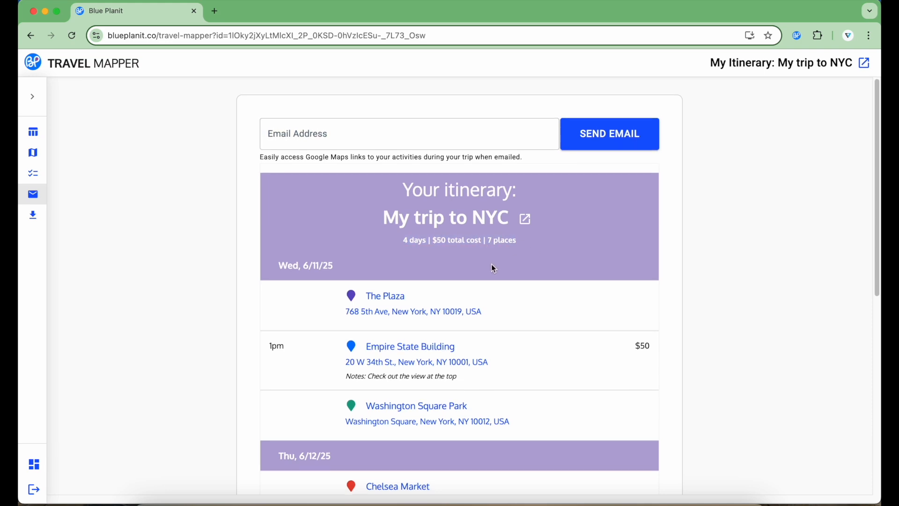
scroll("down", 3)
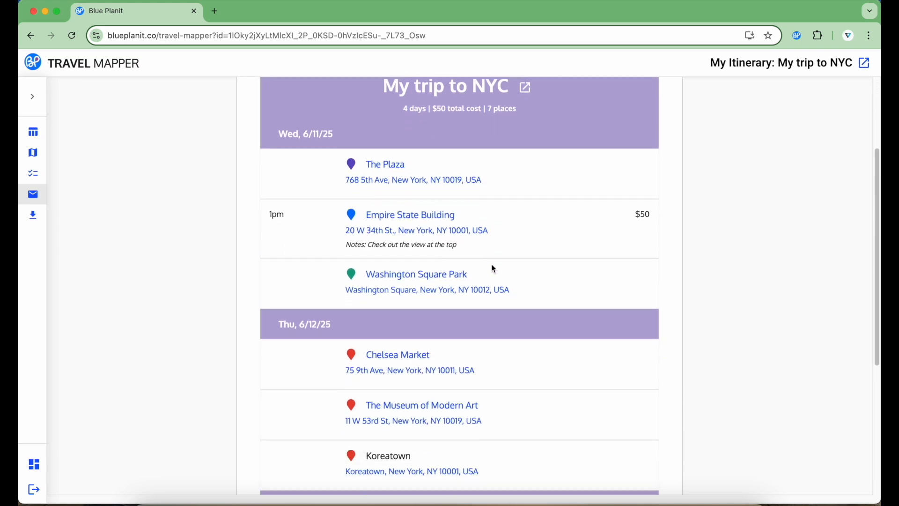
scroll("down", 3)
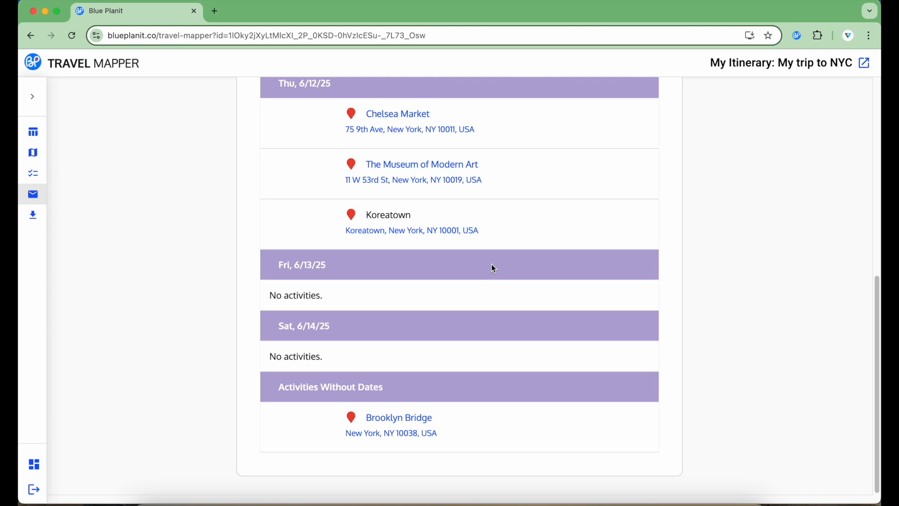
scroll("up", 3)
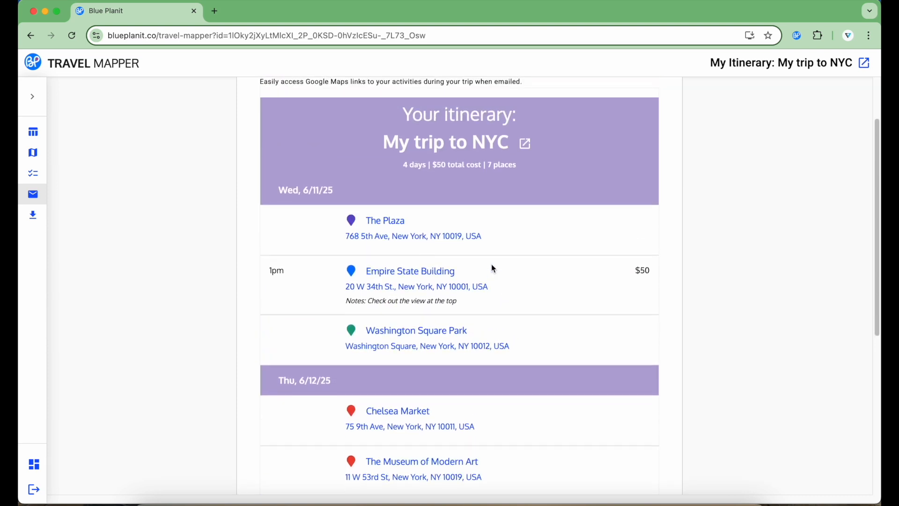
scroll("up", 3)
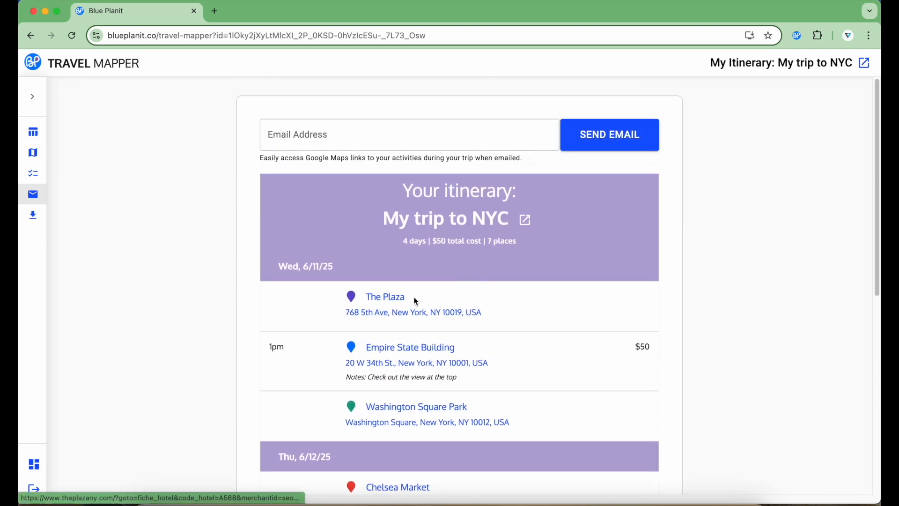
left_click(385, 296)
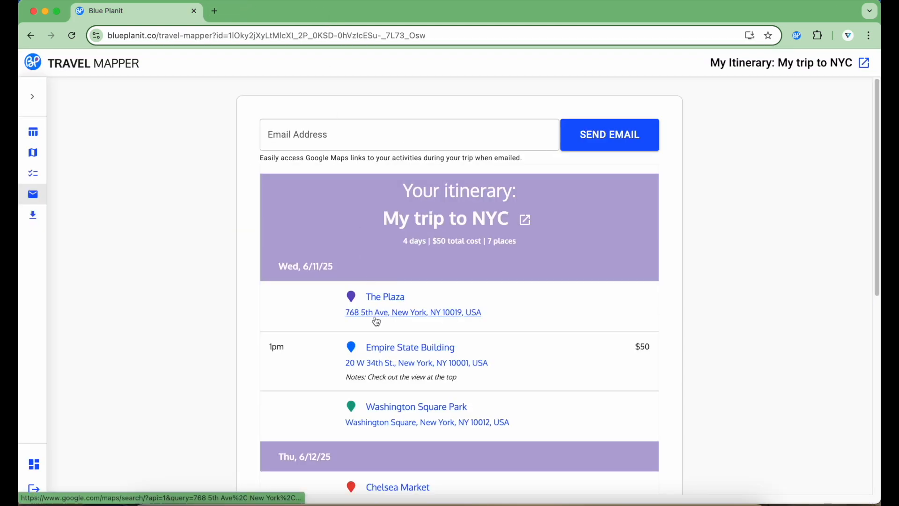
left_click(413, 312)
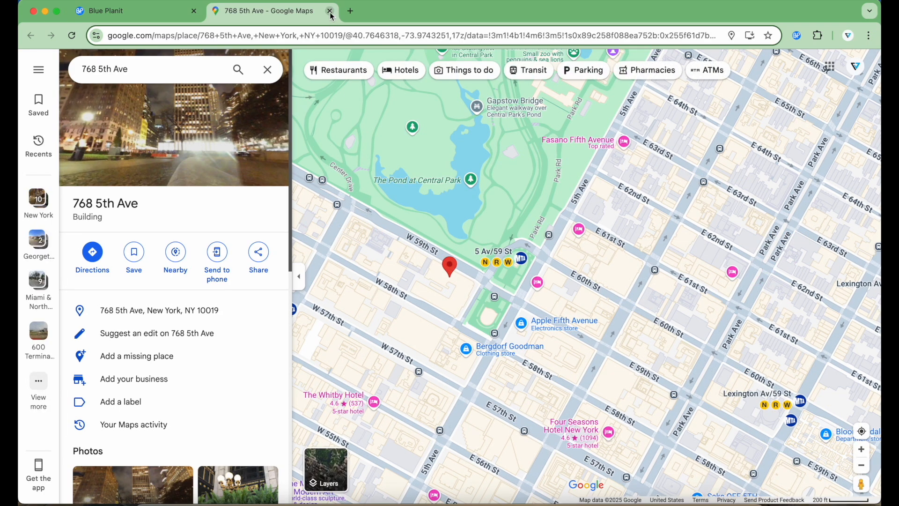
left_click(345, 10)
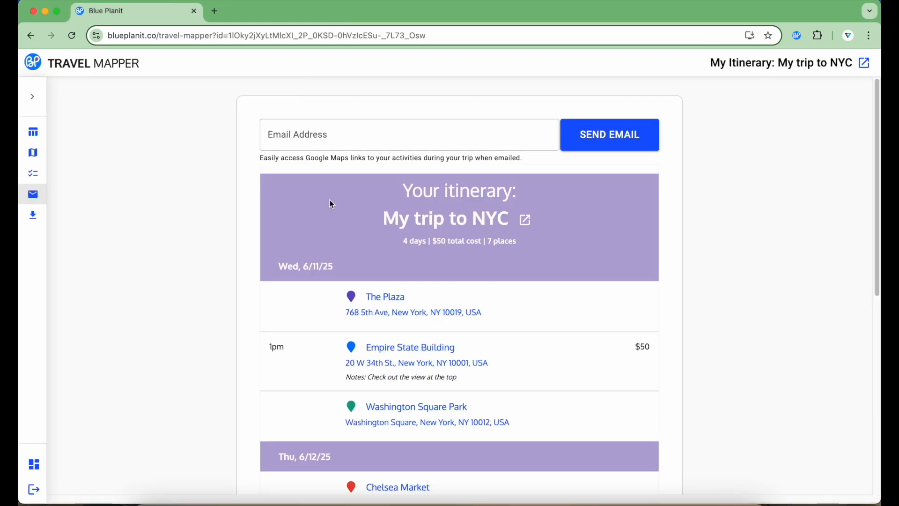
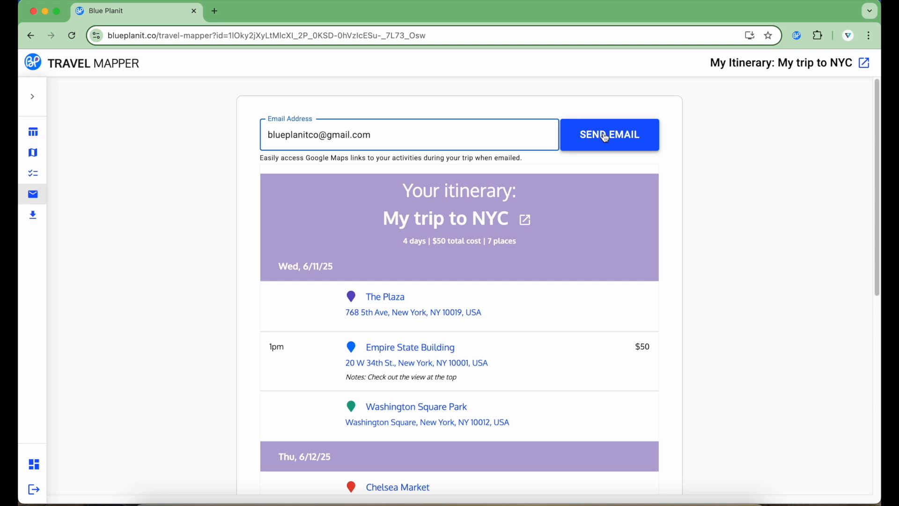
Step: Enter the recipient email address and send the itinerary summary
left_click(609, 135)
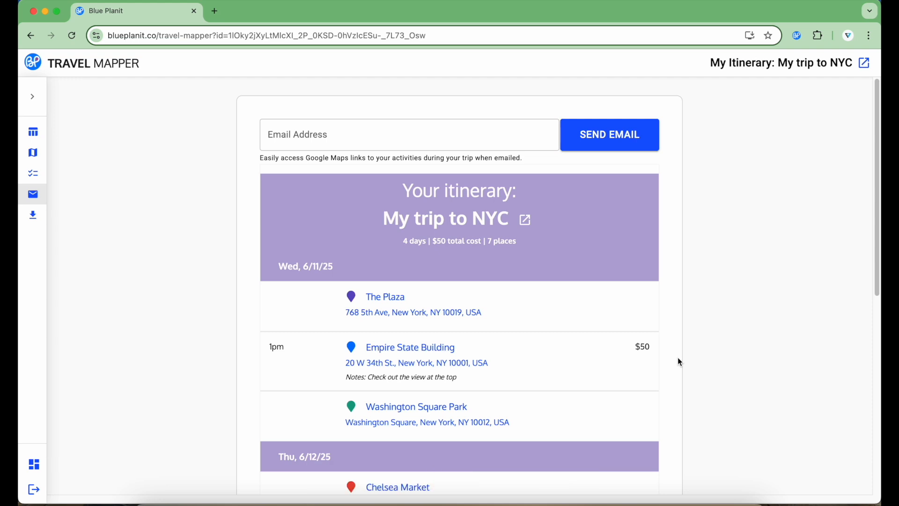
mouse_move(32, 215)
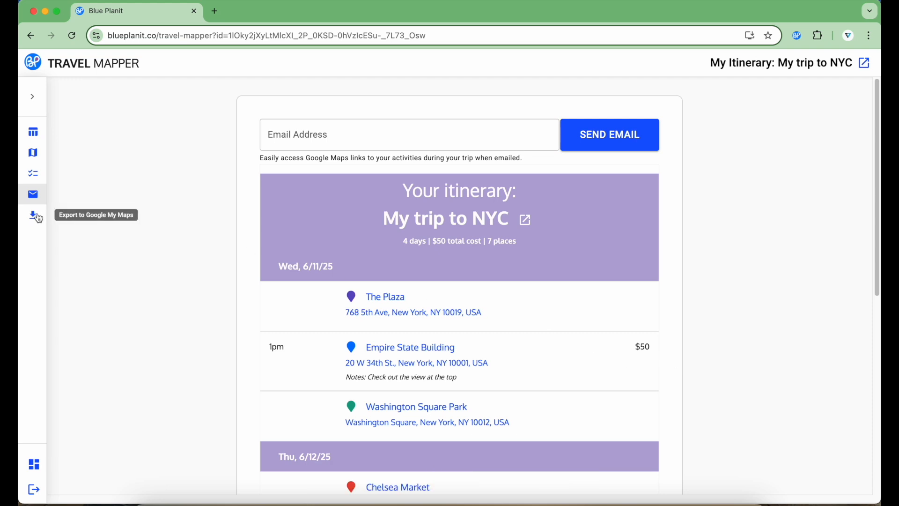
Step: Show the Export to Google My Maps instructions for downloading and importing a KML file
left_click(33, 215)
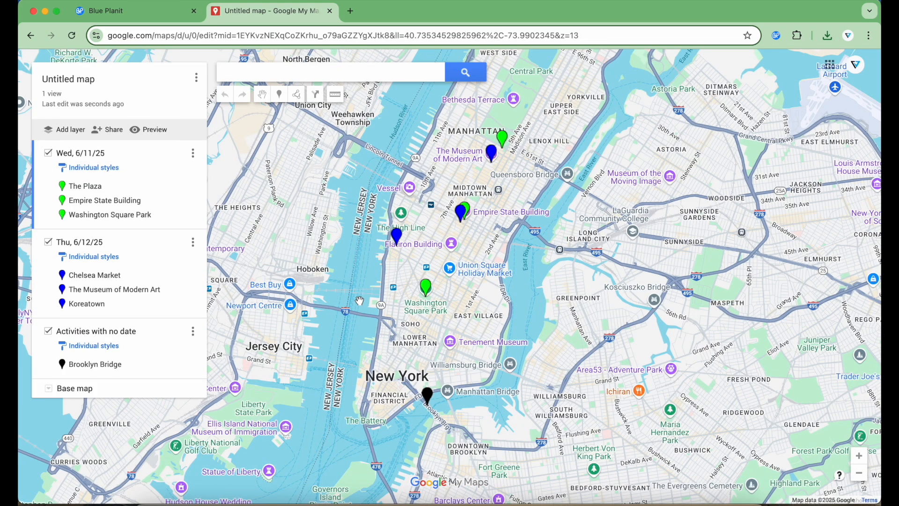
mouse_move(136, 250)
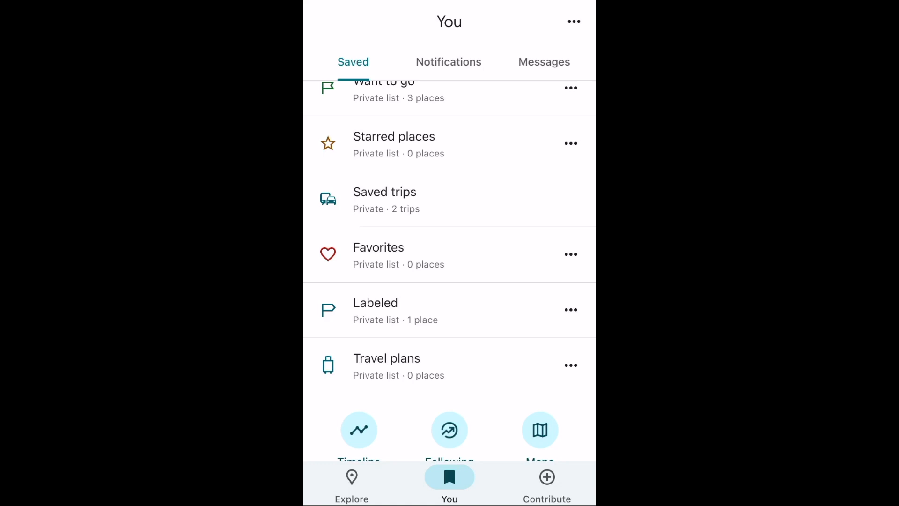
left_click(539, 430)
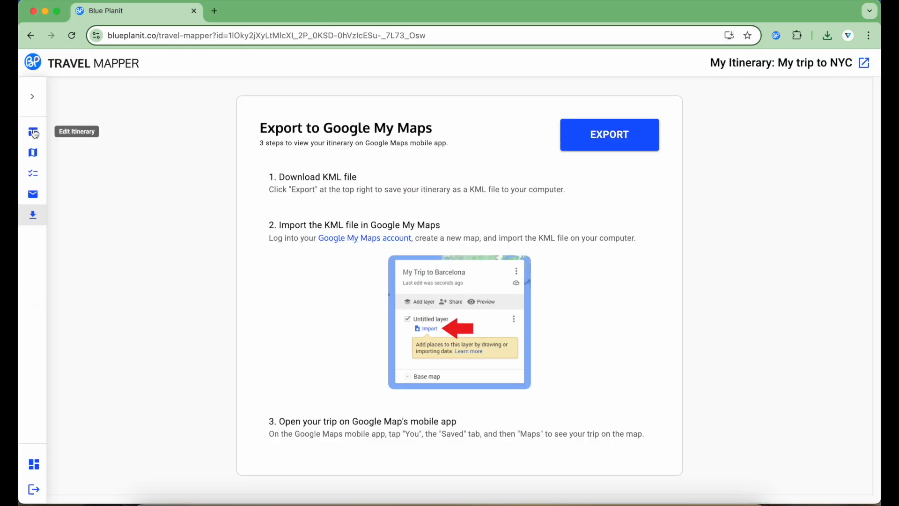
Step: Return to the day-by-day itinerary editor and open the NYC itinerary in Google Sheets
left_click(33, 132)
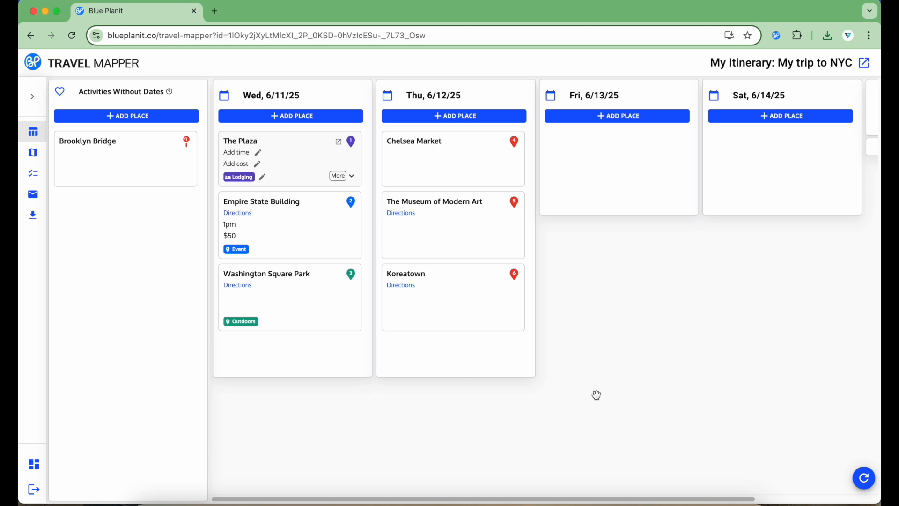
mouse_move(765, 138)
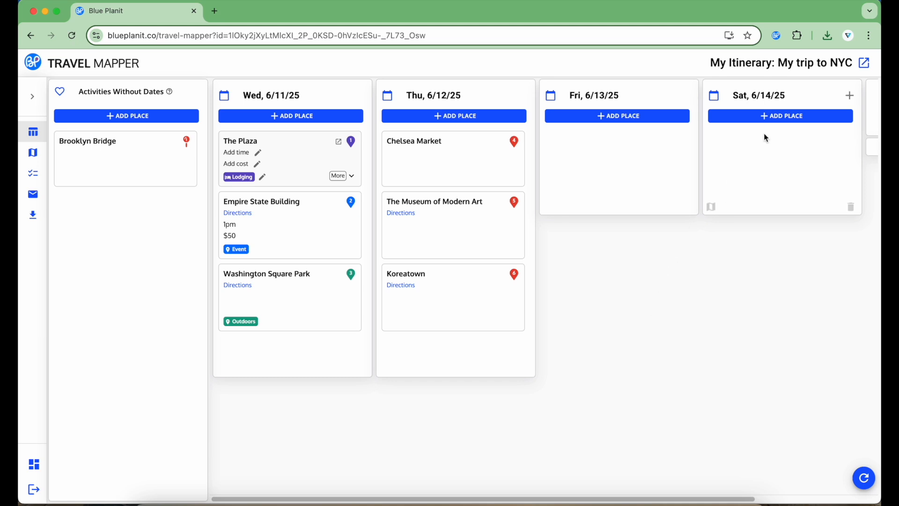
mouse_move(864, 64)
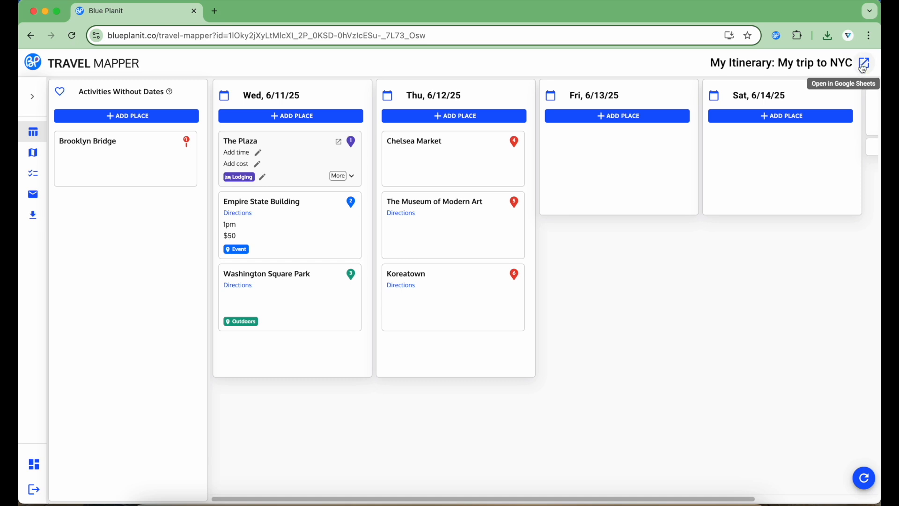
left_click(865, 64)
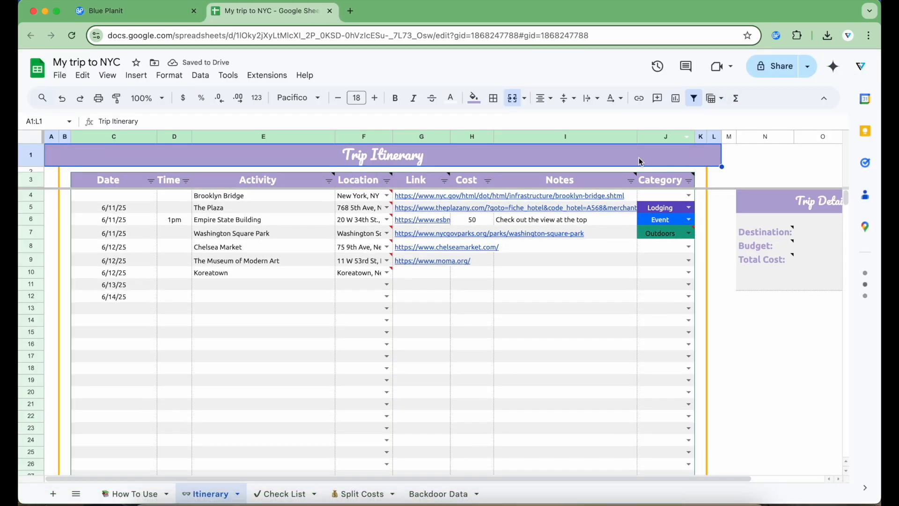
mouse_move(416, 349)
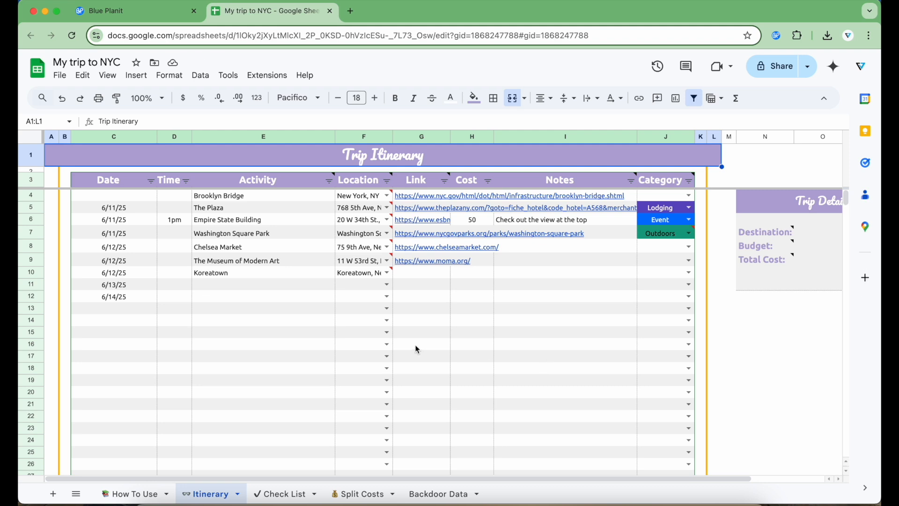
mouse_move(519, 297)
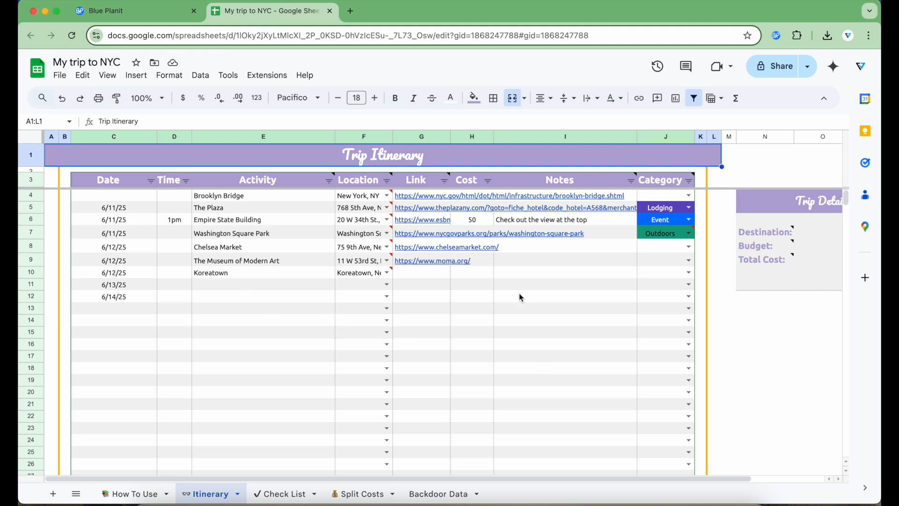
mouse_move(323, 245)
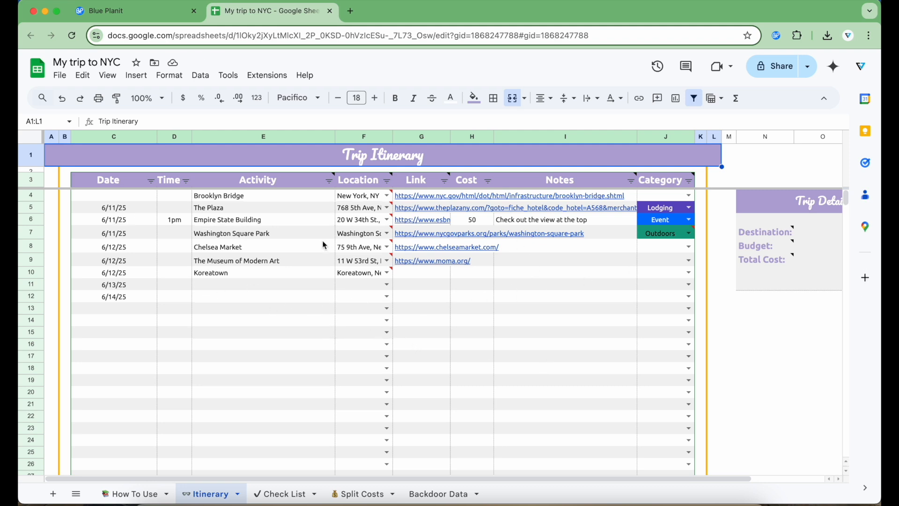
left_click(283, 493)
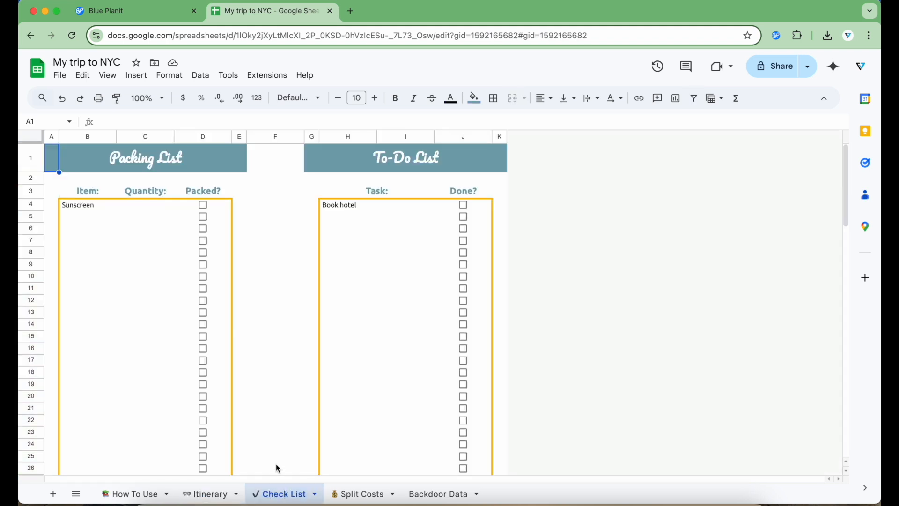
left_click(87, 205)
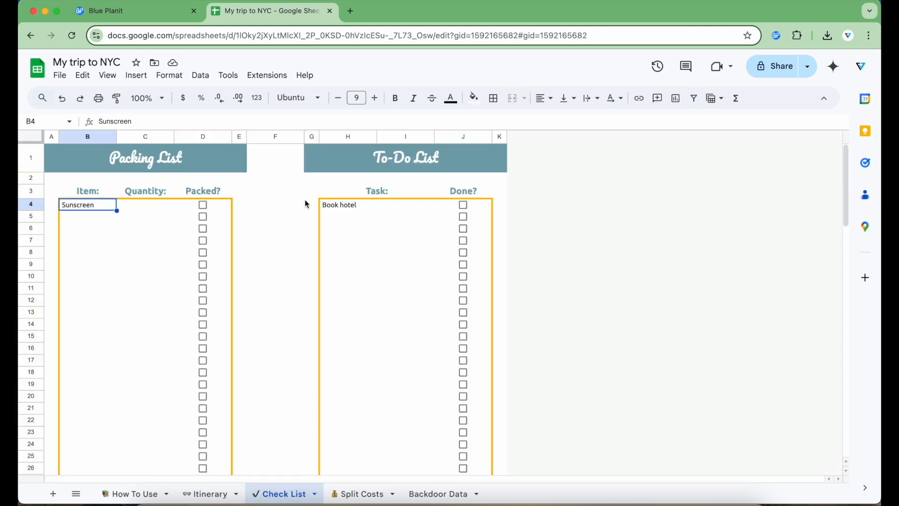
left_click(339, 205)
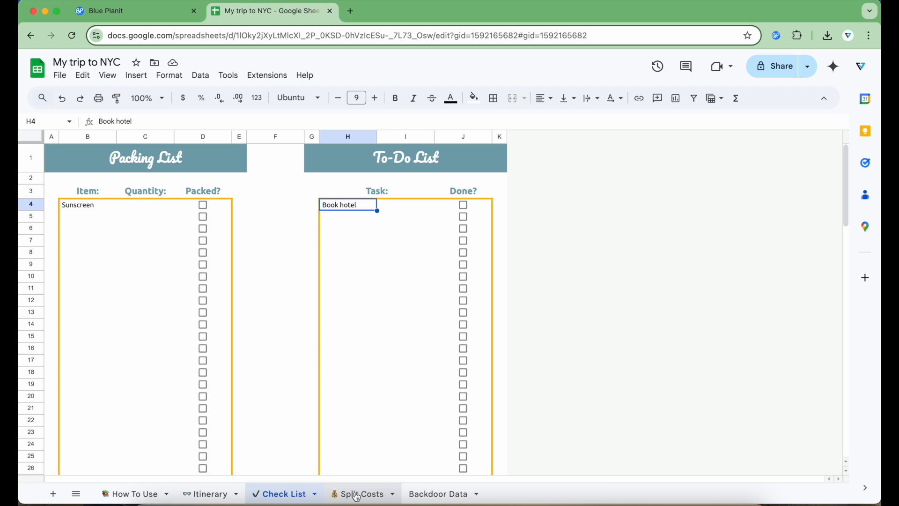
left_click(361, 494)
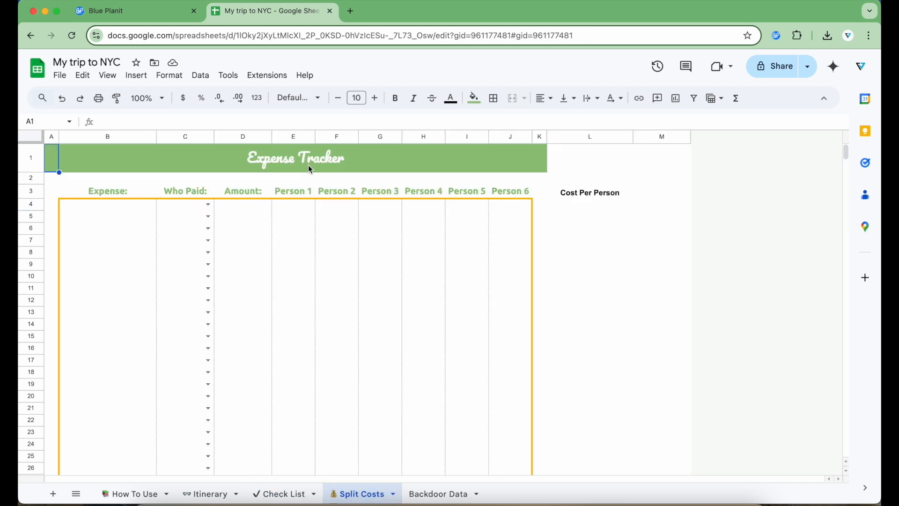
left_click(296, 159)
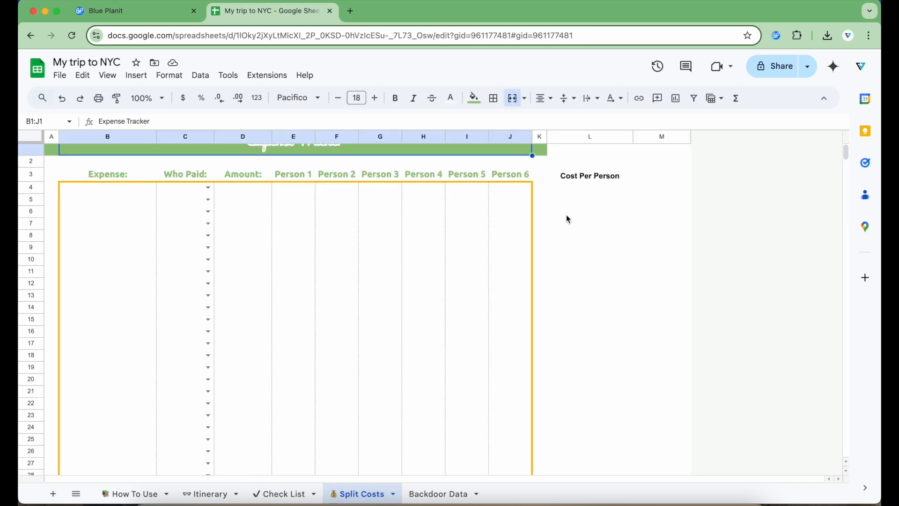
scroll("down", 3)
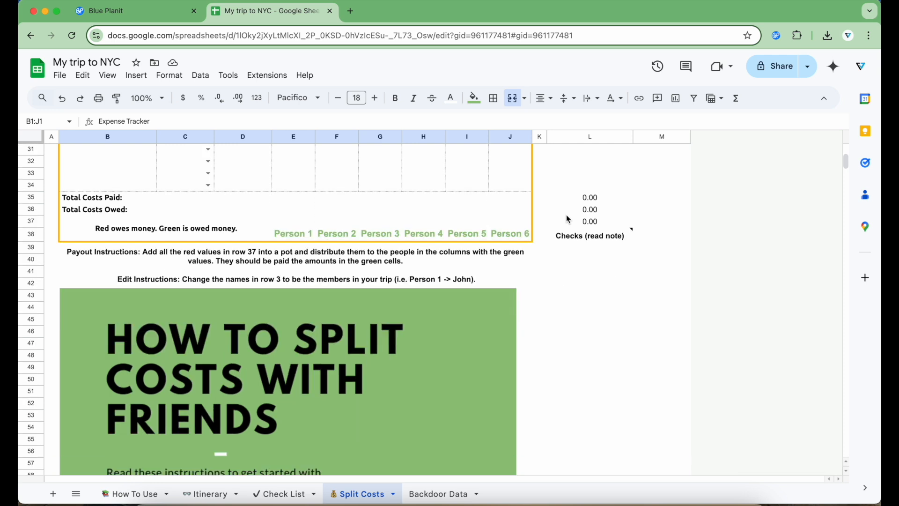
scroll("down", 3)
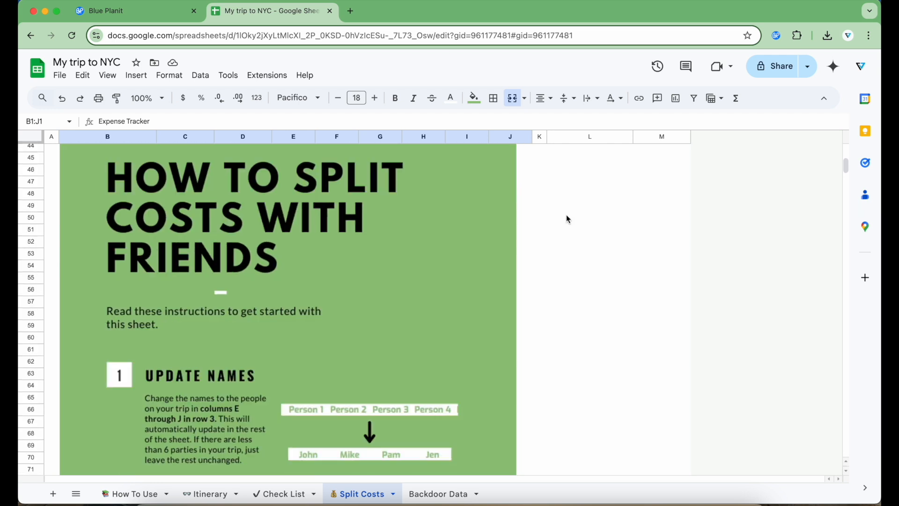
mouse_move(211, 494)
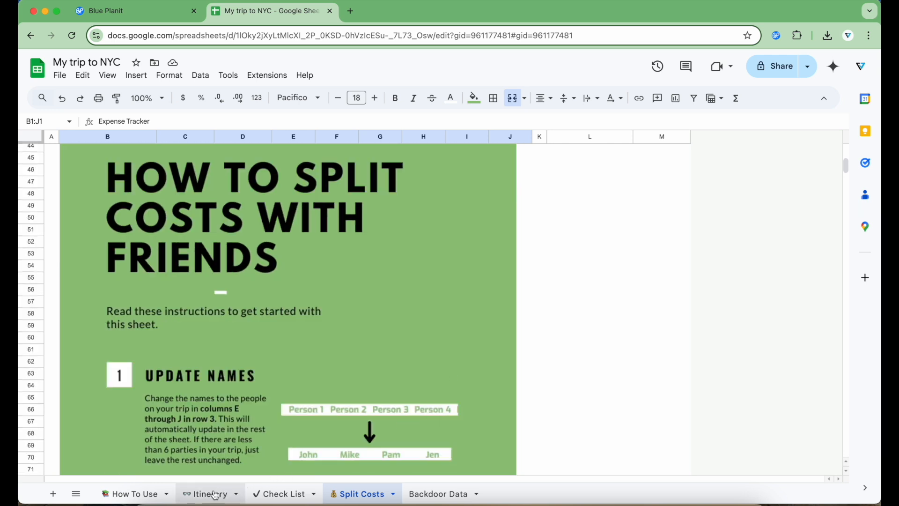
left_click(209, 493)
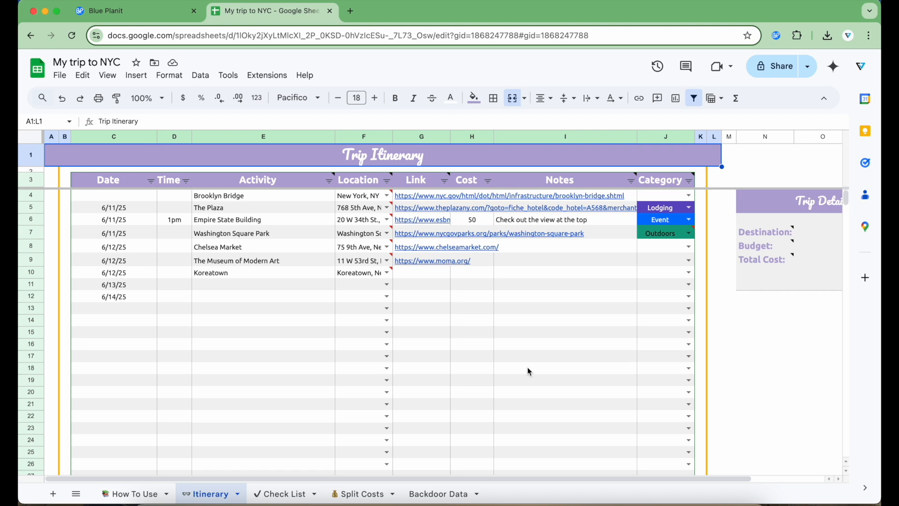
mouse_move(503, 271)
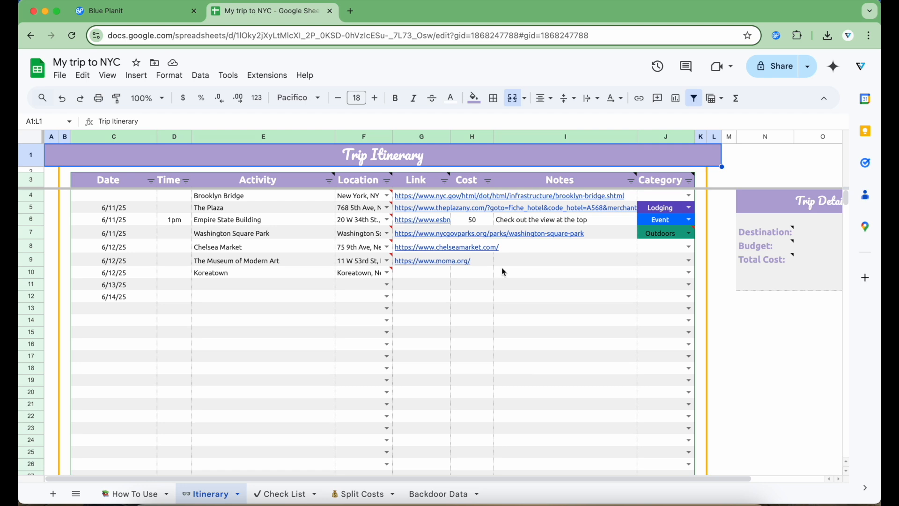
mouse_move(266, 75)
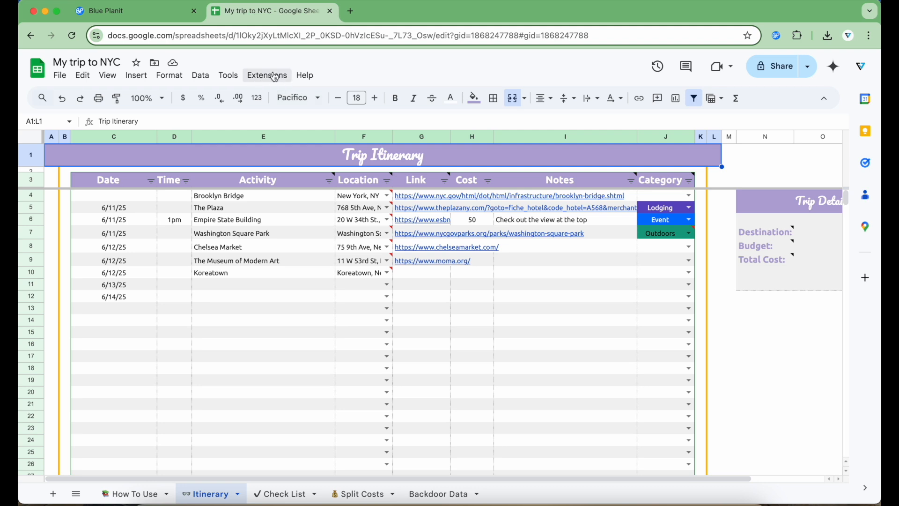
Step: Open the Travel Mapper View Map sidebar from the Extensions menu beside the itinerary
left_click(267, 75)
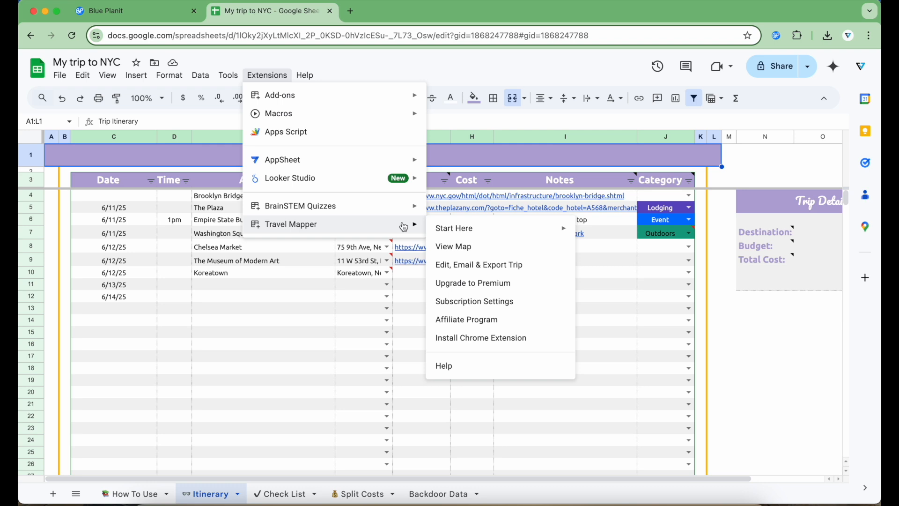
left_click(454, 228)
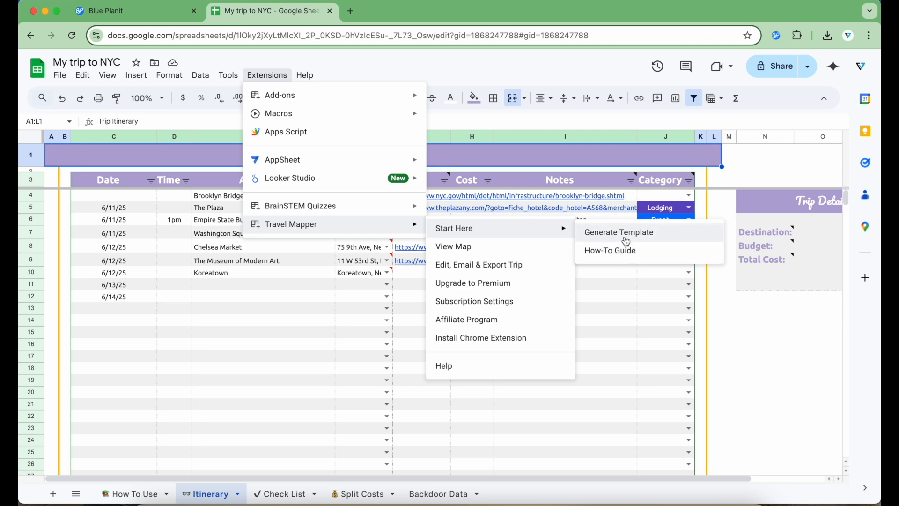
mouse_move(453, 246)
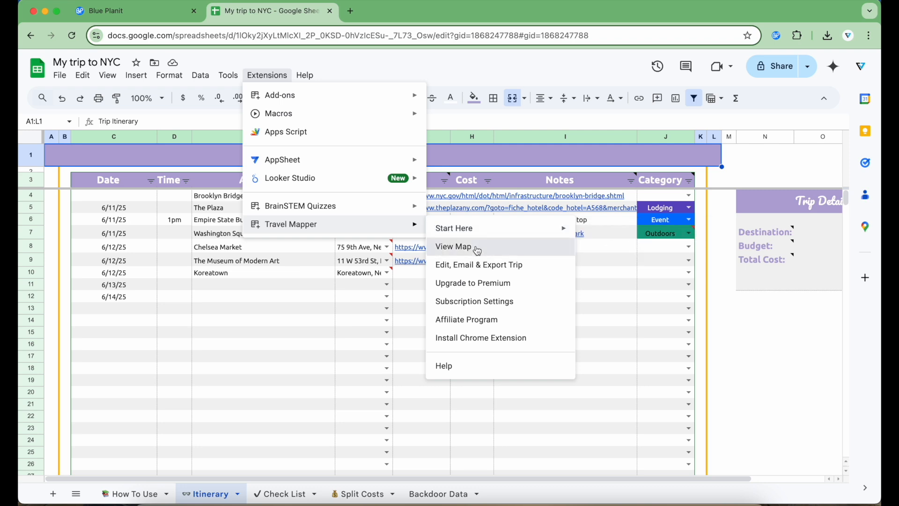
left_click(453, 245)
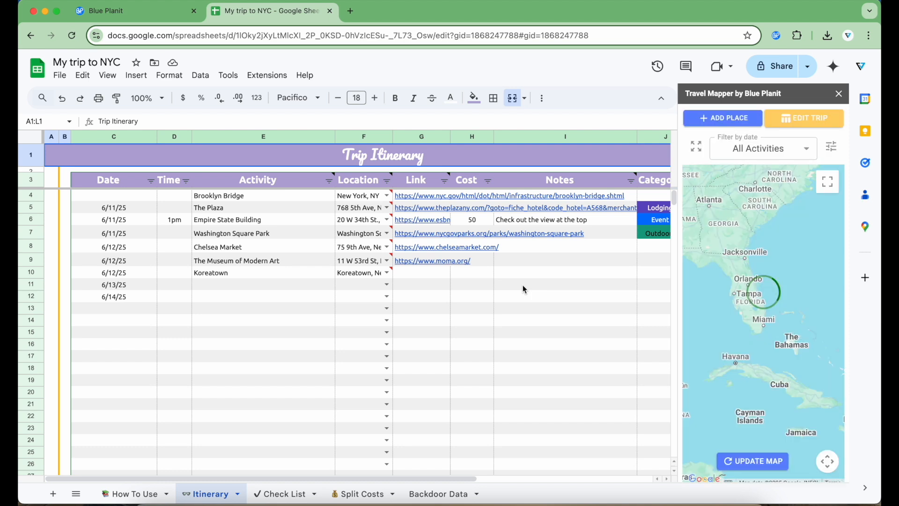
Step: Add Roosevelt Island, Governor's Island, Central Park and Red Hook Tavern, then update the map
left_click(753, 460)
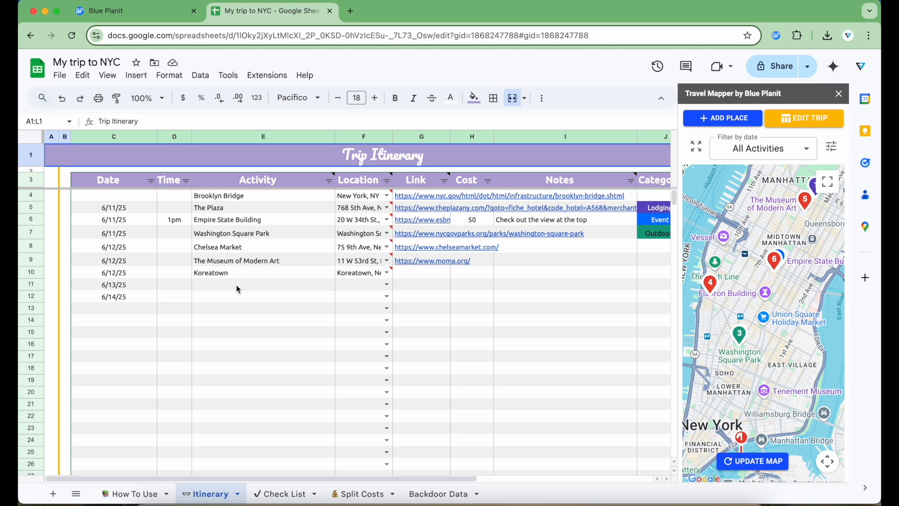
left_click(263, 284)
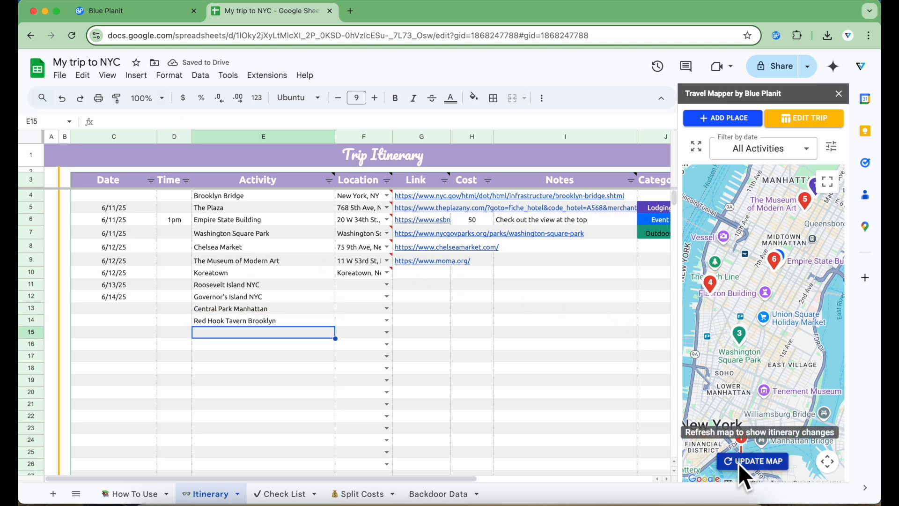
left_click(753, 461)
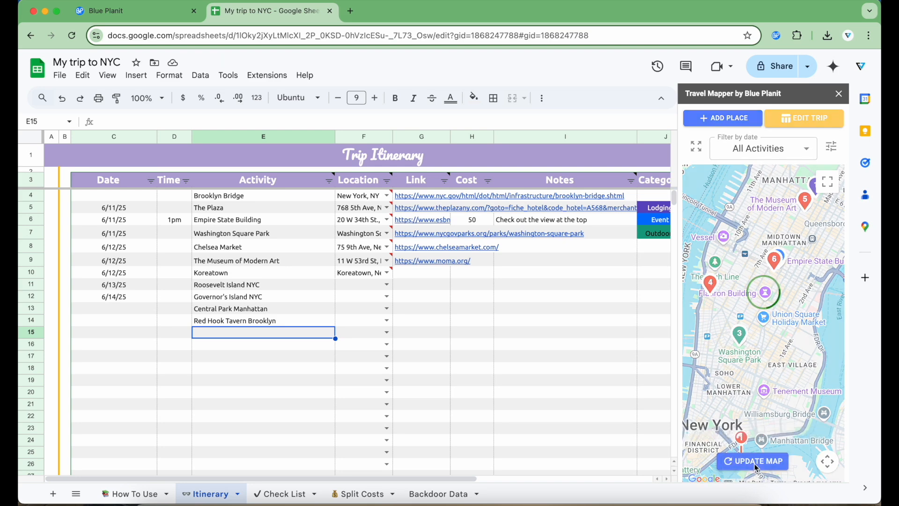
left_click(753, 460)
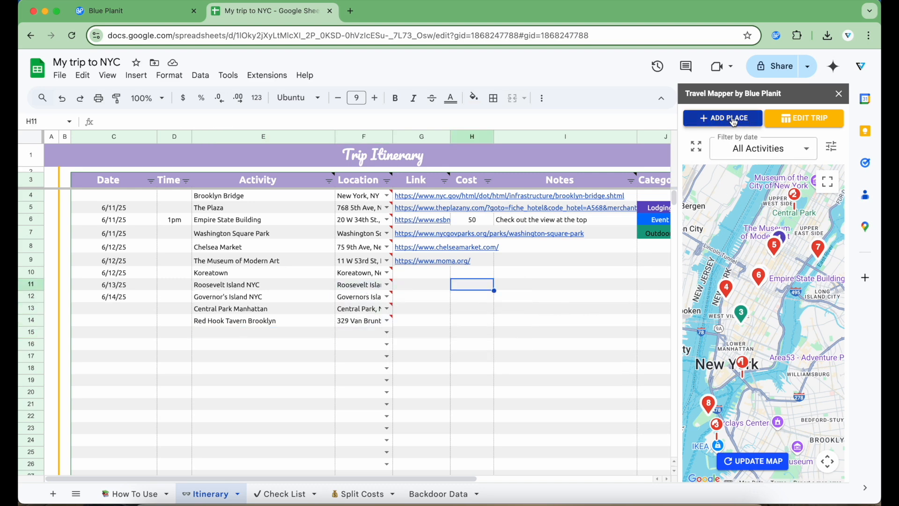
Step: Add Chinatown with the Culture category in J15 and refresh the trip map
left_click(722, 118)
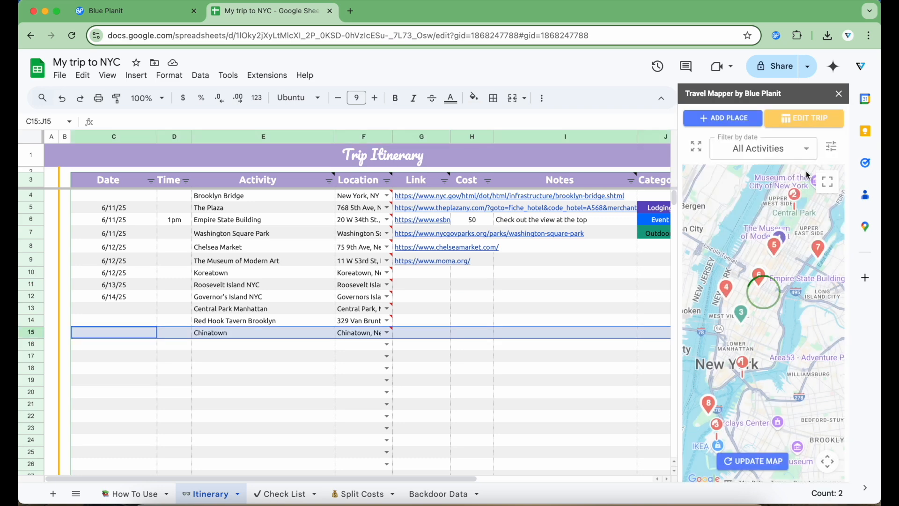
left_click(752, 460)
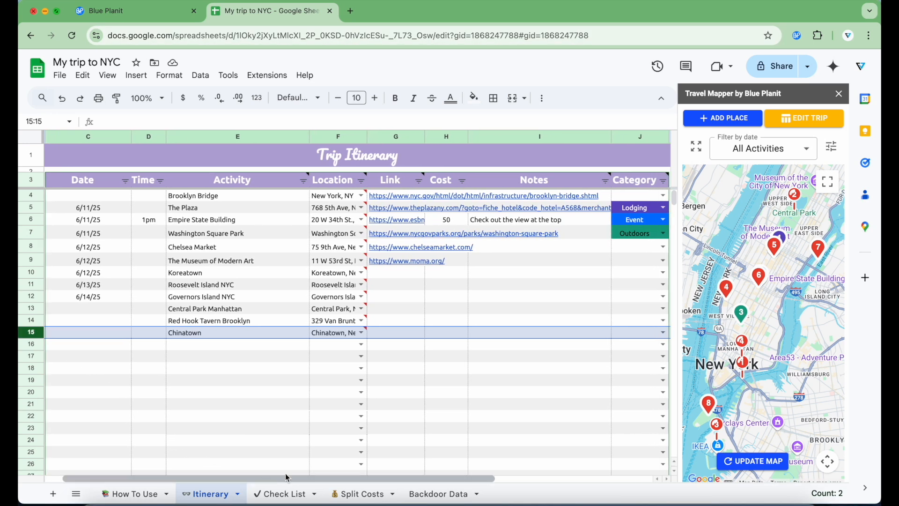
left_click(635, 332)
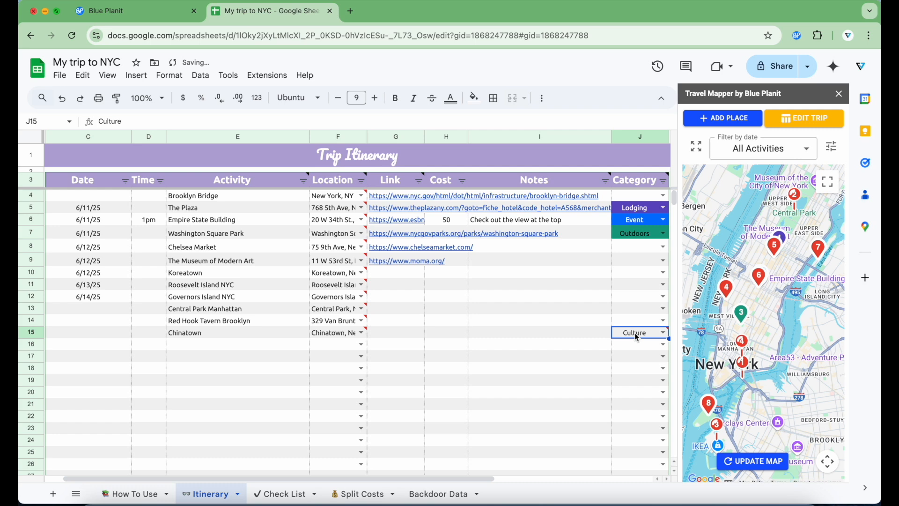
left_click(468, 97)
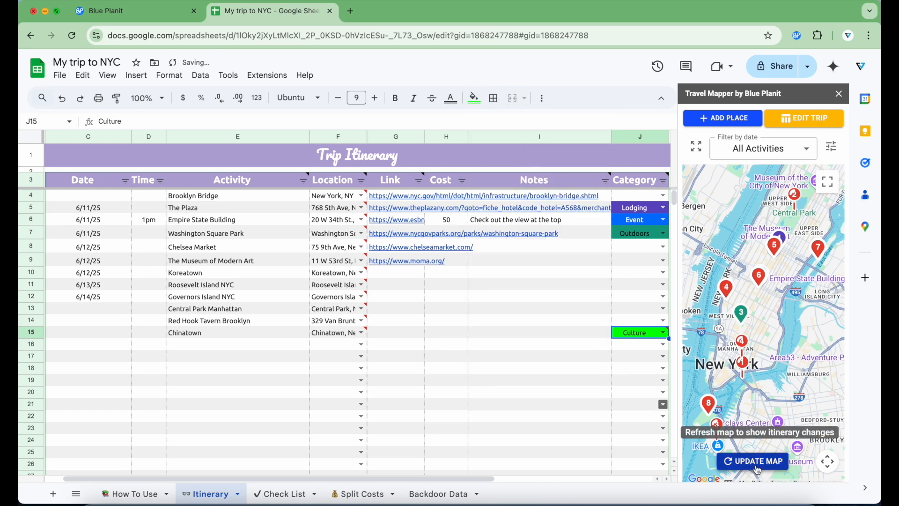
left_click(741, 348)
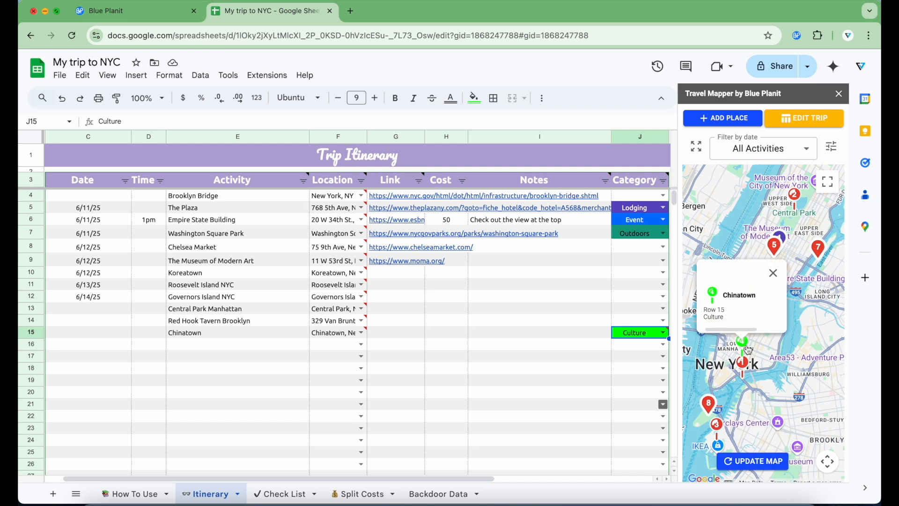
left_click(774, 272)
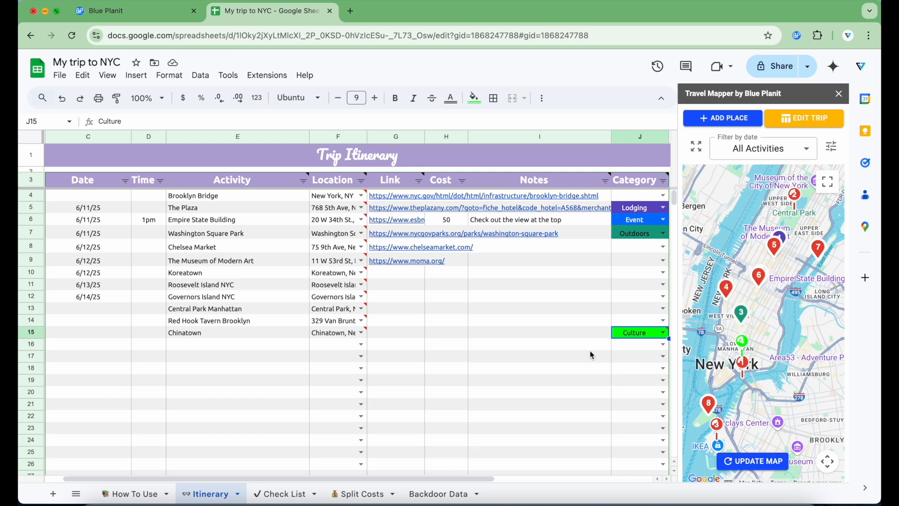
left_click(169, 75)
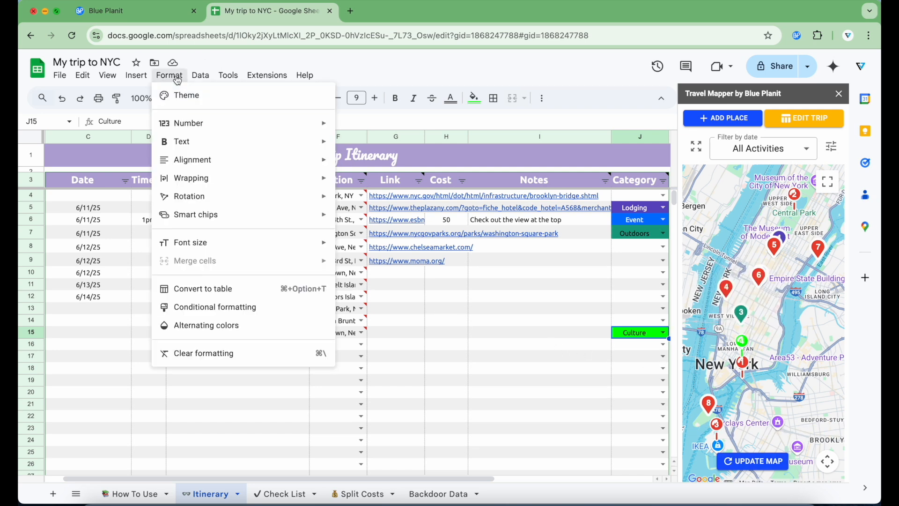
mouse_move(215, 307)
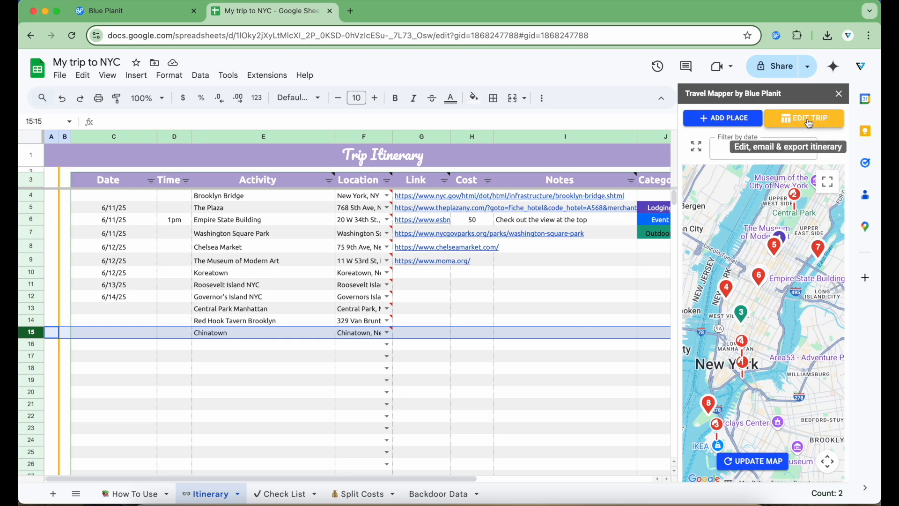
Step: Preview the itinerary's map, email and My Maps export views, then return to the board
left_click(804, 118)
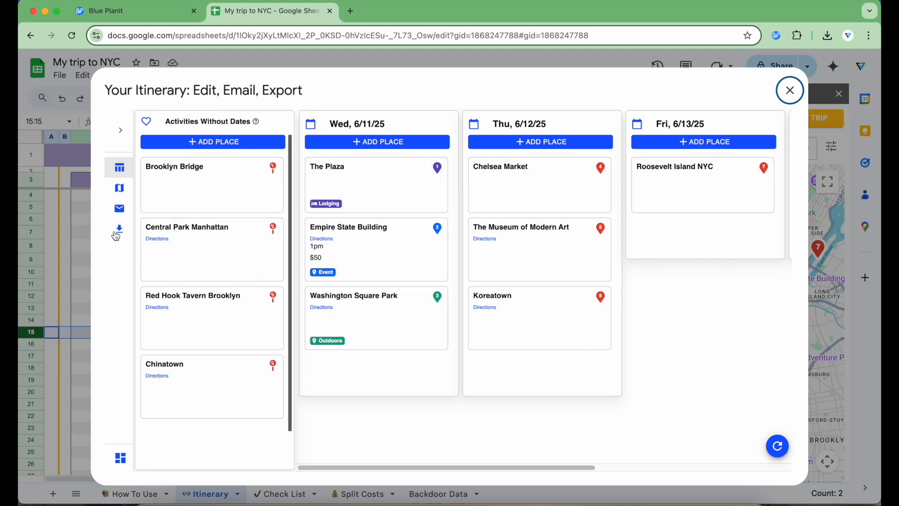
left_click(120, 188)
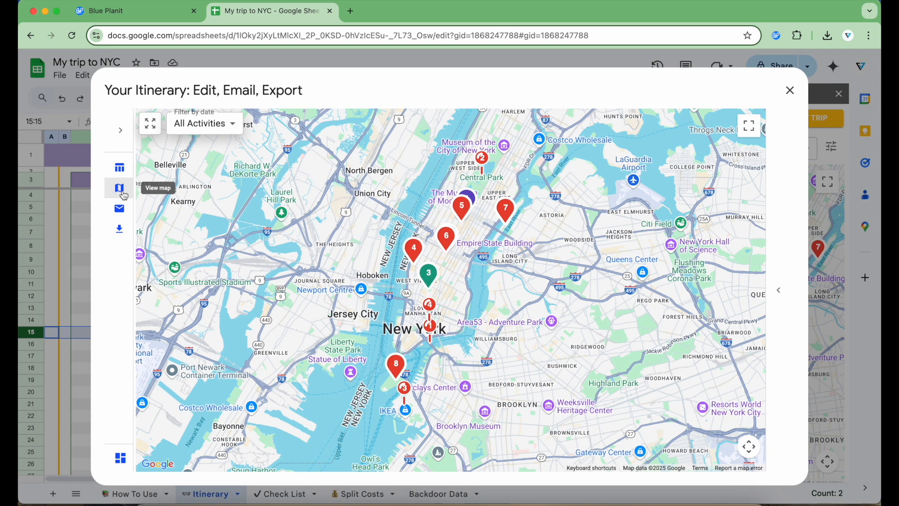
mouse_move(120, 208)
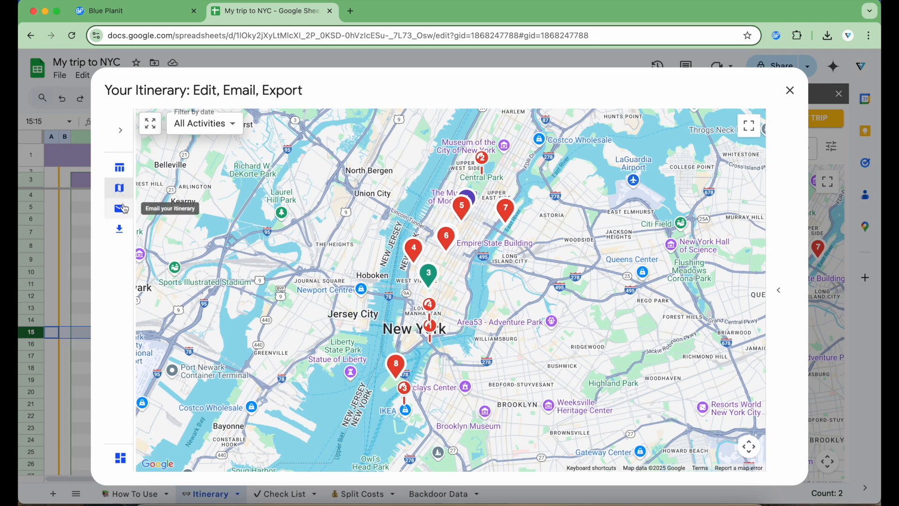
left_click(119, 208)
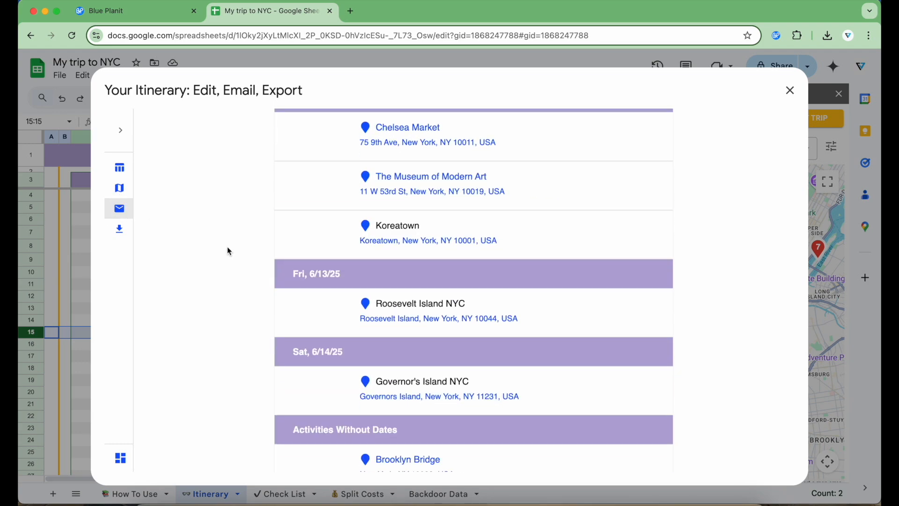
left_click(120, 228)
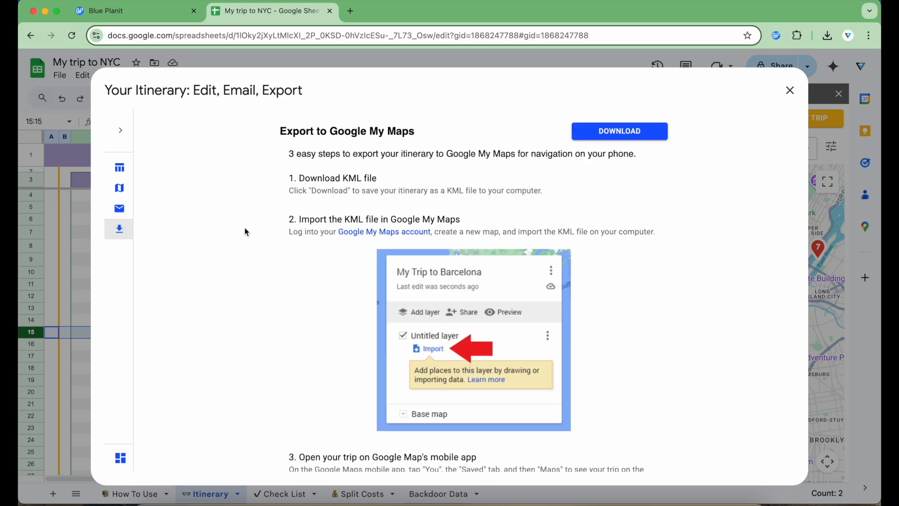
left_click(120, 167)
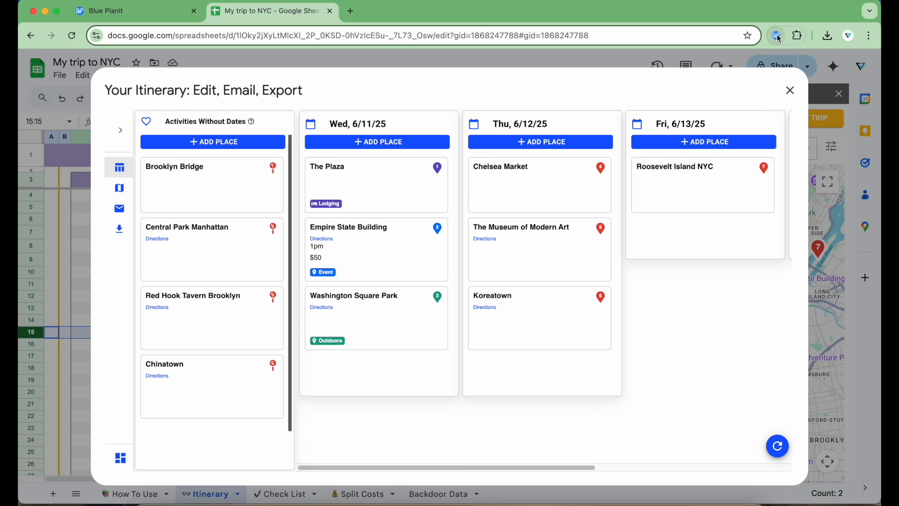
mouse_move(777, 36)
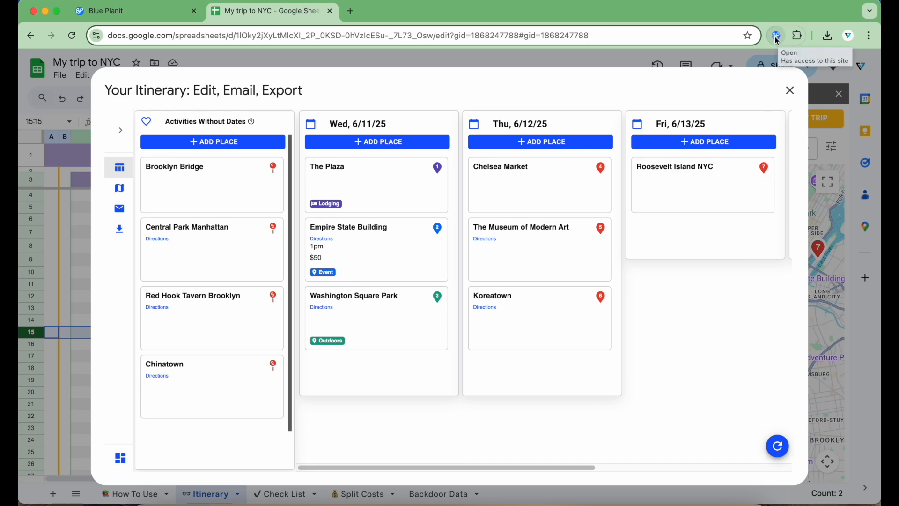
Step: Sign the Travel Mapper extension in with Google, granting all requested permissions
left_click(776, 35)
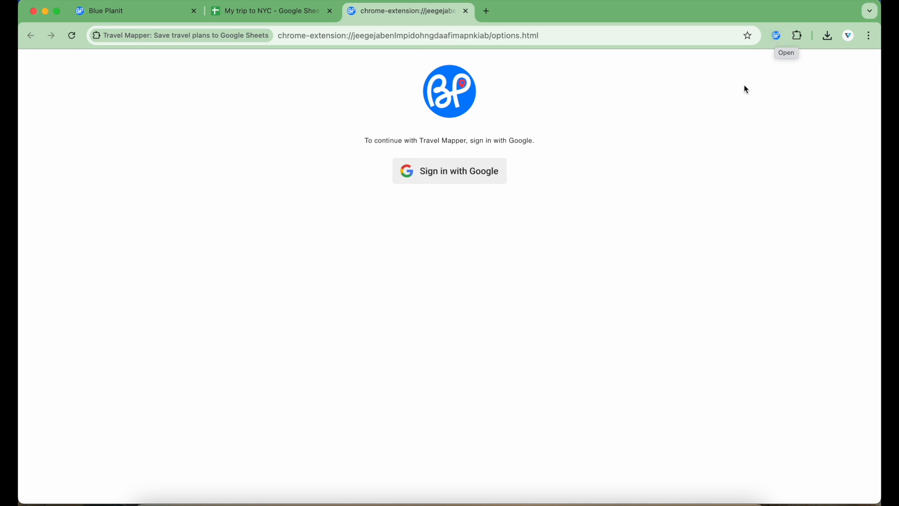
mouse_move(442, 177)
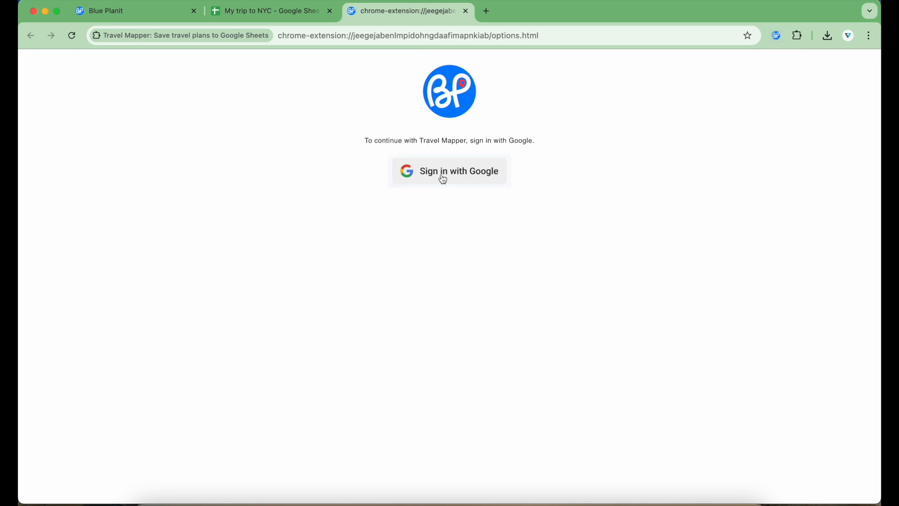
left_click(450, 171)
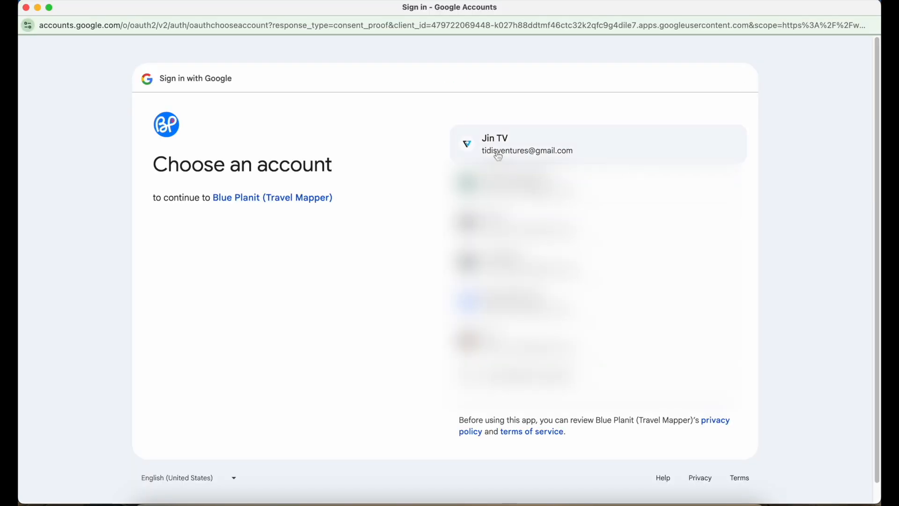
left_click(527, 144)
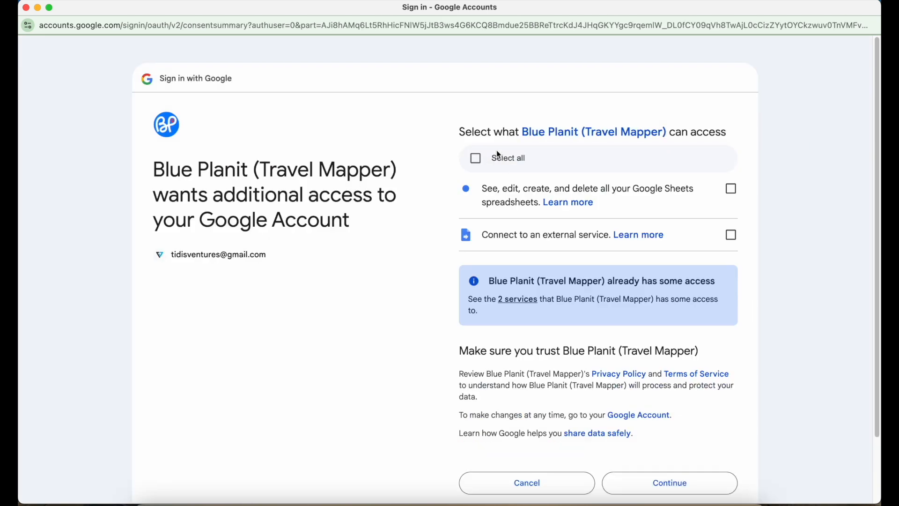
left_click(474, 158)
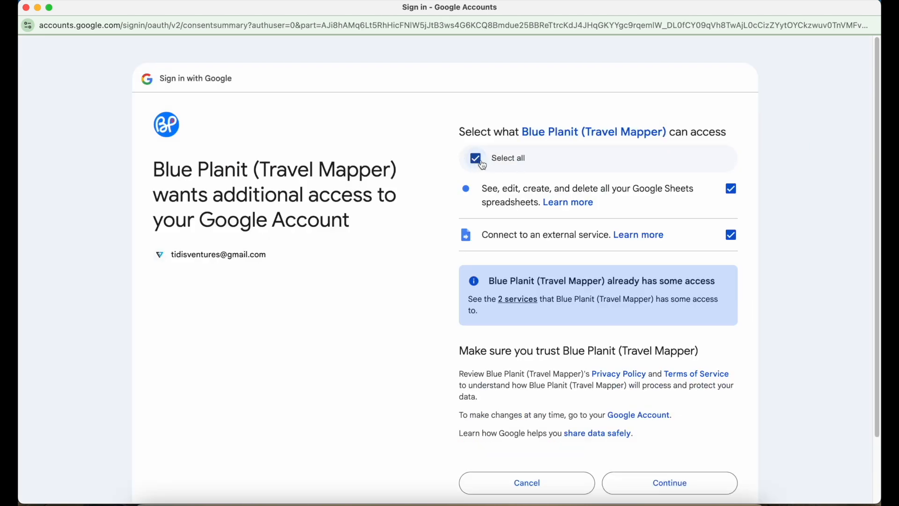
left_click(669, 483)
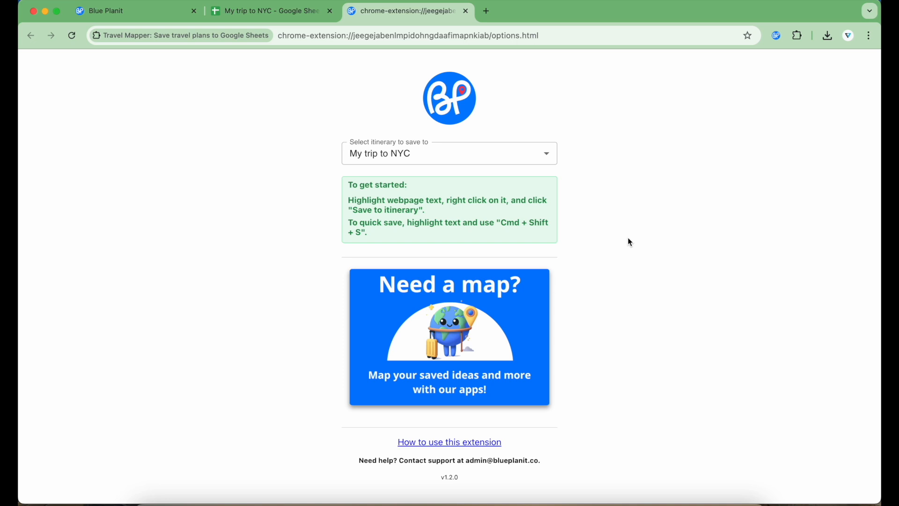
mouse_move(635, 197)
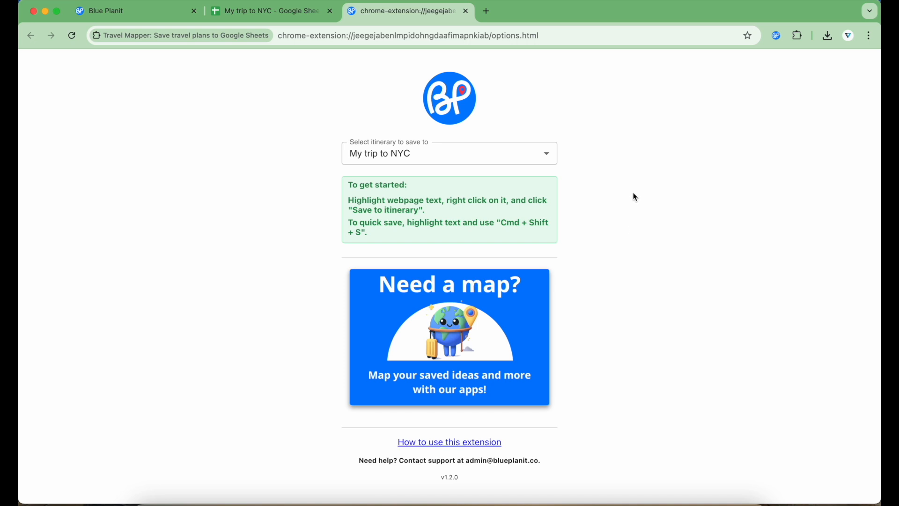
Step: Set My trip to NYC as the itinerary to save into and open a new tab
left_click(449, 153)
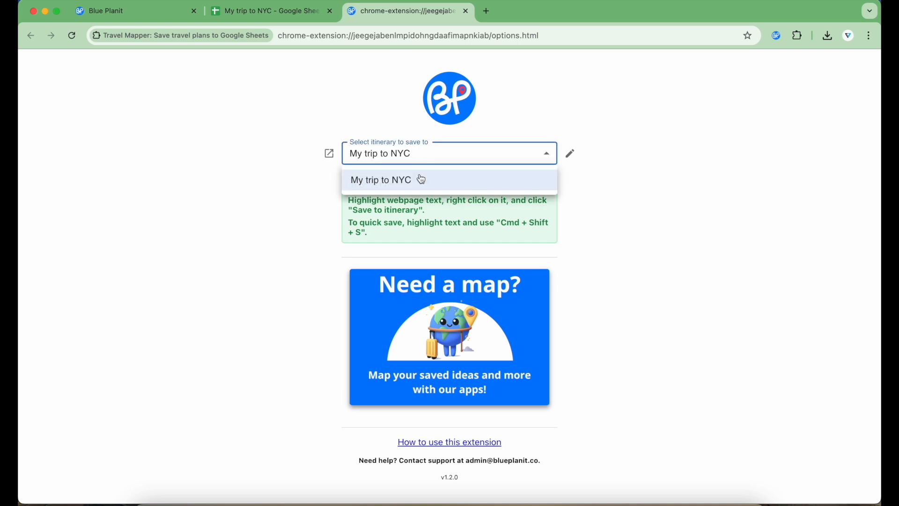
left_click(380, 180)
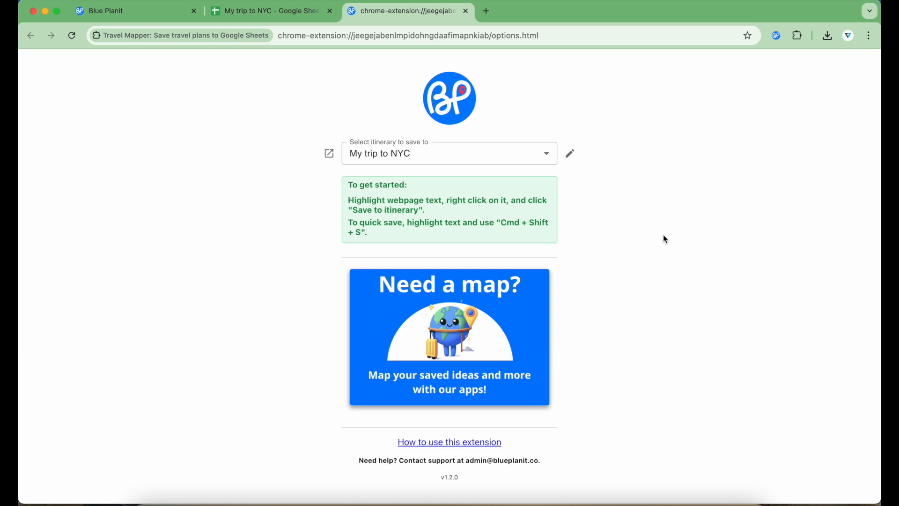
left_click(485, 10)
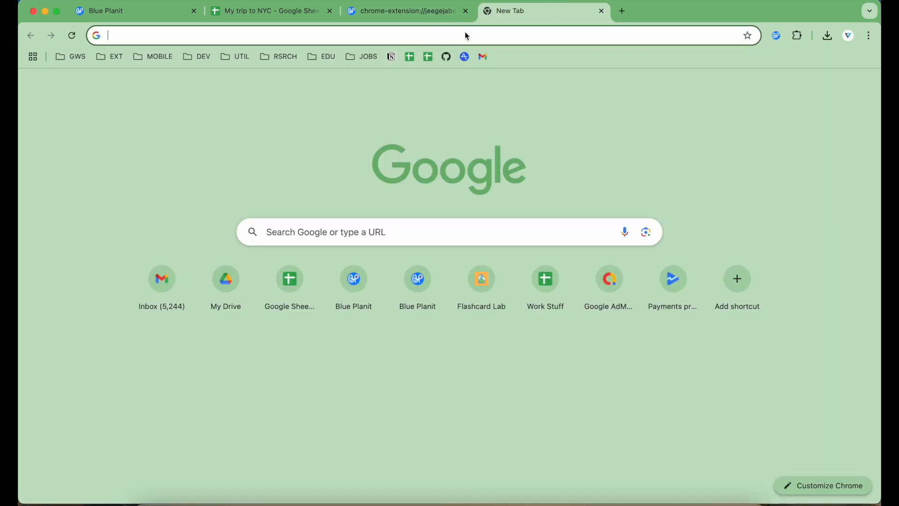
Step: Load Tripadvisor's New York City attractions list and open 9. Grand Central Terminal
type("tripadvisor.com/Attractions-g60763-Activities-oa0-New_York_City_New_York.html")
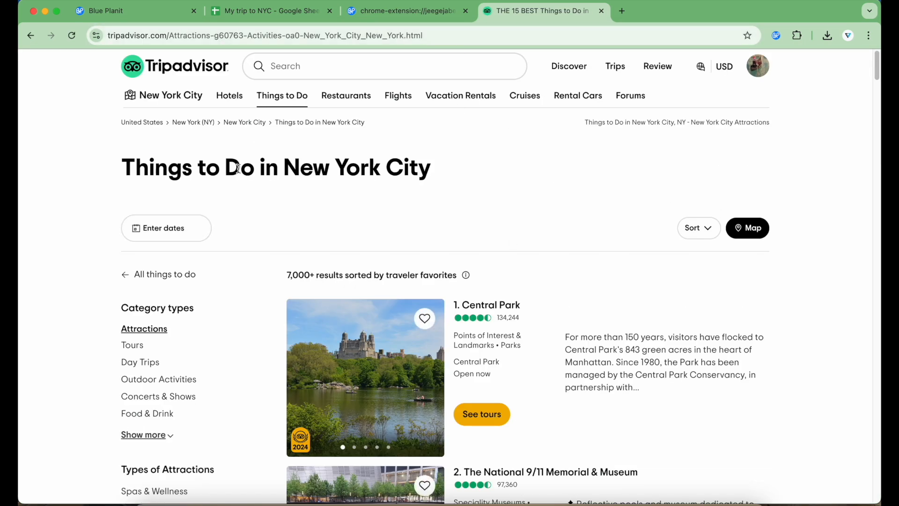
scroll("down", 3)
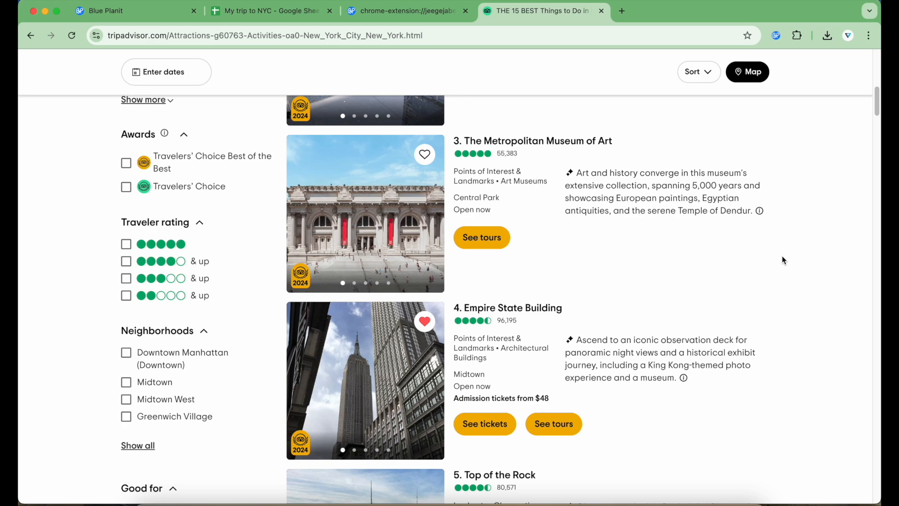
scroll("down", 3)
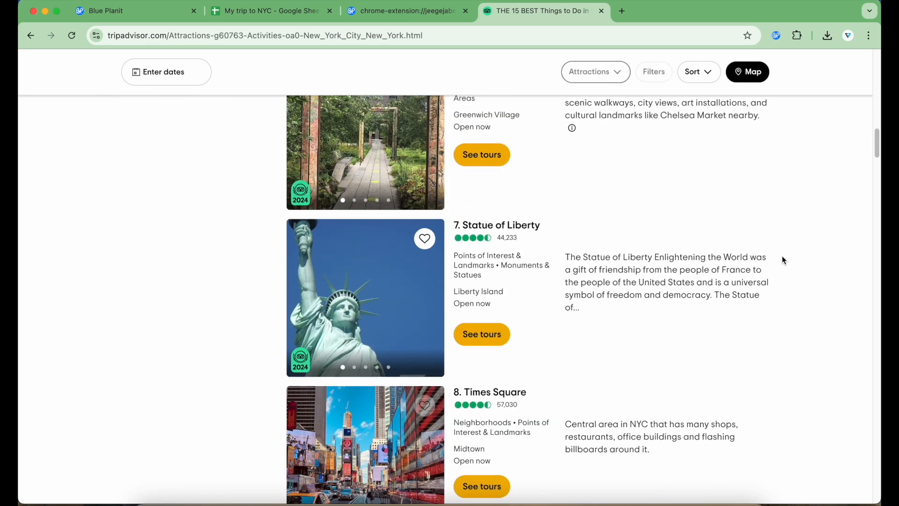
scroll("down", 3)
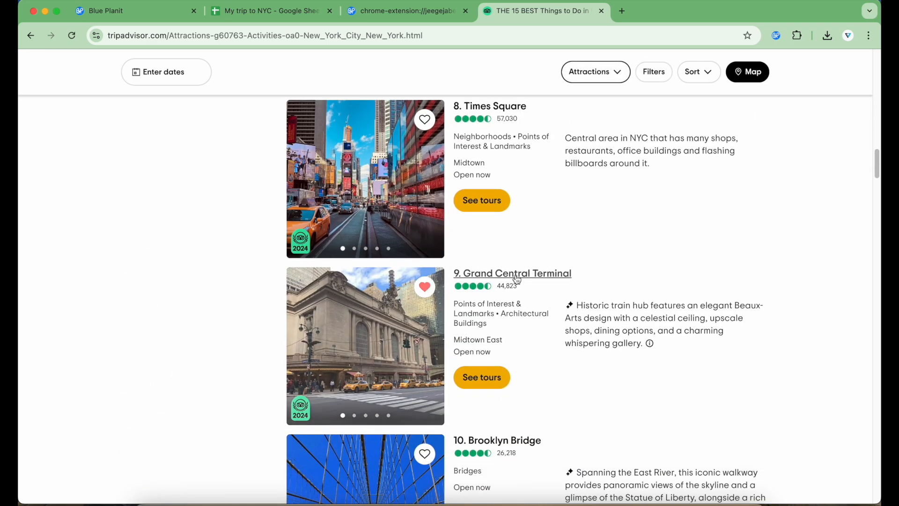
left_click(512, 274)
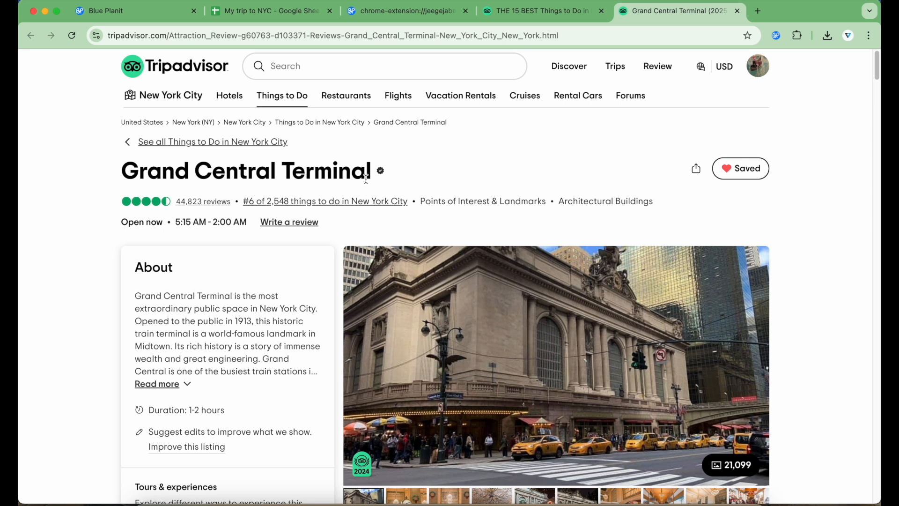
Step: Save Grand Central Terminal for June 11 with the note 'Take some pictures. Get some food'
right_click(245, 171)
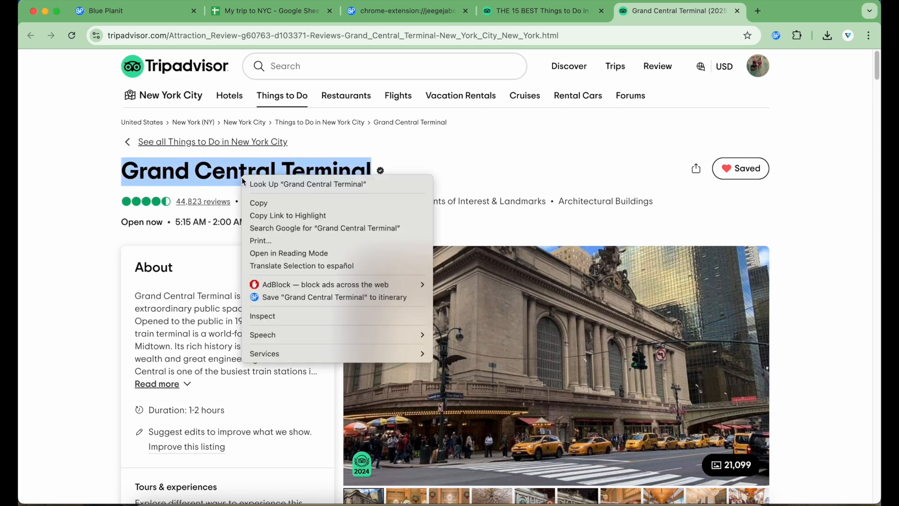
mouse_move(333, 297)
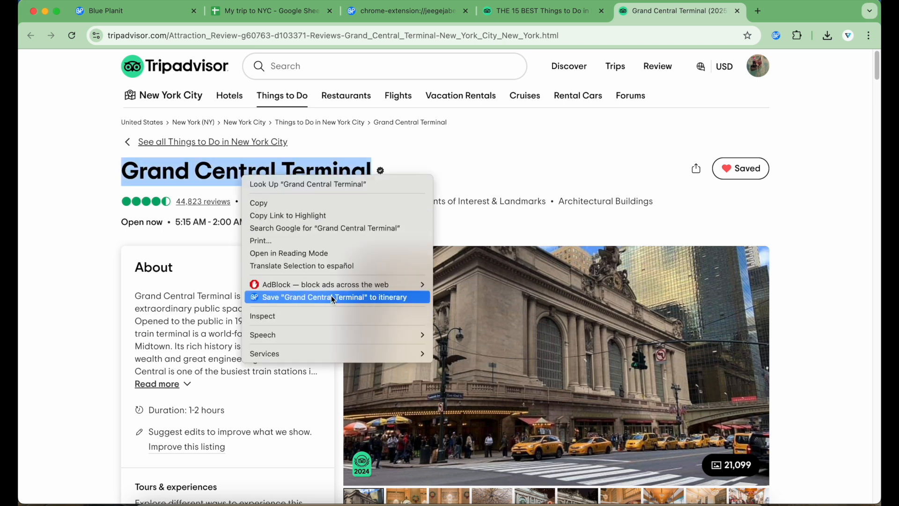
left_click(333, 297)
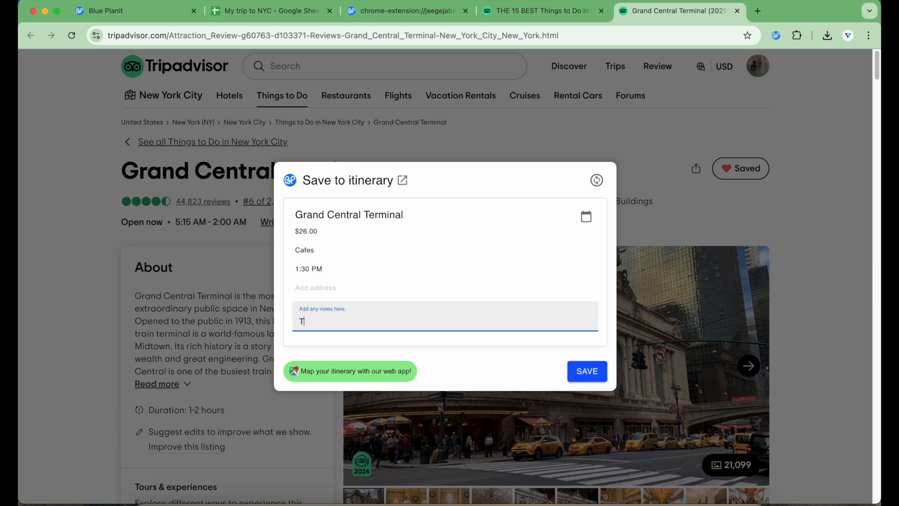
type("ake some pictures. Get some food")
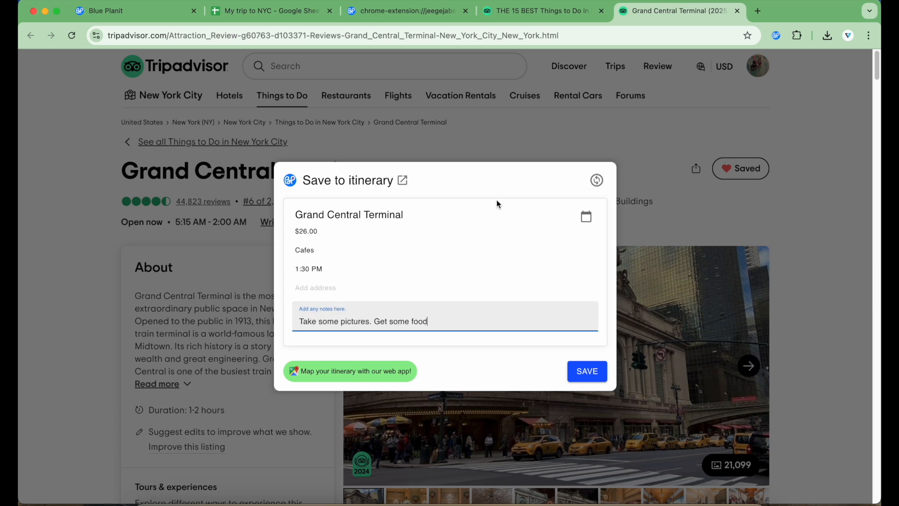
left_click(586, 217)
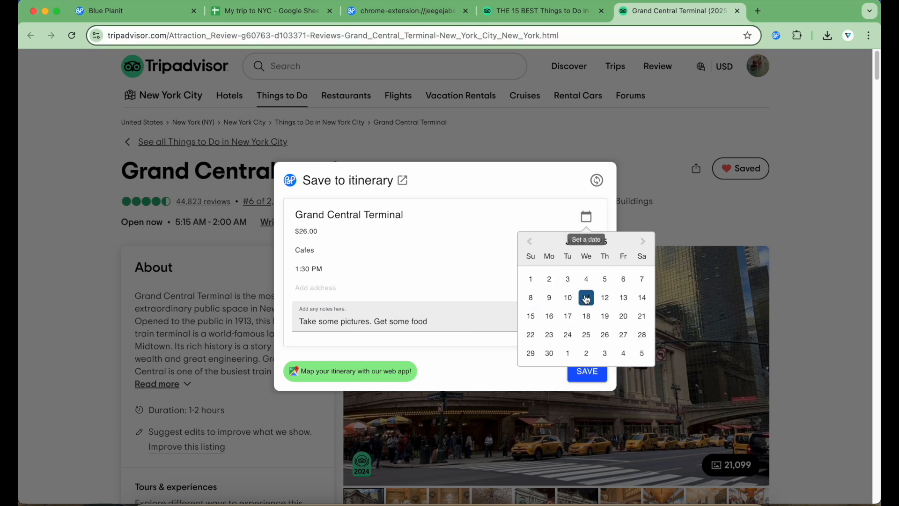
left_click(585, 297)
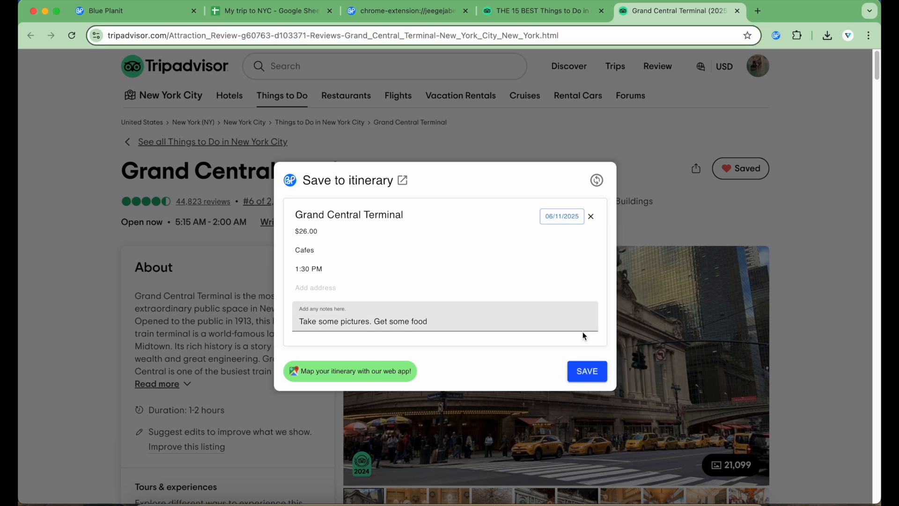
left_click(587, 371)
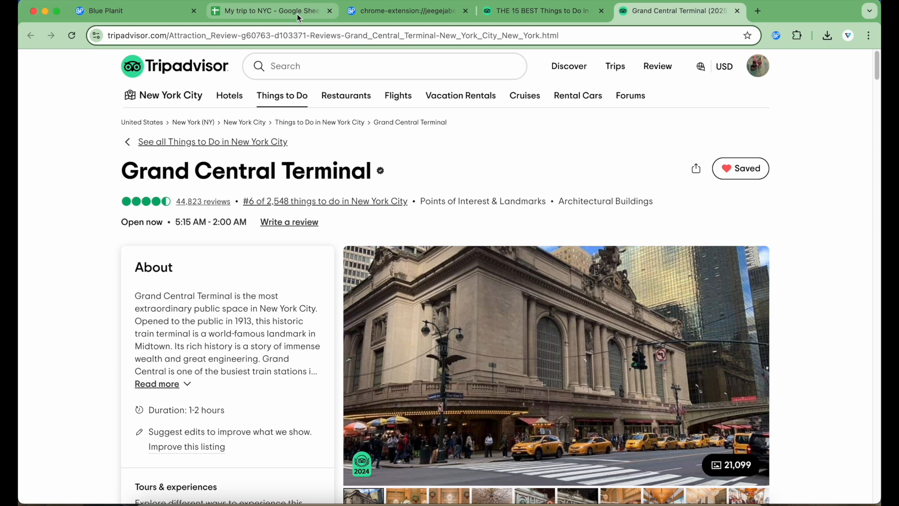
Step: Switch to the My trip to NYC sheet and dismiss the Your Itinerary overlay
left_click(270, 10)
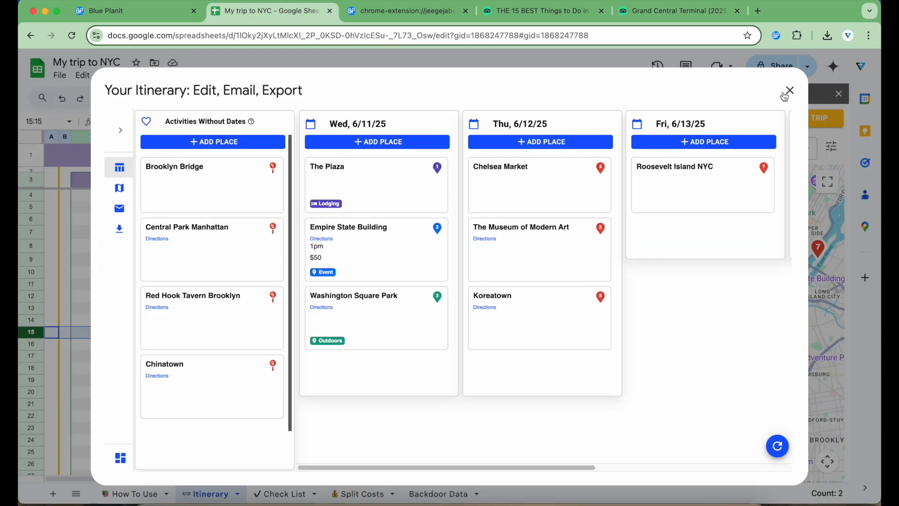
left_click(789, 91)
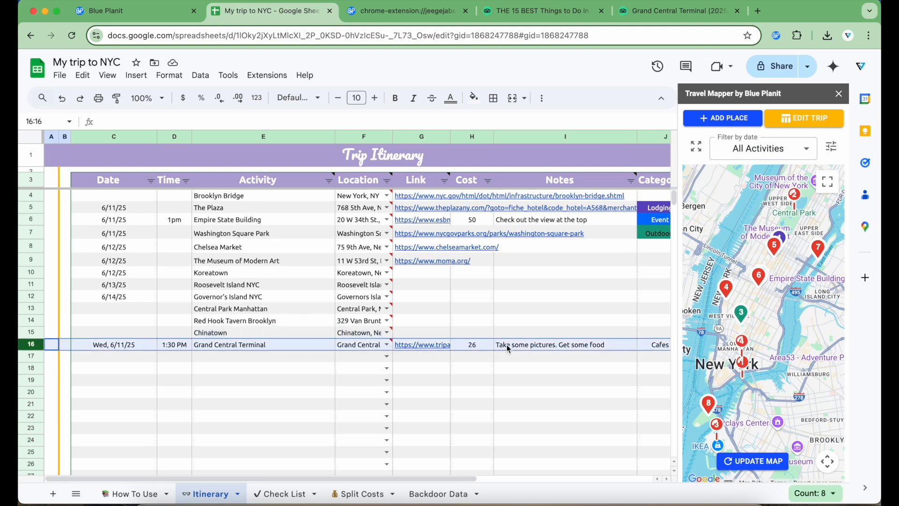
mouse_move(250, 348)
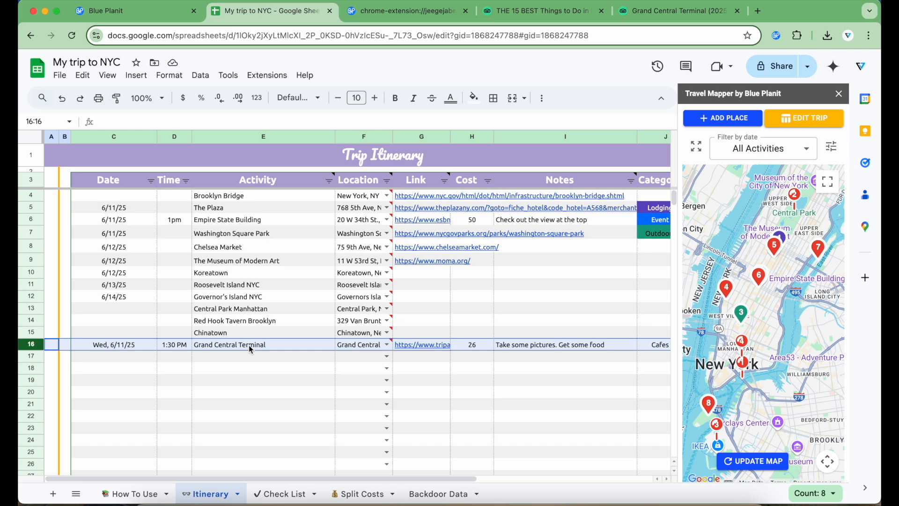
left_click(106, 10)
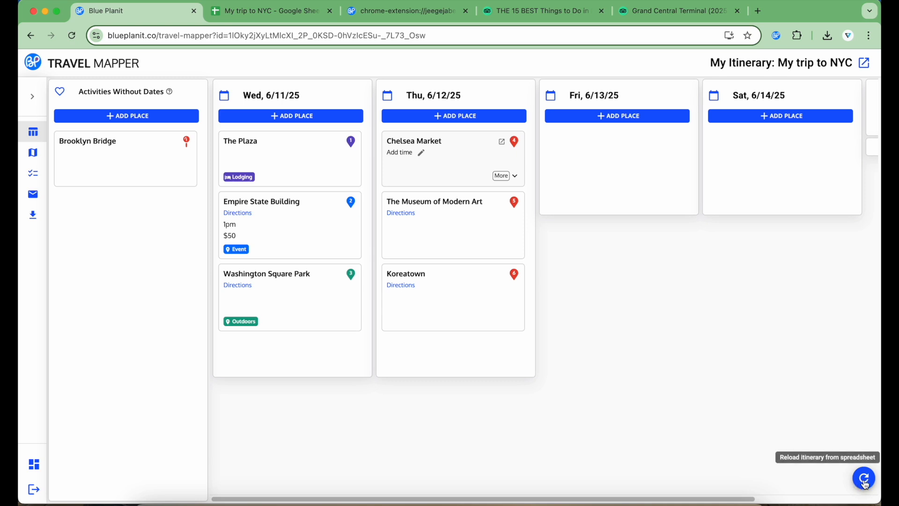
Step: Reload the itinerary so Grand Central Terminal shows under Wed 6/11 at 1:30 PM, $26, Cafes
left_click(864, 478)
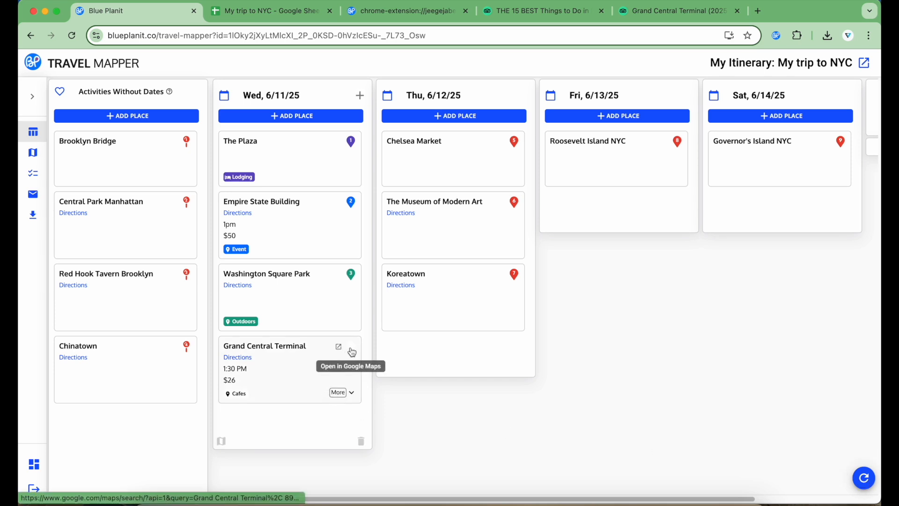
mouse_move(311, 382)
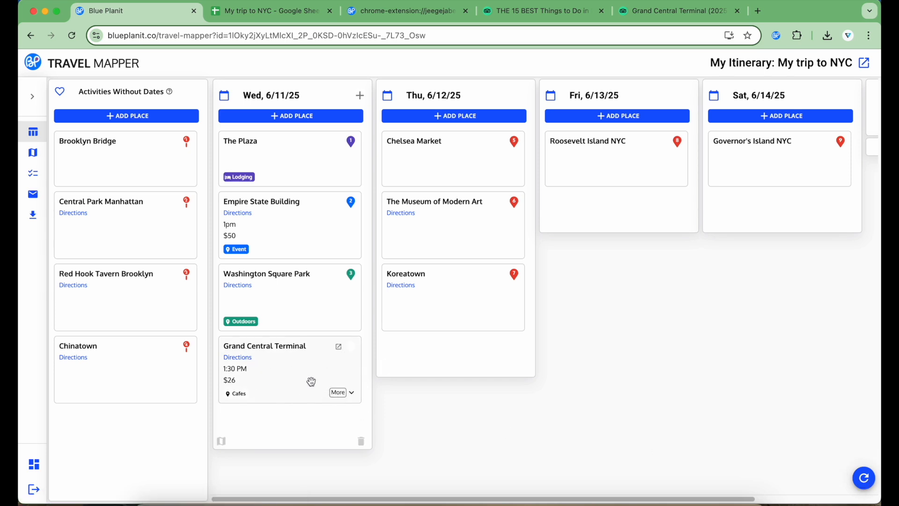